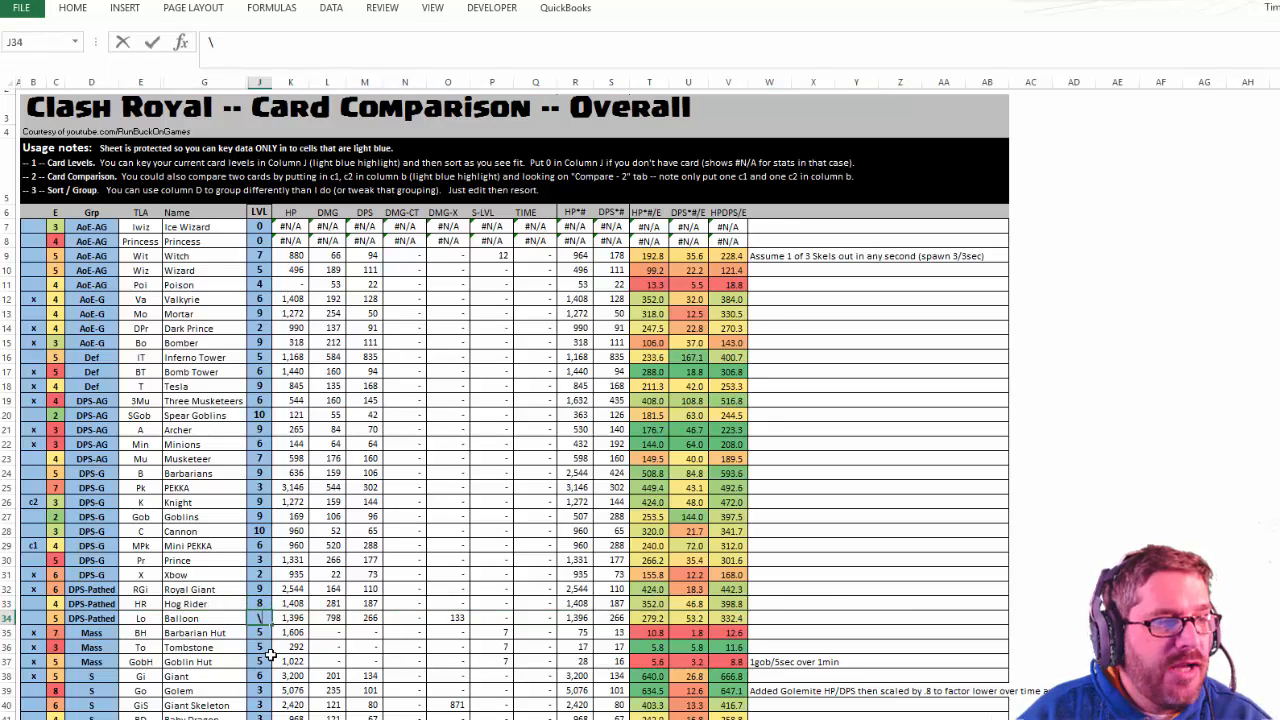
Enter 4 as the Balloon card's level in cell J34.
{"action": "type", "text": "4"}
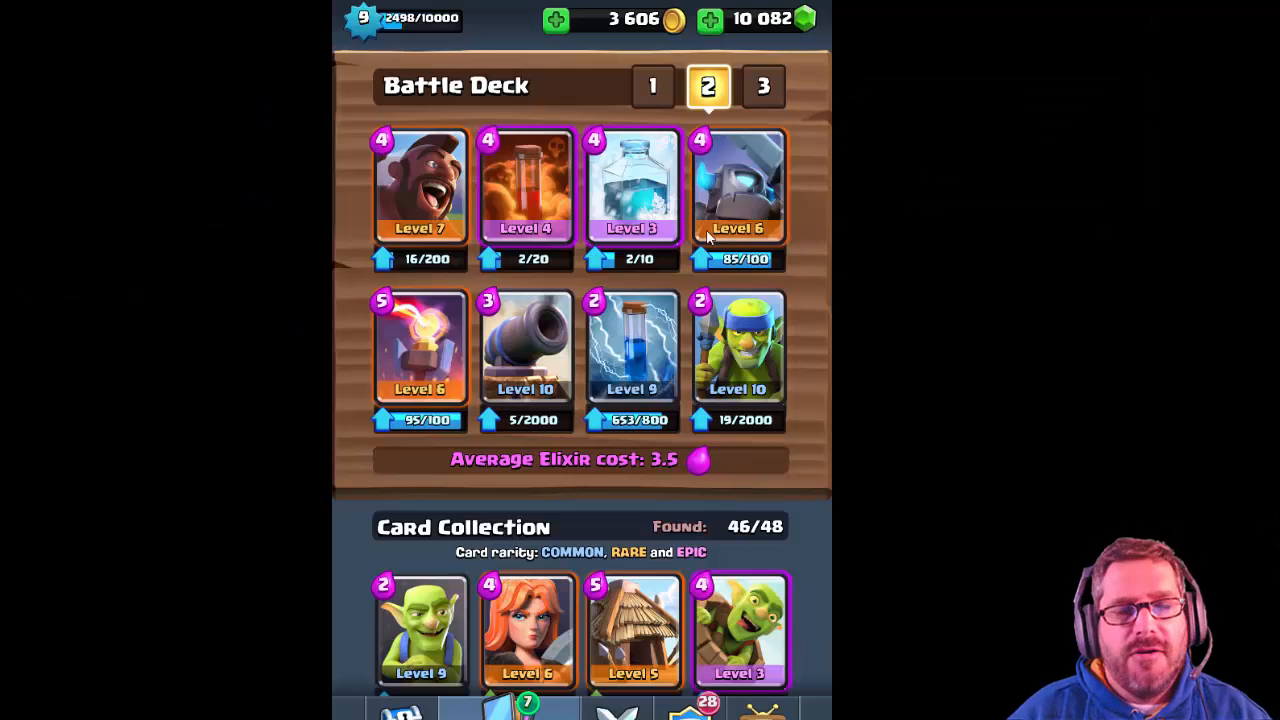
{"action": "left_click", "coordinate": [738, 188]}
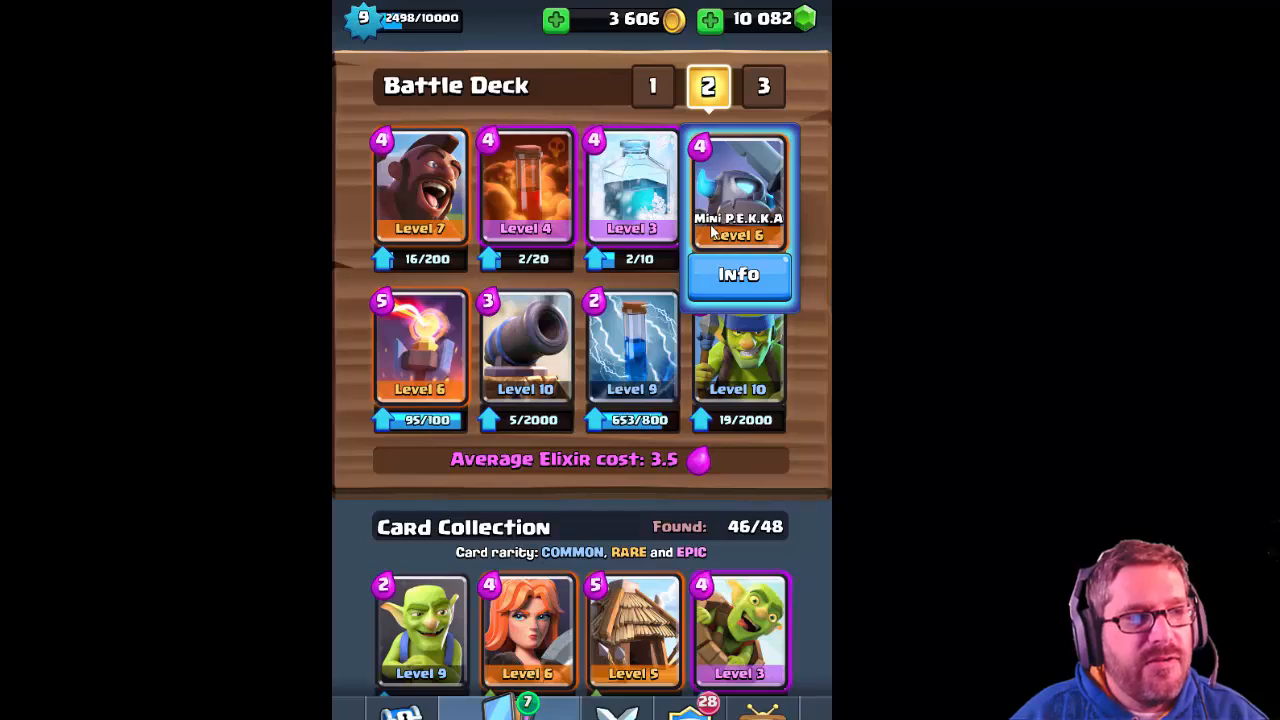
{"action": "scroll", "scroll_direction": "down", "scroll_amount": 3}
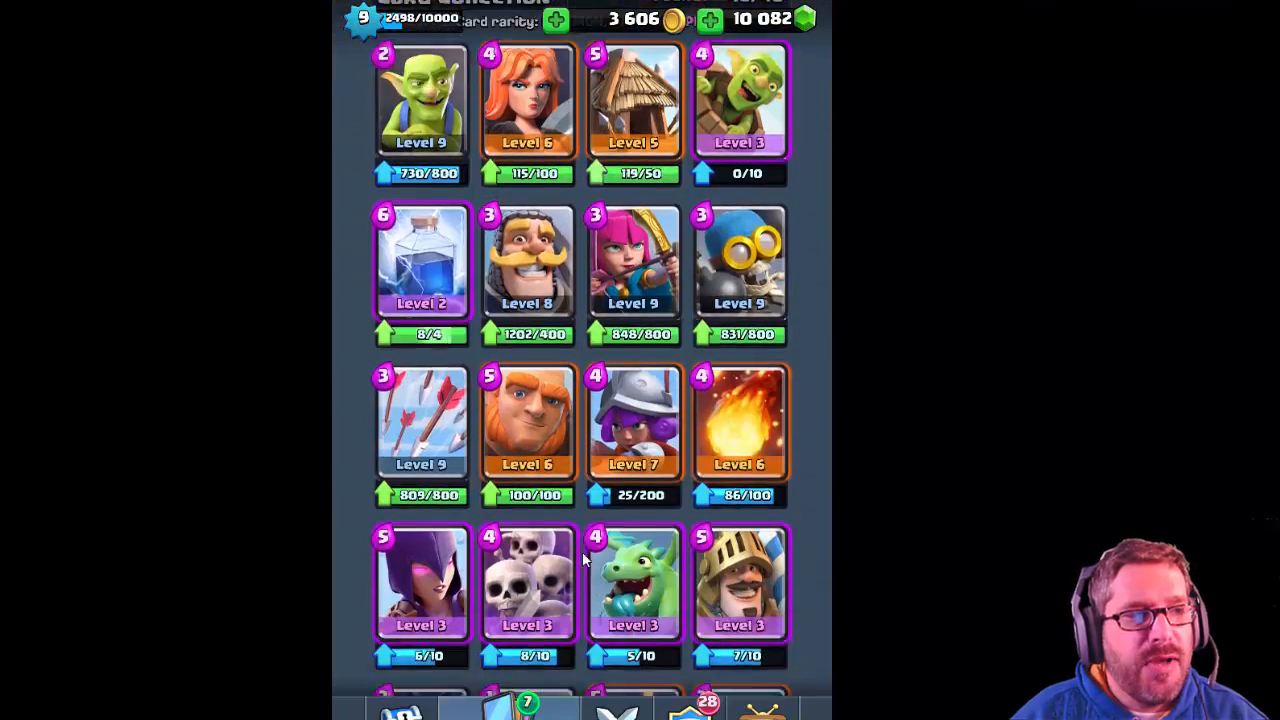
{"action": "scroll", "scroll_direction": "down", "scroll_amount": 3}
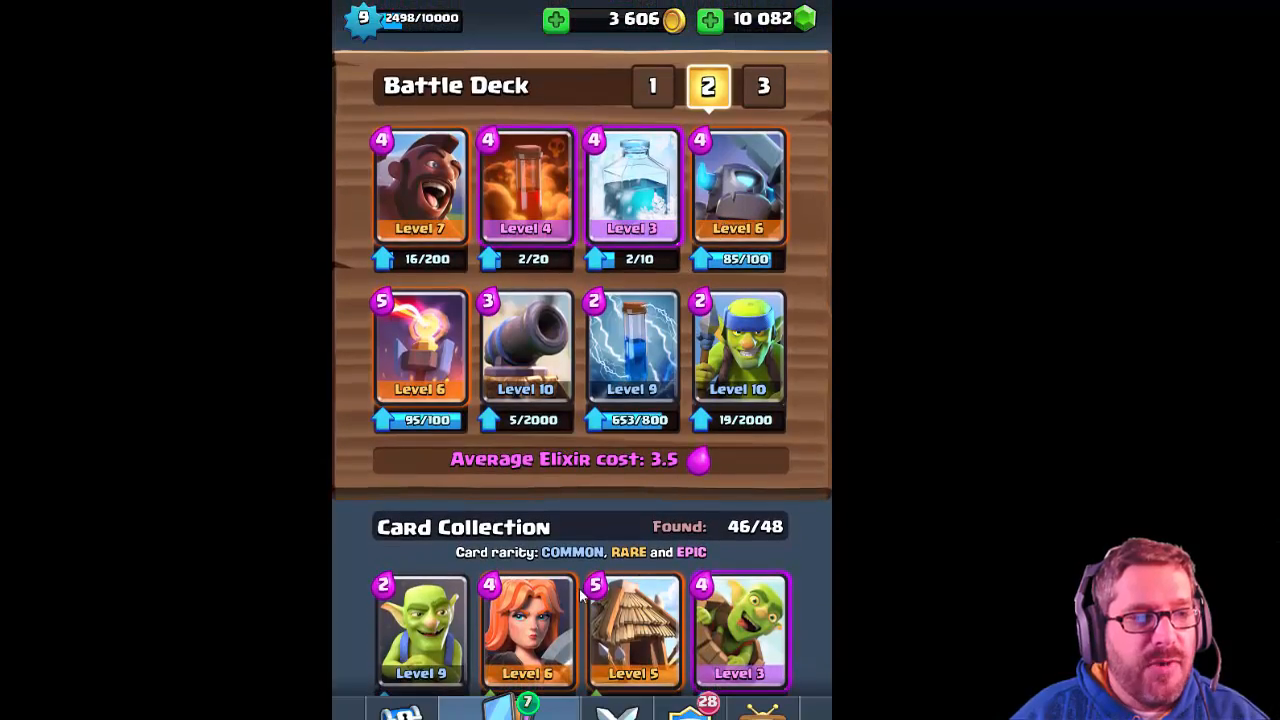
{"action": "scroll", "scroll_direction": "down", "scroll_amount": 3}
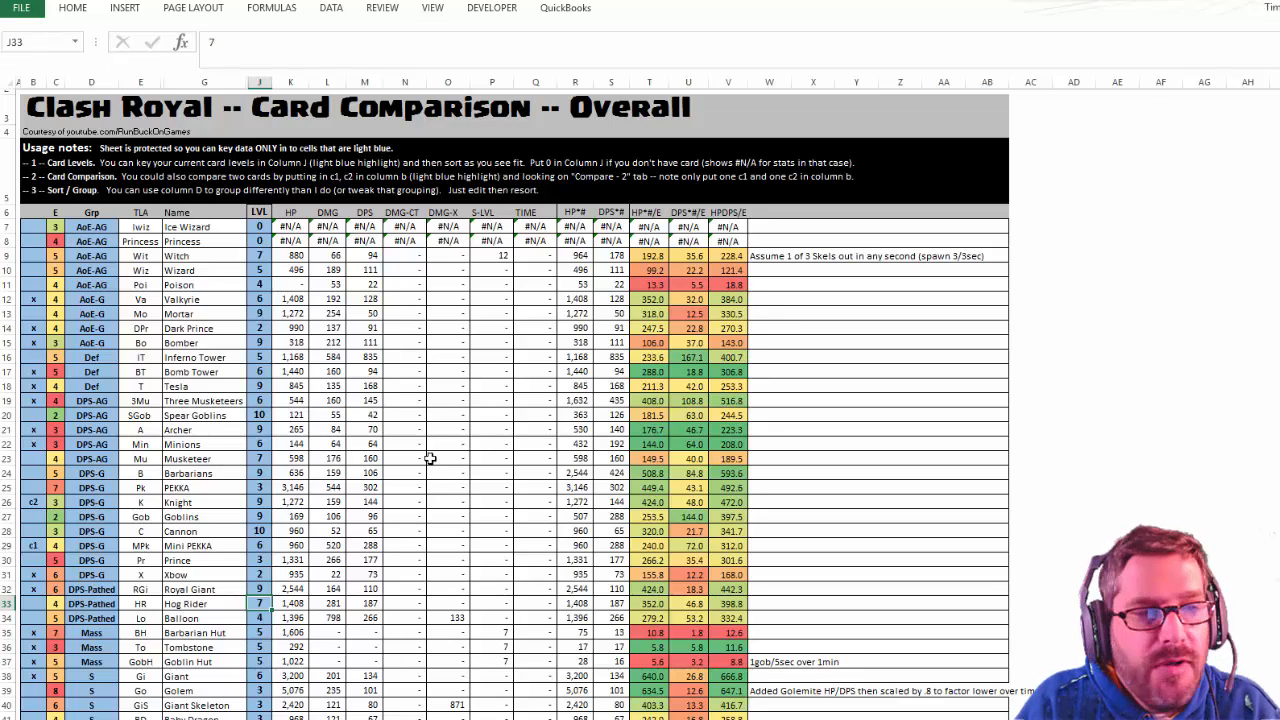
{"action": "left_click", "coordinate": [259, 545]}
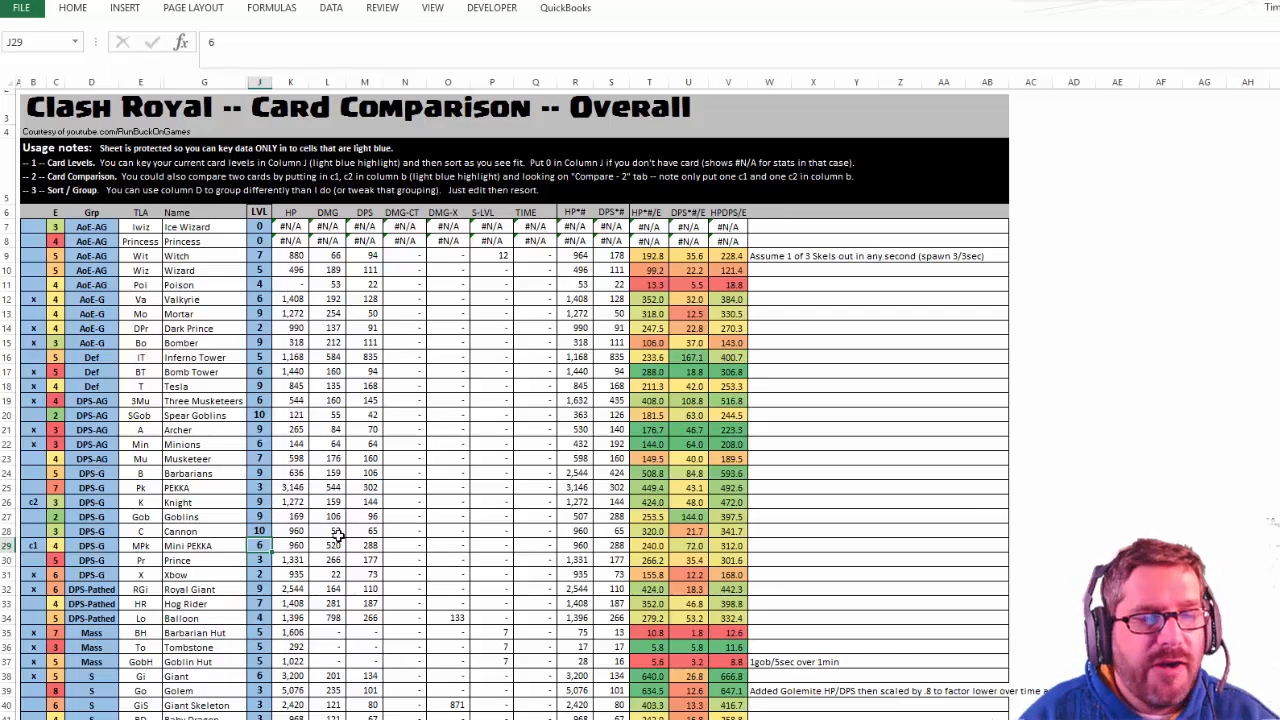
{"action": "mouse_move", "coordinate": [345, 498]}
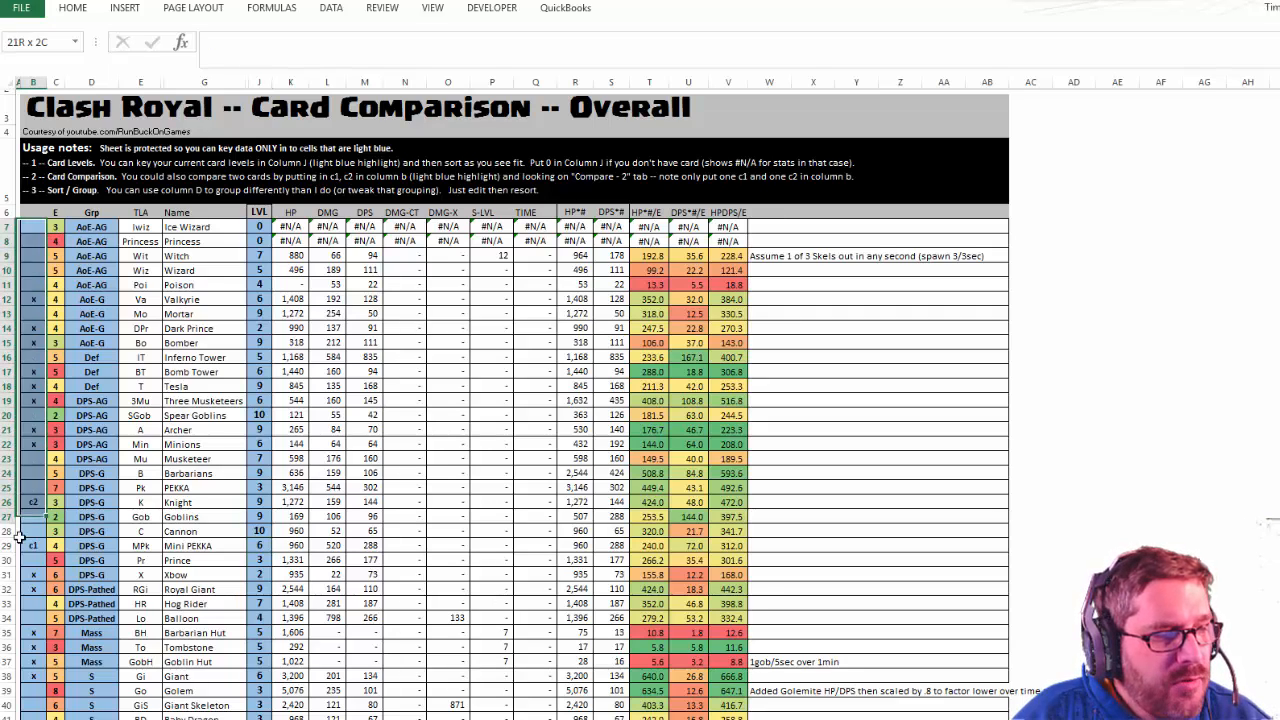
{"action": "left_click", "coordinate": [91, 241]}
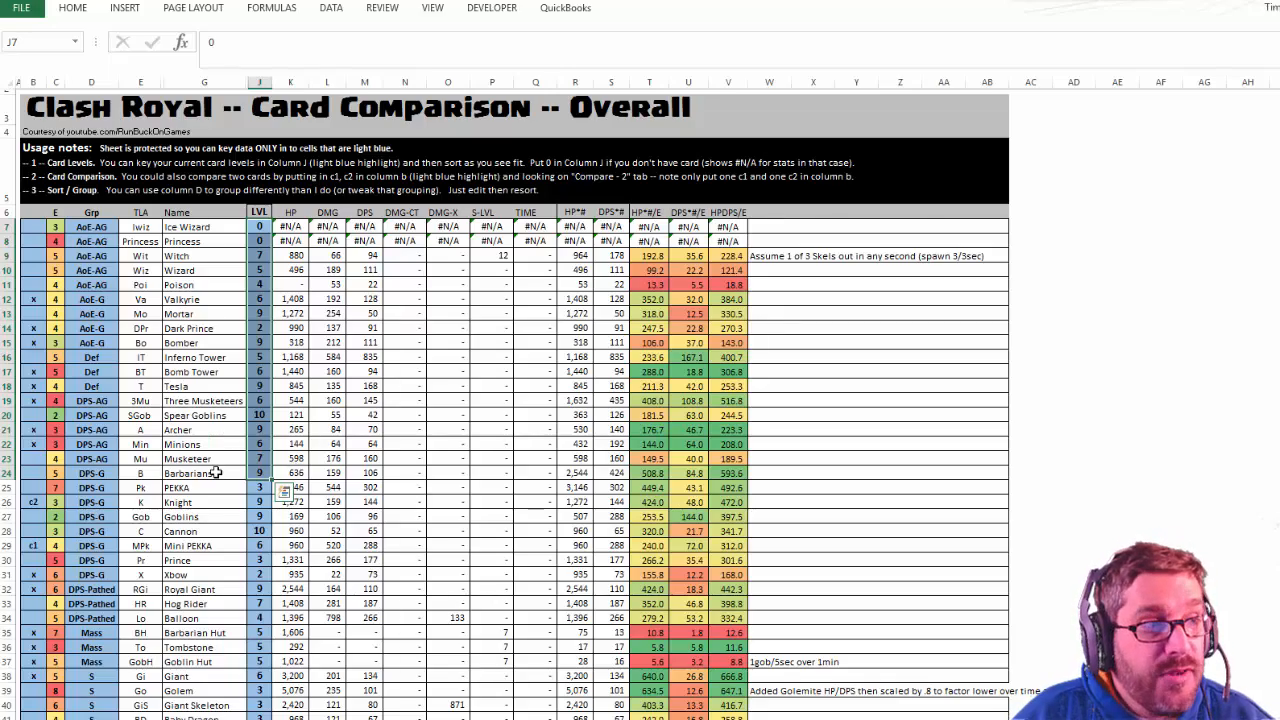
Add Name as the sort key and sort the card table alphabetically, starting with Archer.
{"action": "scroll", "scroll_direction": "down", "scroll_amount": 3}
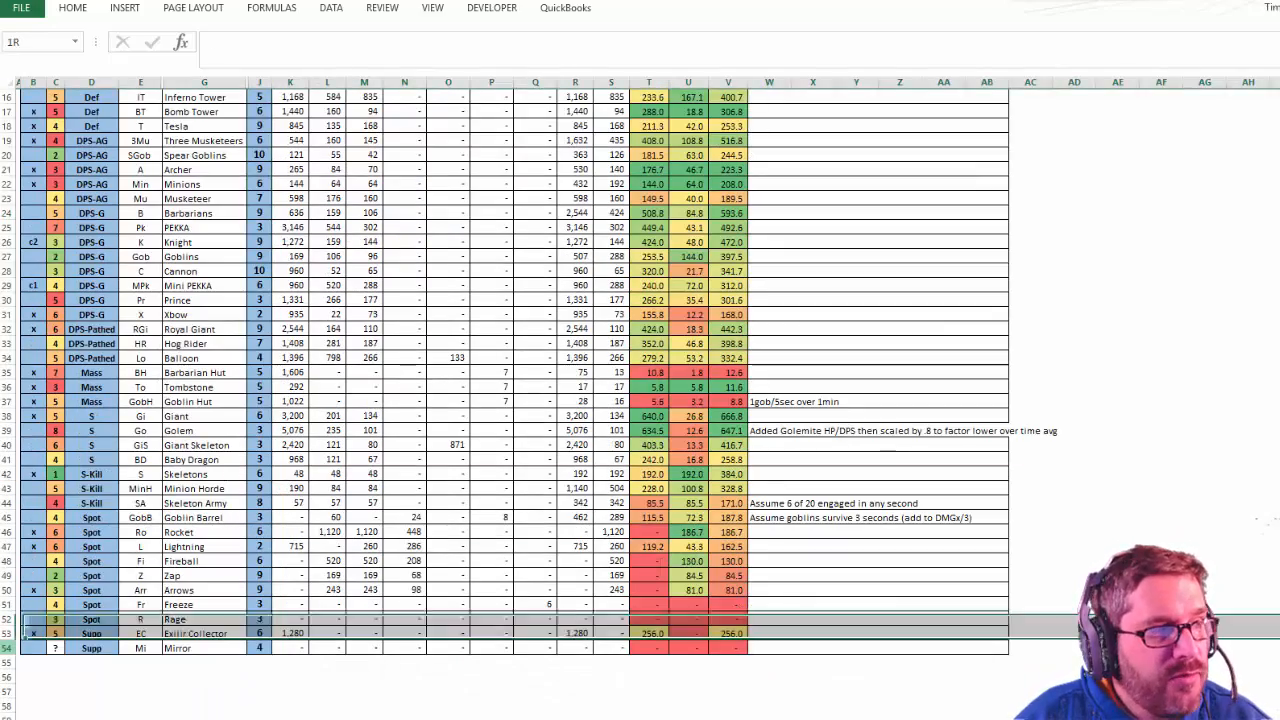
{"action": "scroll", "scroll_direction": "up", "scroll_amount": 3}
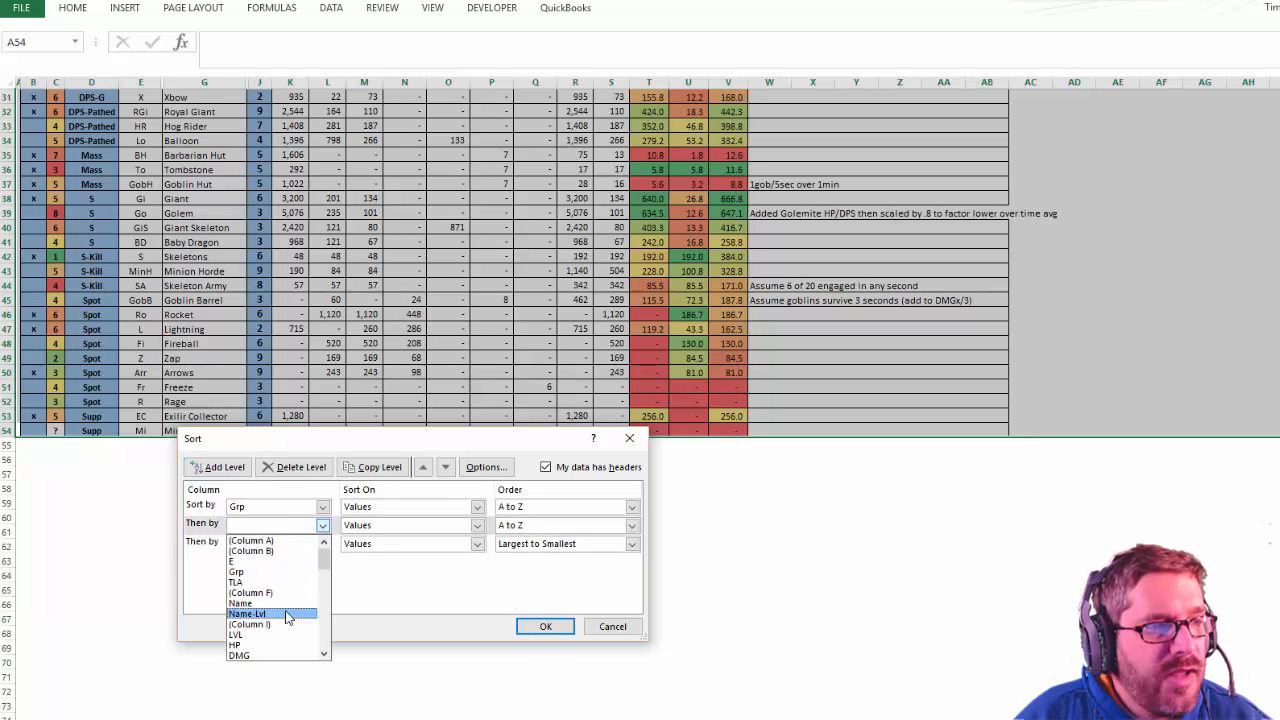
{"action": "left_click", "coordinate": [240, 603]}
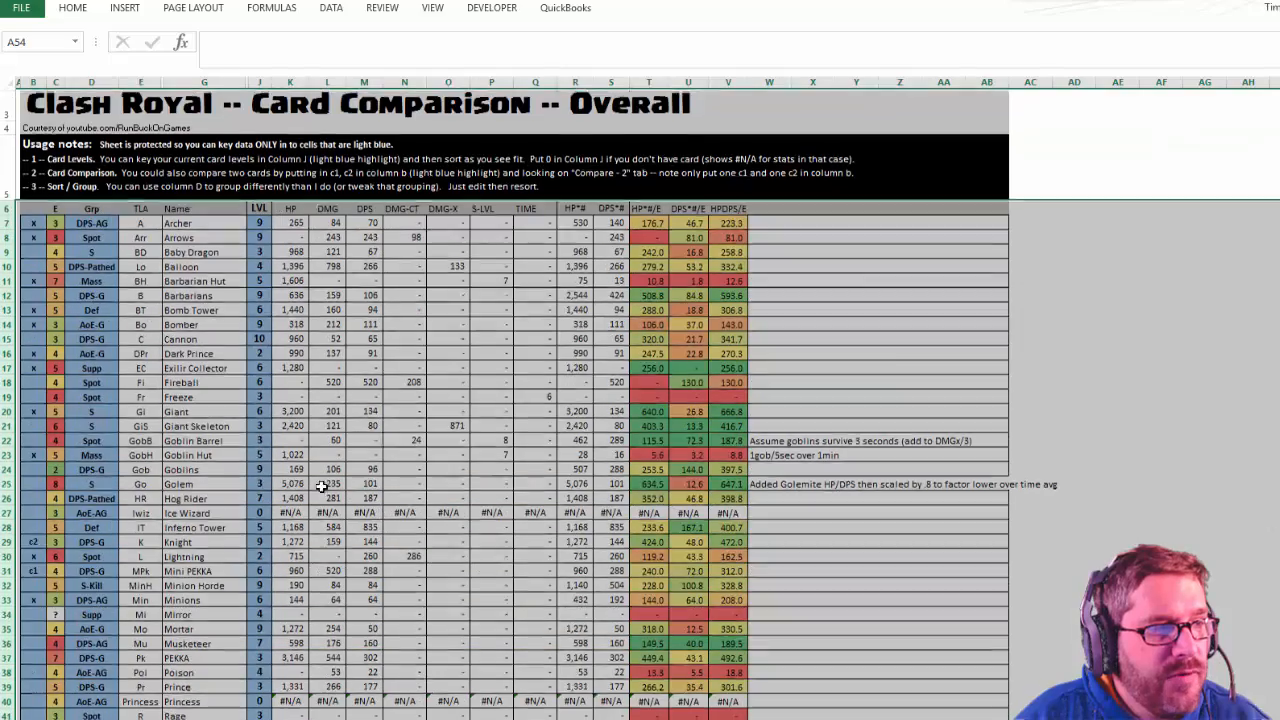
{"action": "left_click", "coordinate": [204, 502]}
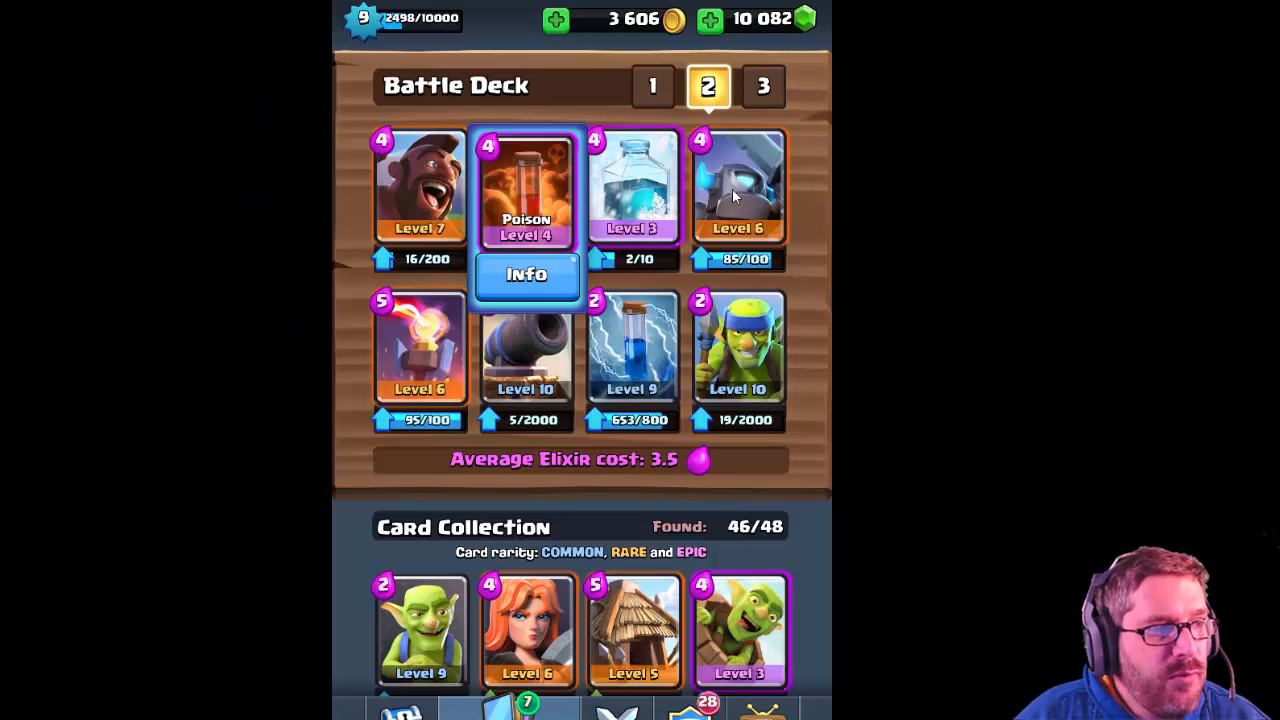
{"action": "left_click", "coordinate": [738, 188]}
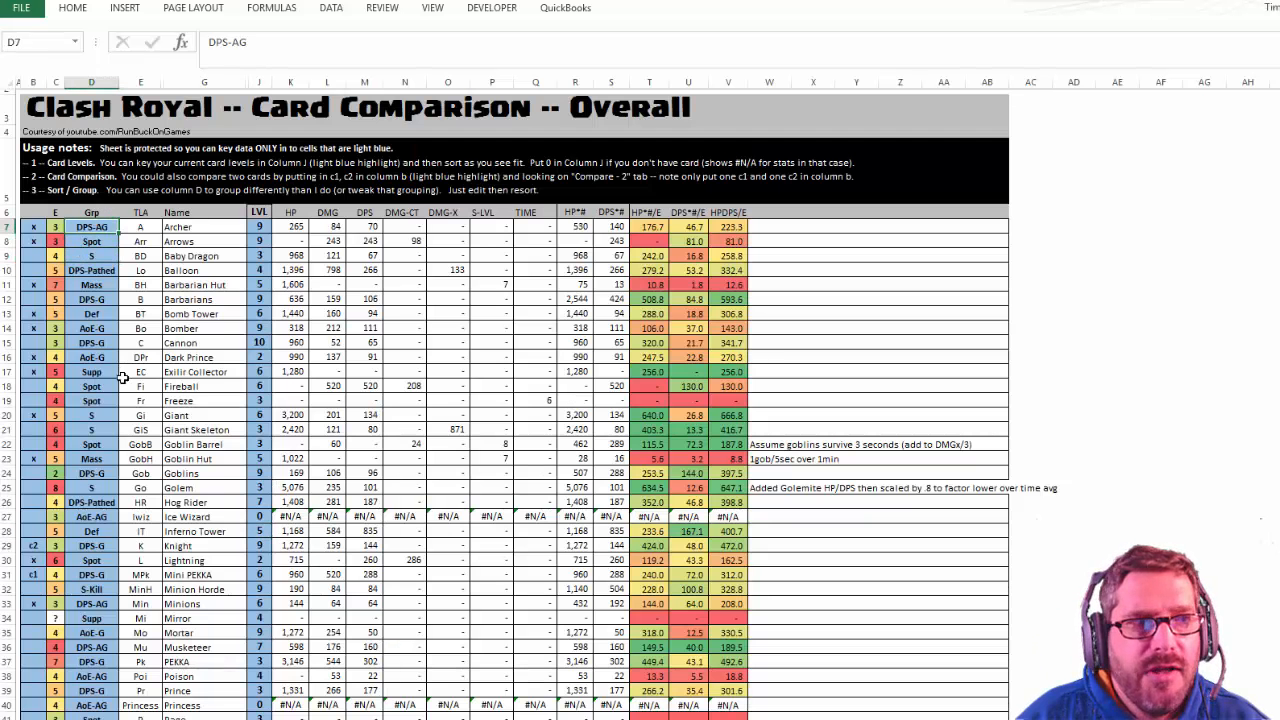
Delete the Name sort level so the table sorts by Grp, then HPDPS/E descending.
{"action": "scroll", "scroll_direction": "down", "scroll_amount": 3}
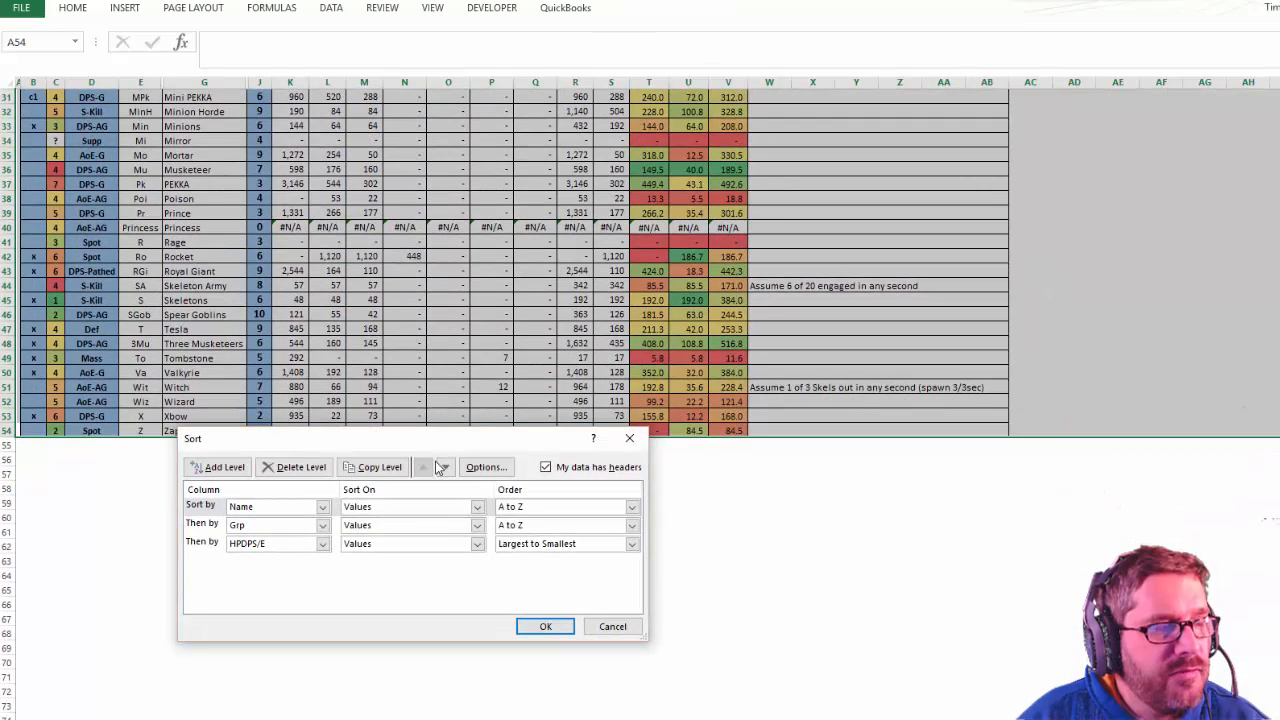
{"action": "left_click", "coordinate": [322, 506]}
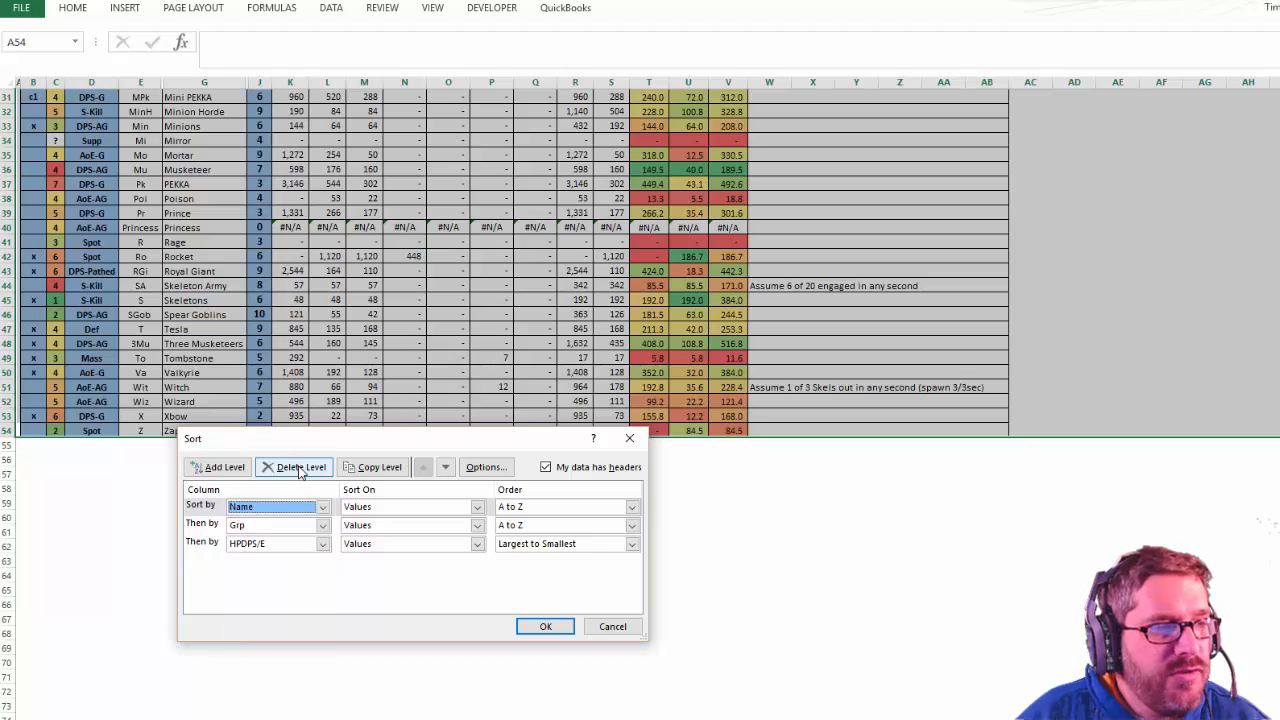
{"action": "left_click", "coordinate": [293, 467]}
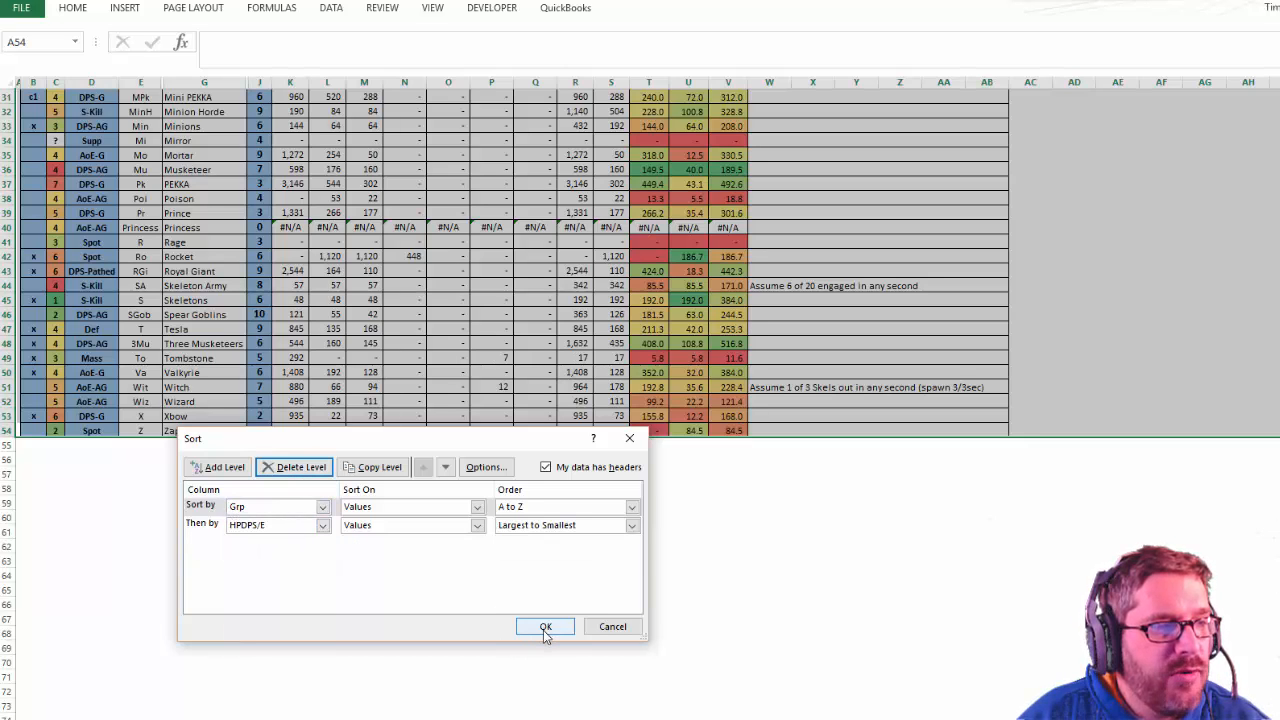
{"action": "left_click", "coordinate": [545, 626]}
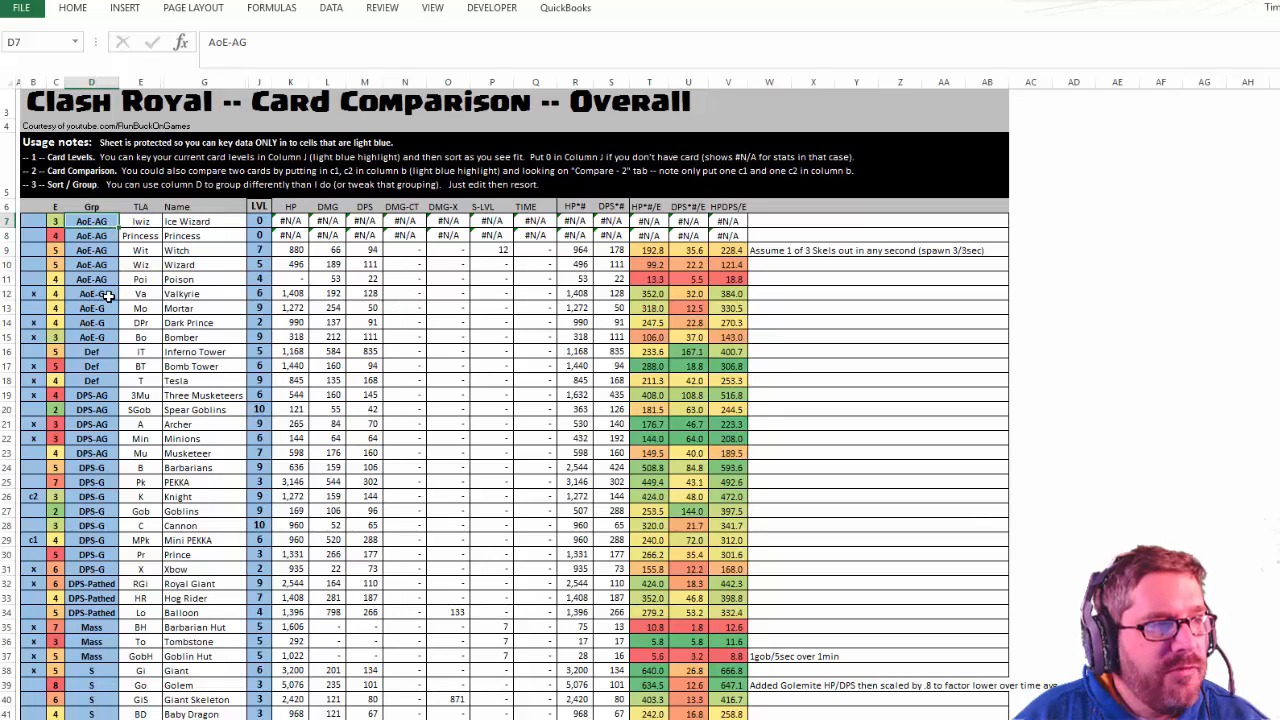
{"action": "left_click", "coordinate": [91, 351]}
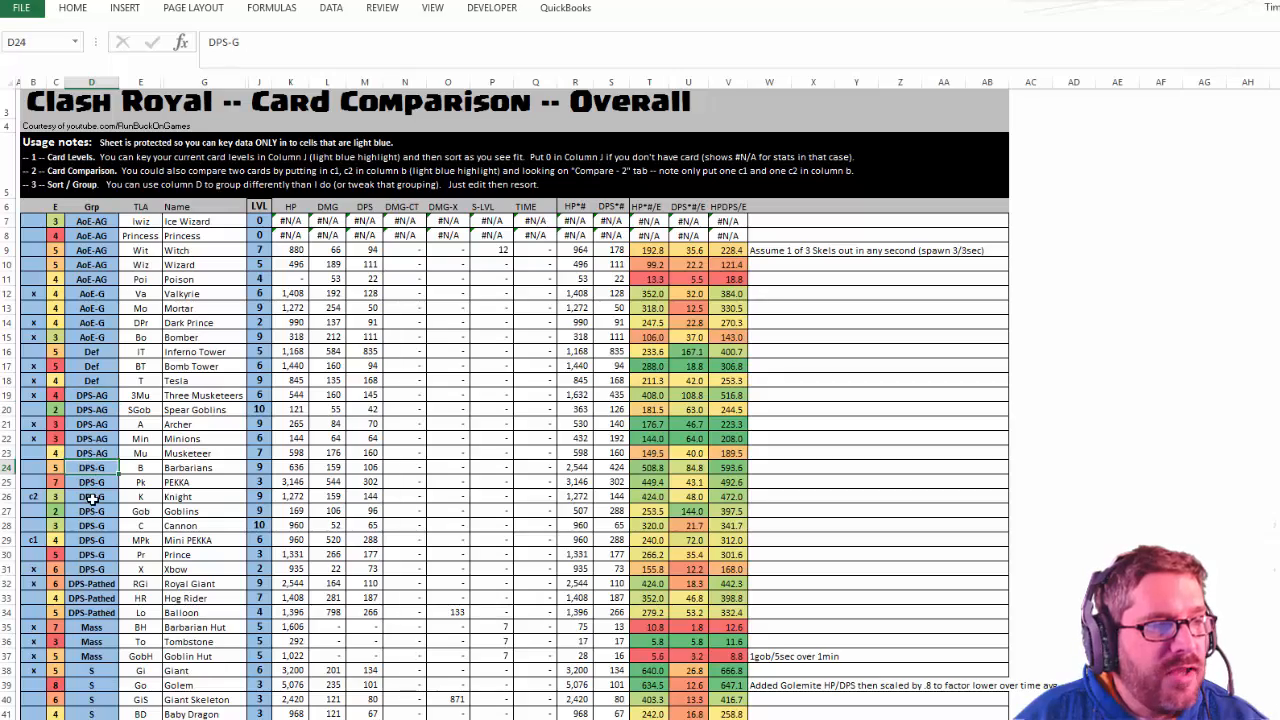
{"action": "scroll", "scroll_direction": "down", "scroll_amount": 3}
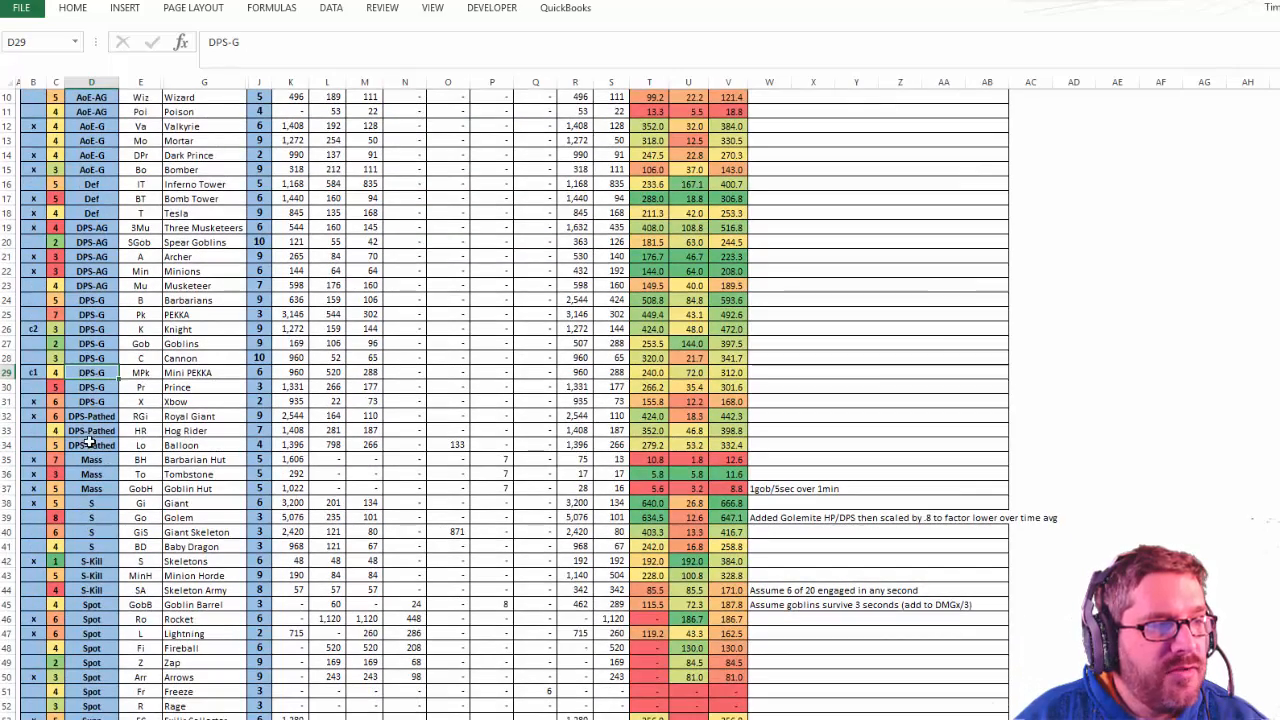
{"action": "left_click", "coordinate": [92, 416]}
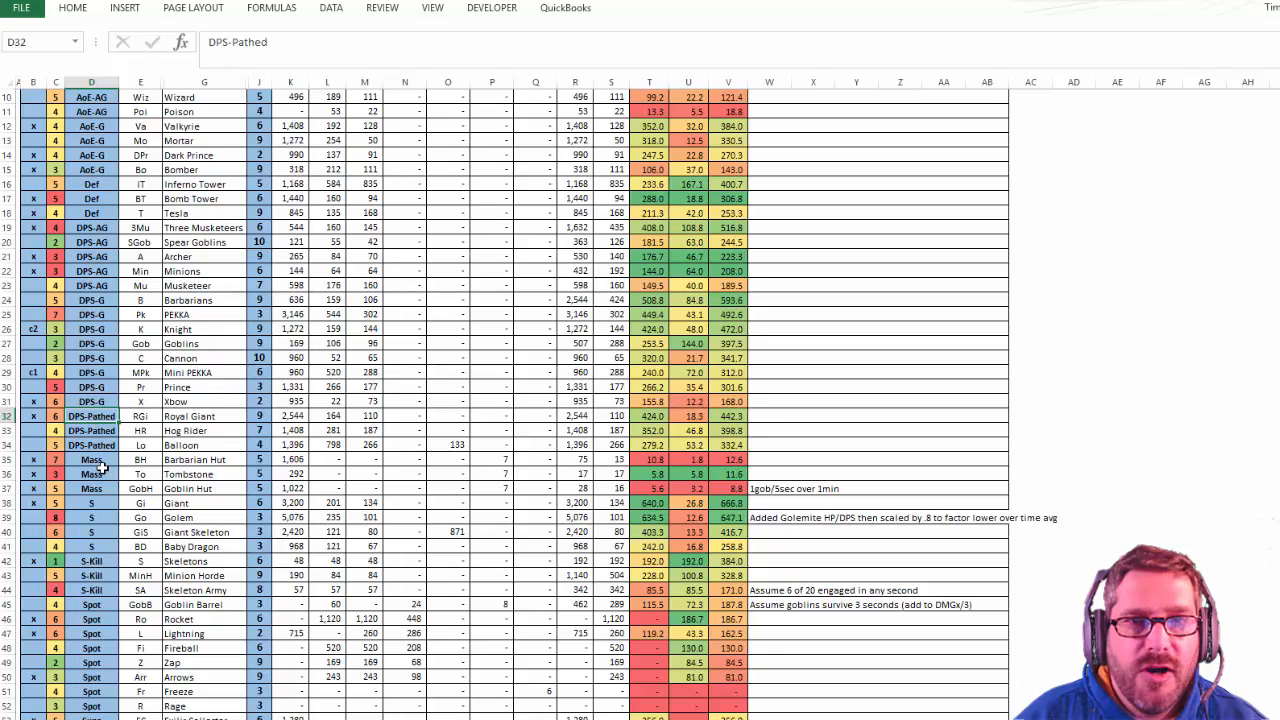
{"action": "left_click", "coordinate": [91, 459]}
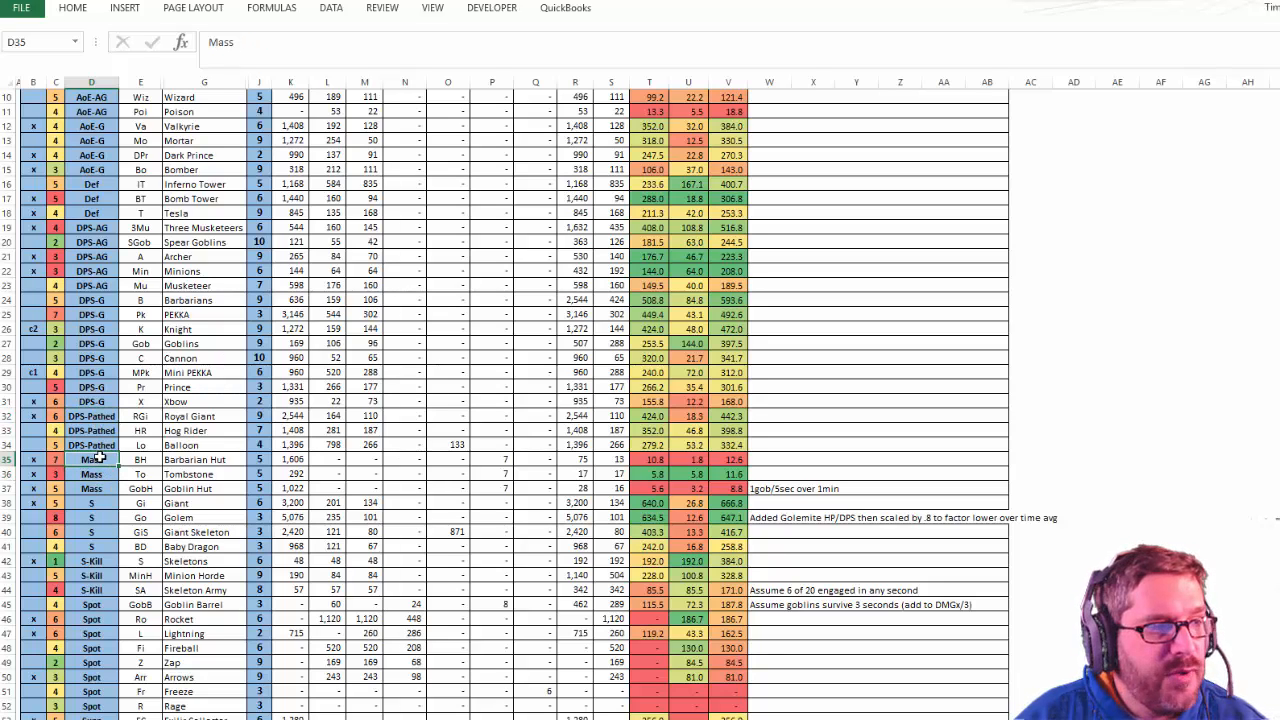
{"action": "left_click", "coordinate": [91, 473]}
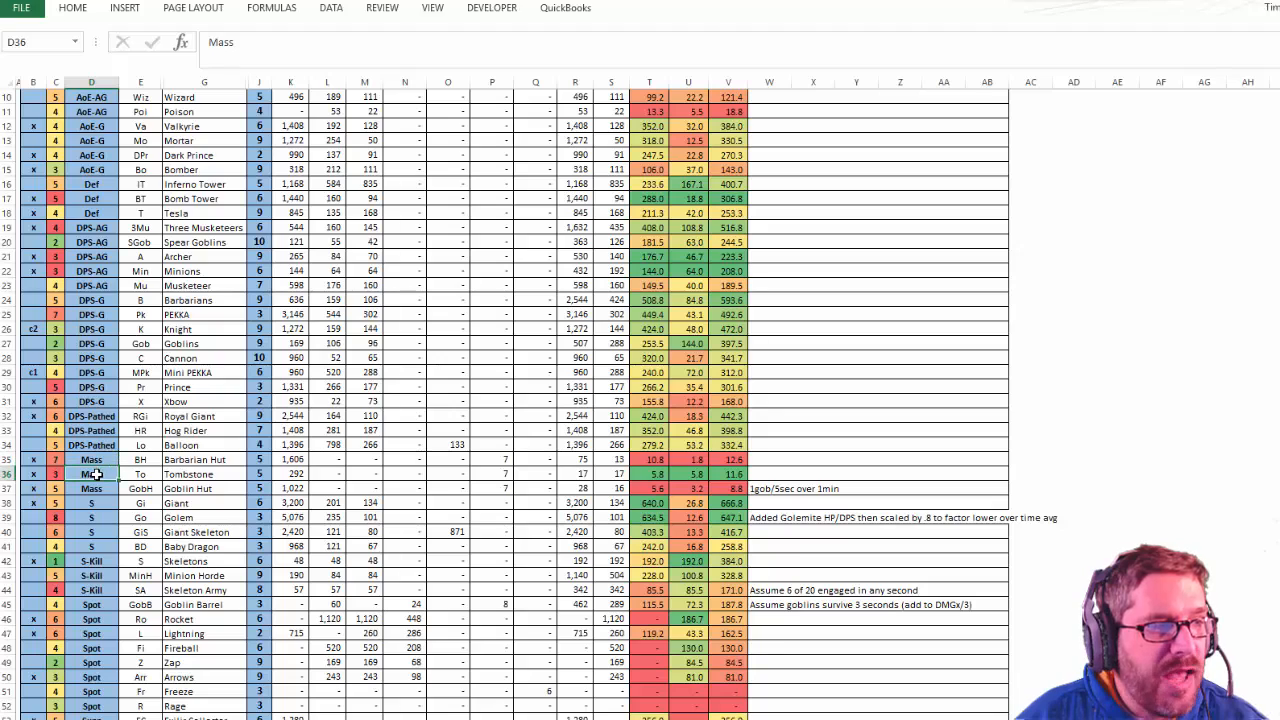
{"action": "left_click", "coordinate": [91, 488]}
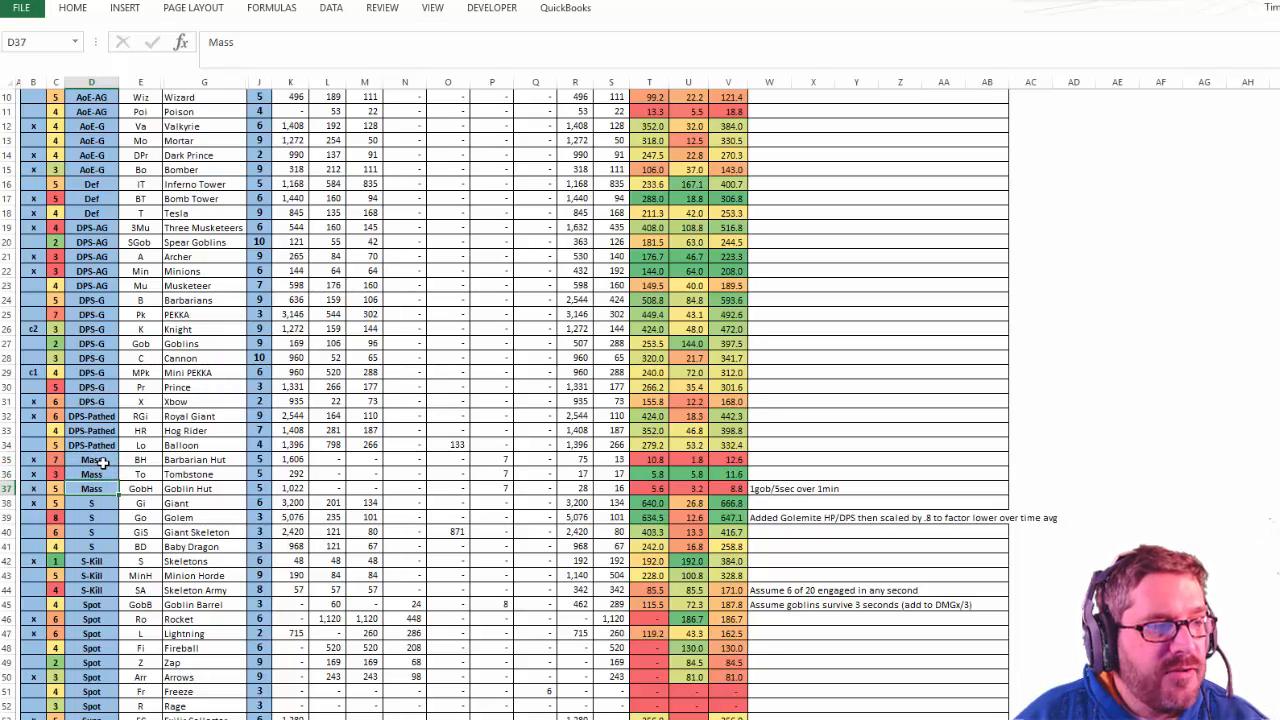
{"action": "left_click", "coordinate": [91, 502]}
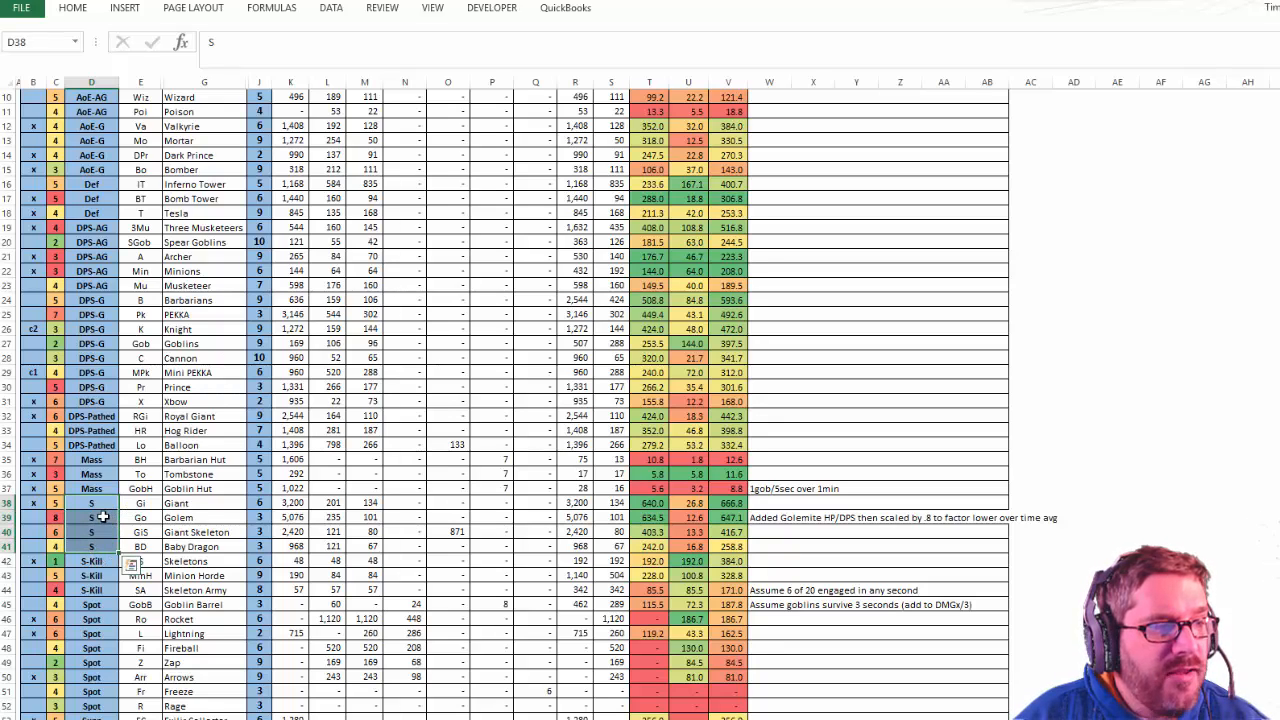
{"action": "left_click", "coordinate": [91, 561]}
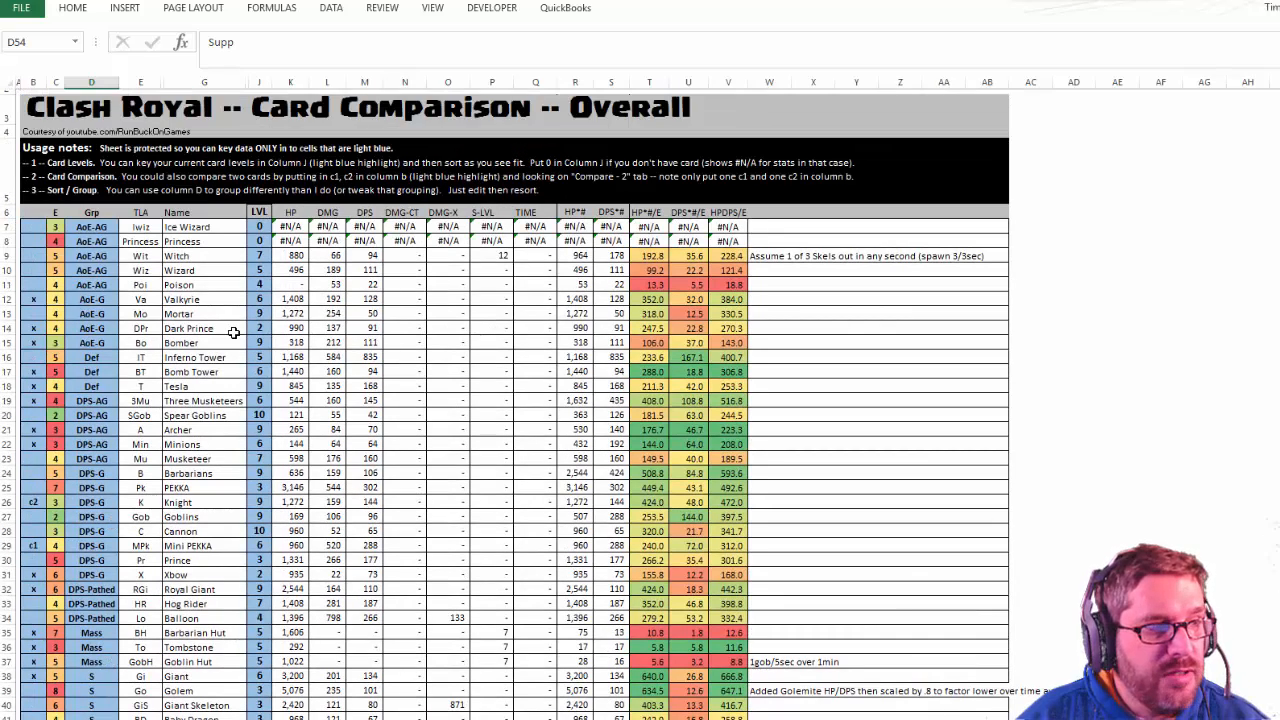
View the per-level card stats sheet and scroll through its data.
{"action": "left_click", "coordinate": [291, 225]}
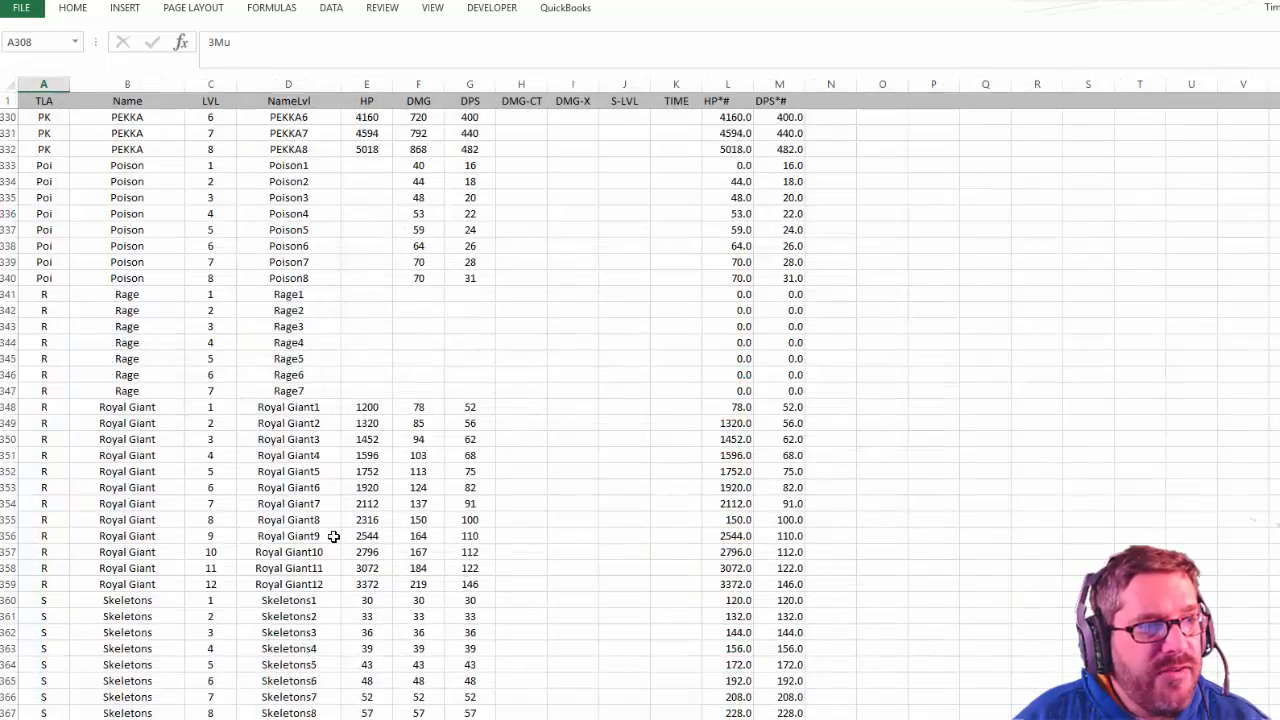
{"action": "scroll", "scroll_direction": "down", "scroll_amount": 3}
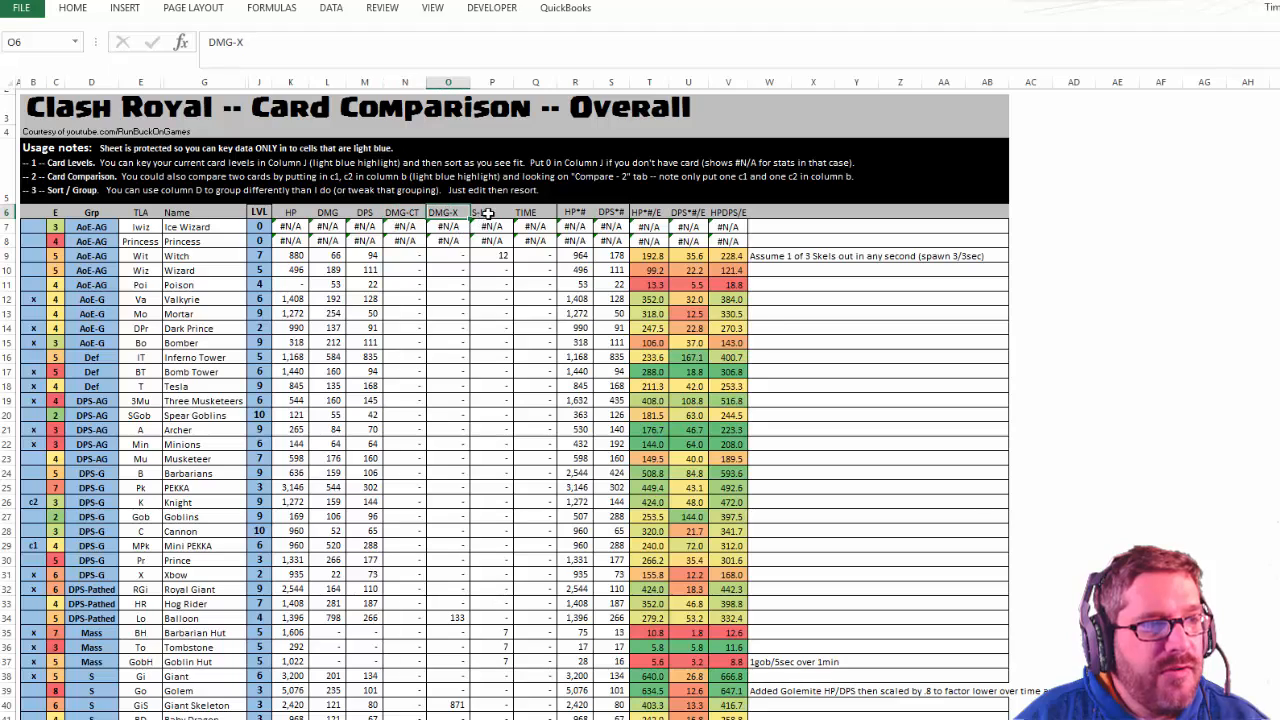
{"action": "left_click", "coordinate": [491, 212]}
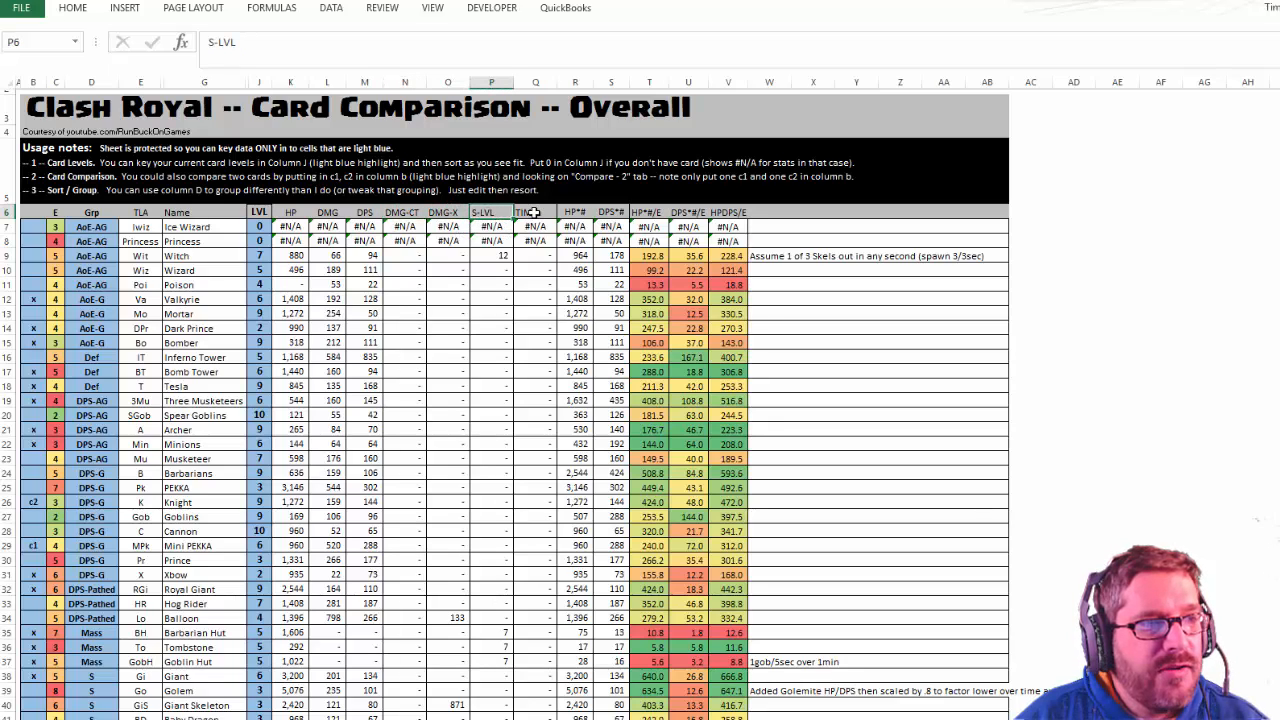
{"action": "left_click", "coordinate": [575, 212]}
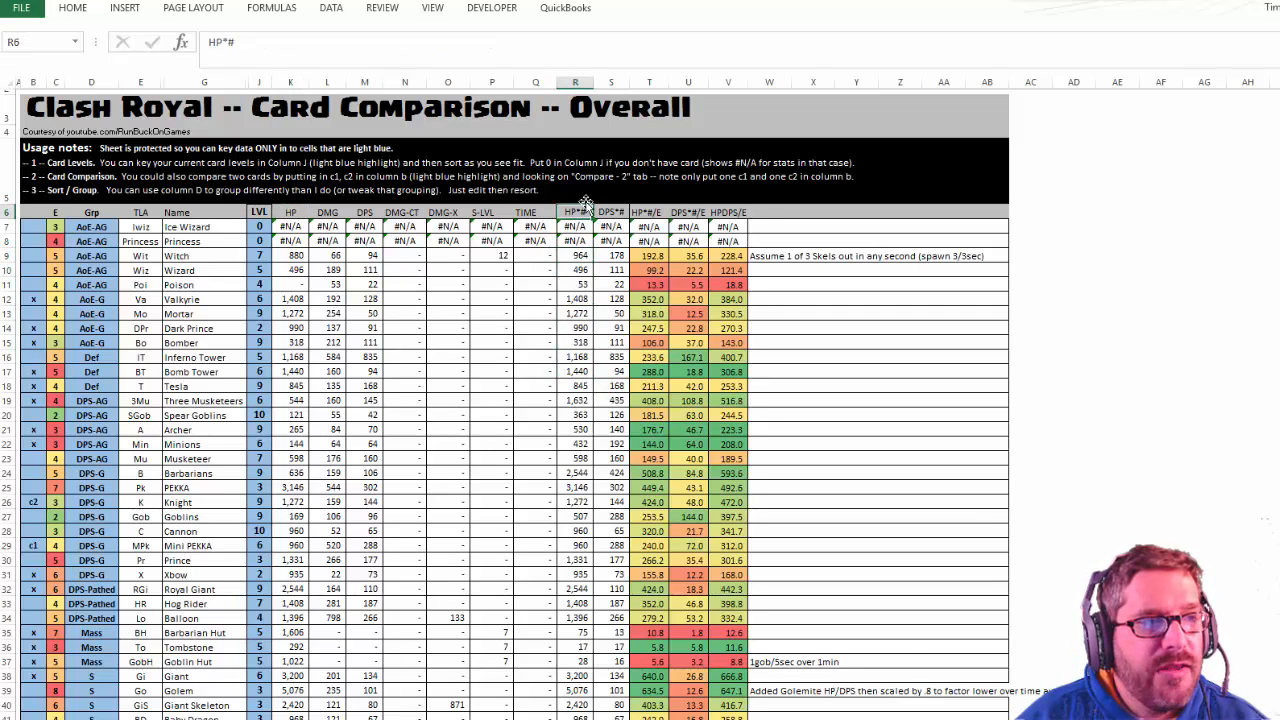
{"action": "left_click", "coordinate": [611, 212]}
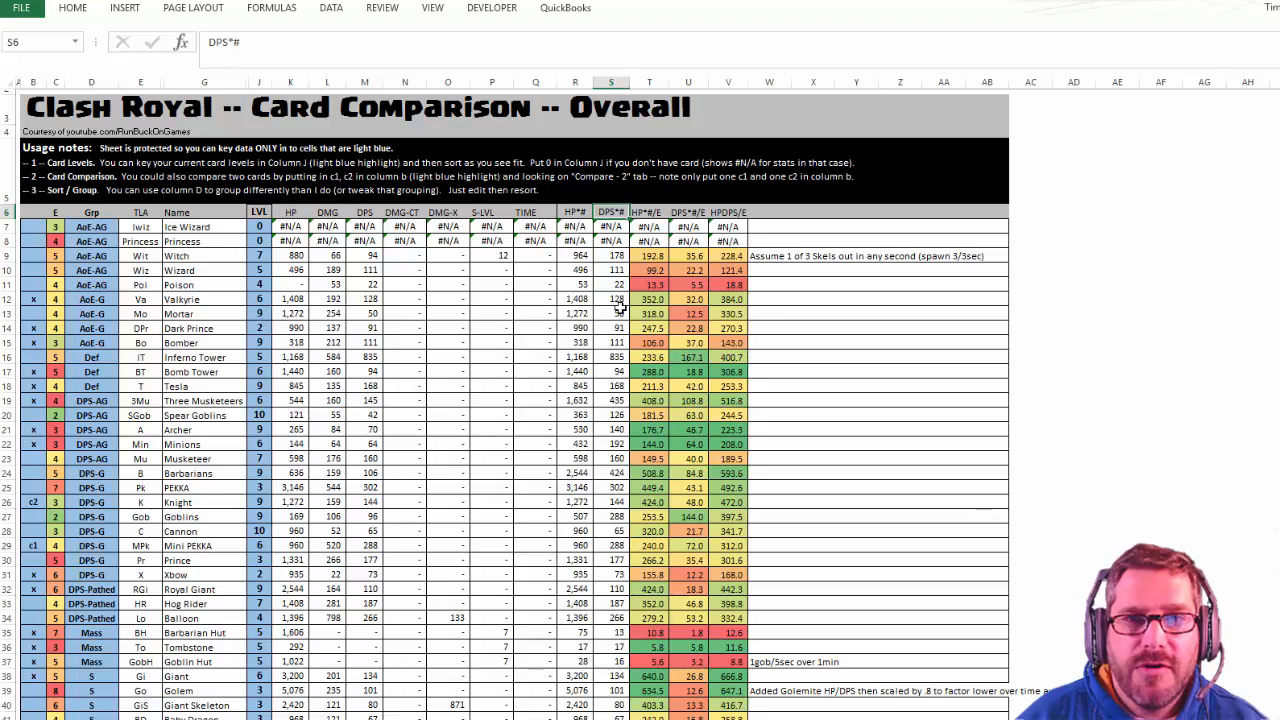
{"action": "left_click", "coordinate": [649, 255]}
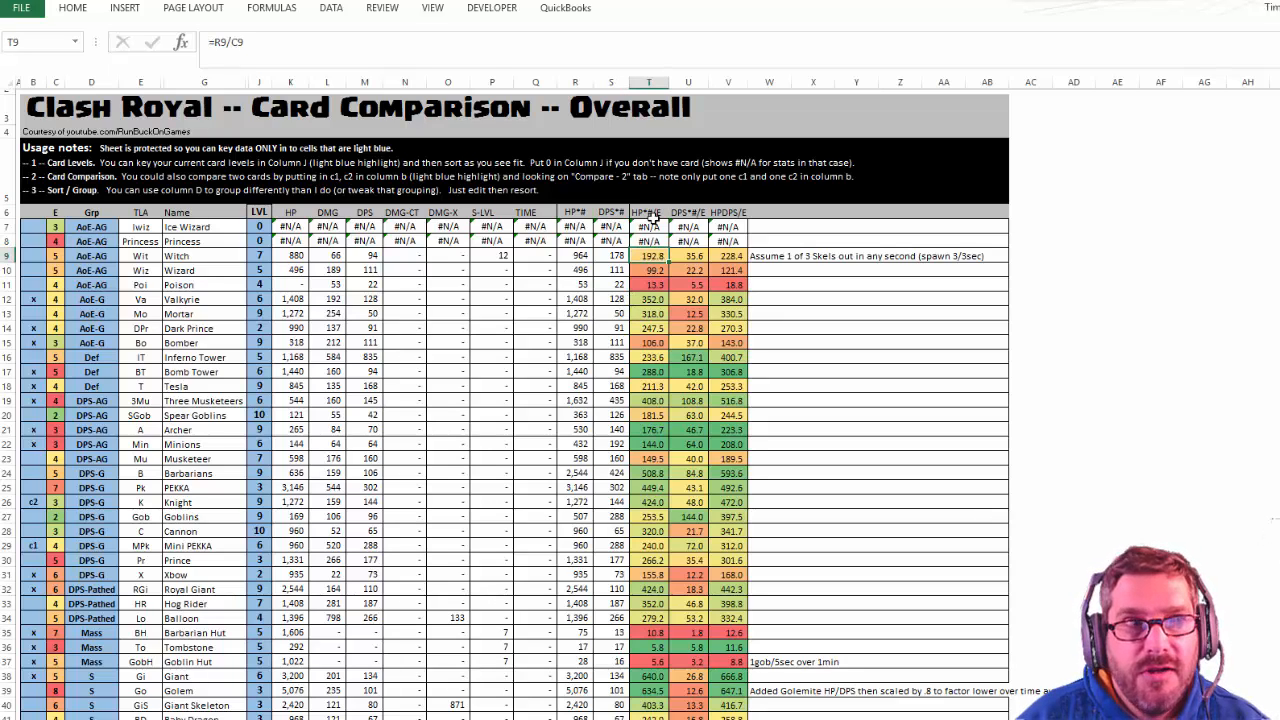
{"action": "left_click", "coordinate": [649, 212]}
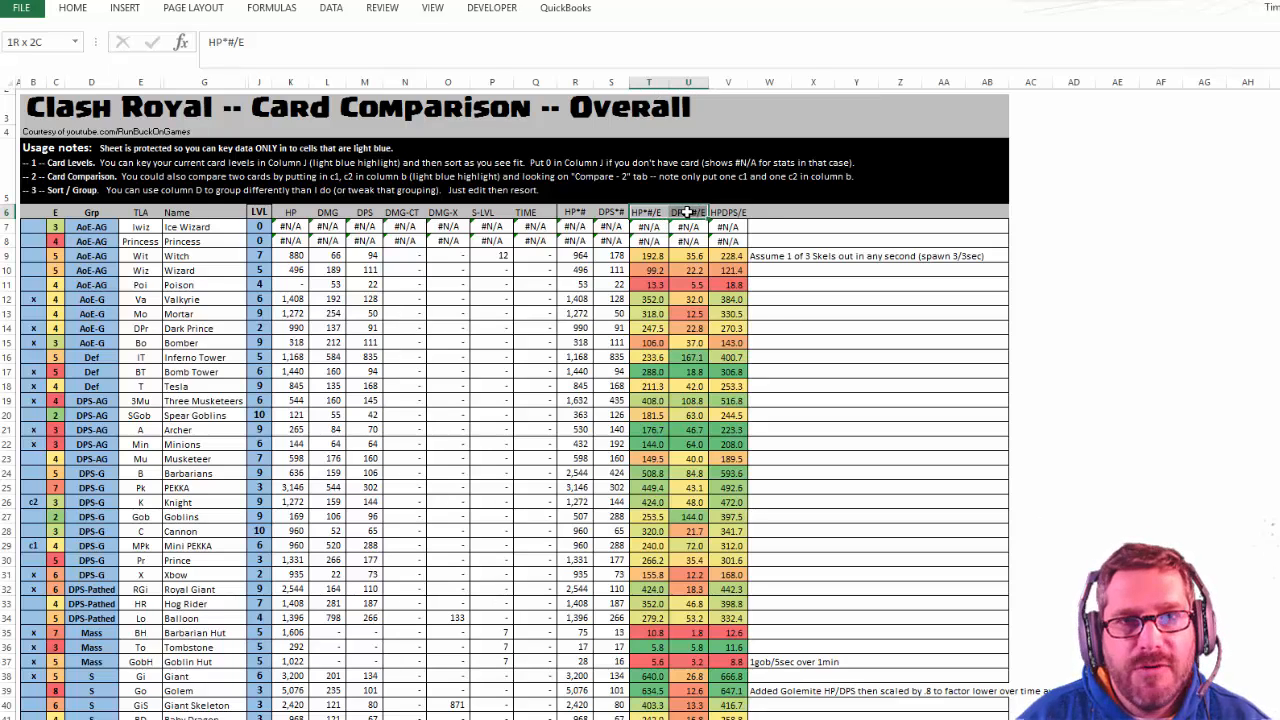
{"action": "left_click", "coordinate": [648, 226]}
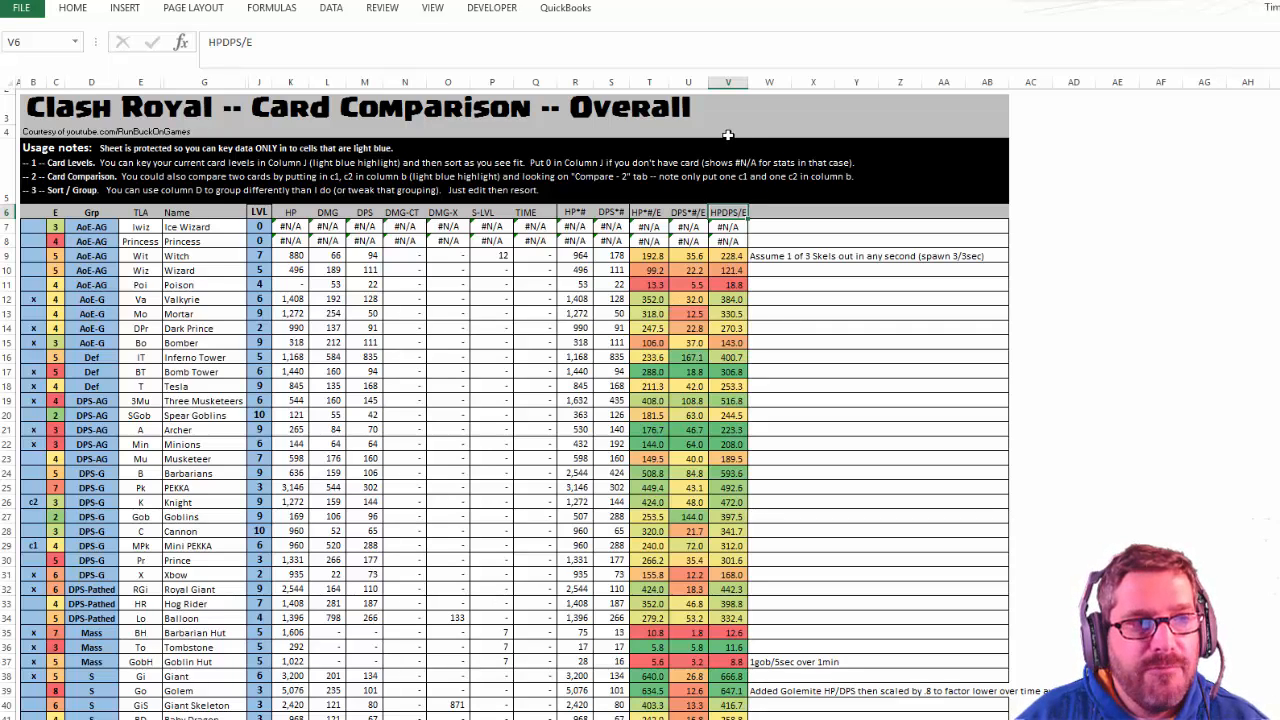
{"action": "mouse_move", "coordinate": [723, 262]}
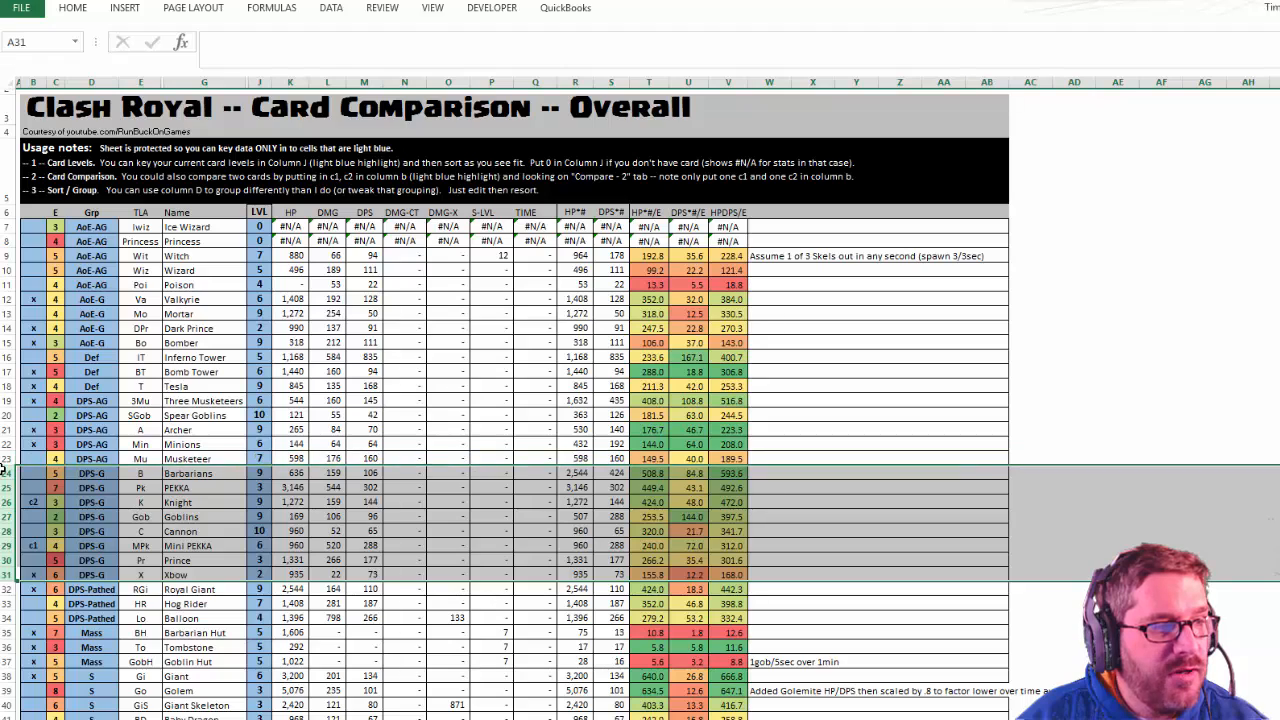
{"action": "mouse_move", "coordinate": [219, 498]}
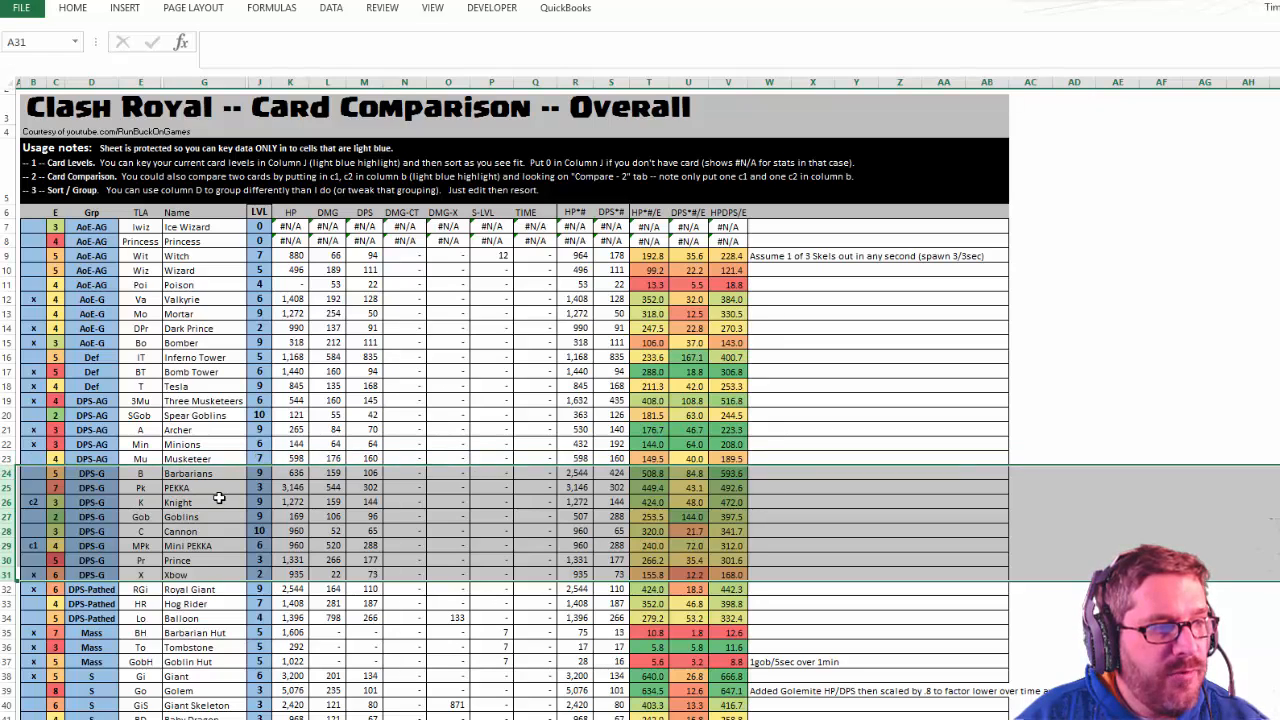
{"action": "left_click", "coordinate": [204, 502]}
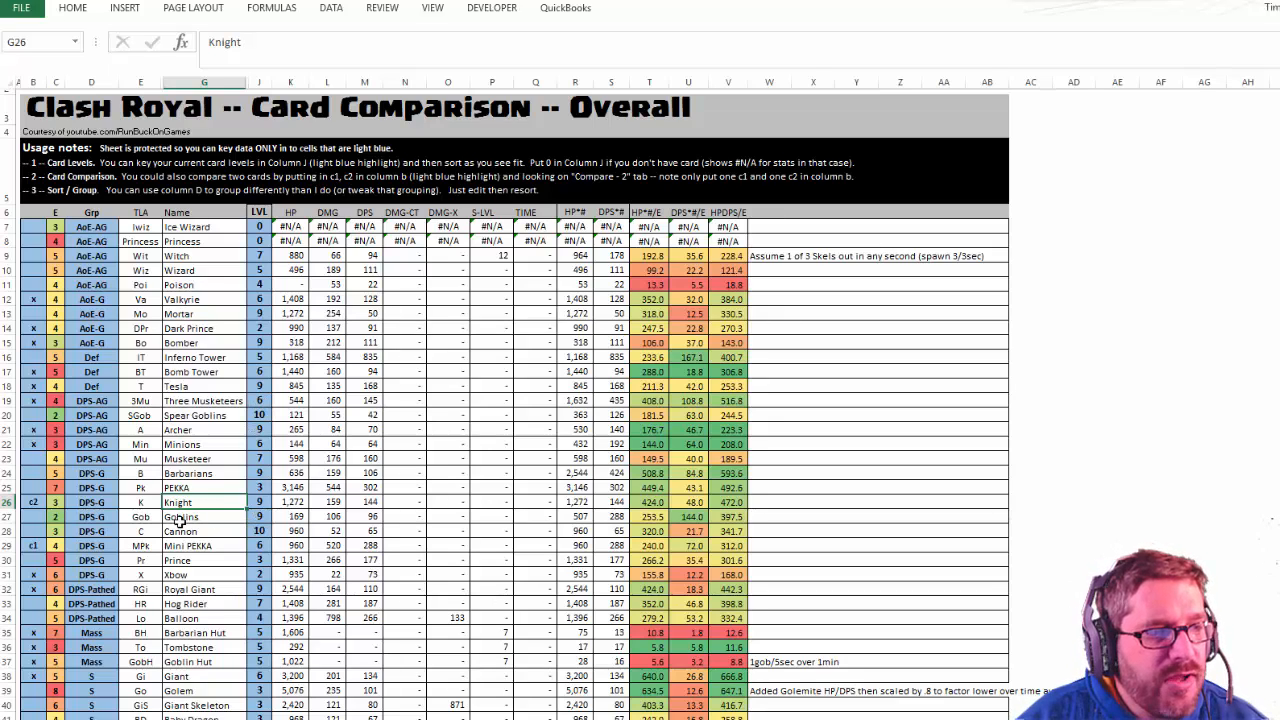
{"action": "left_click", "coordinate": [187, 545]}
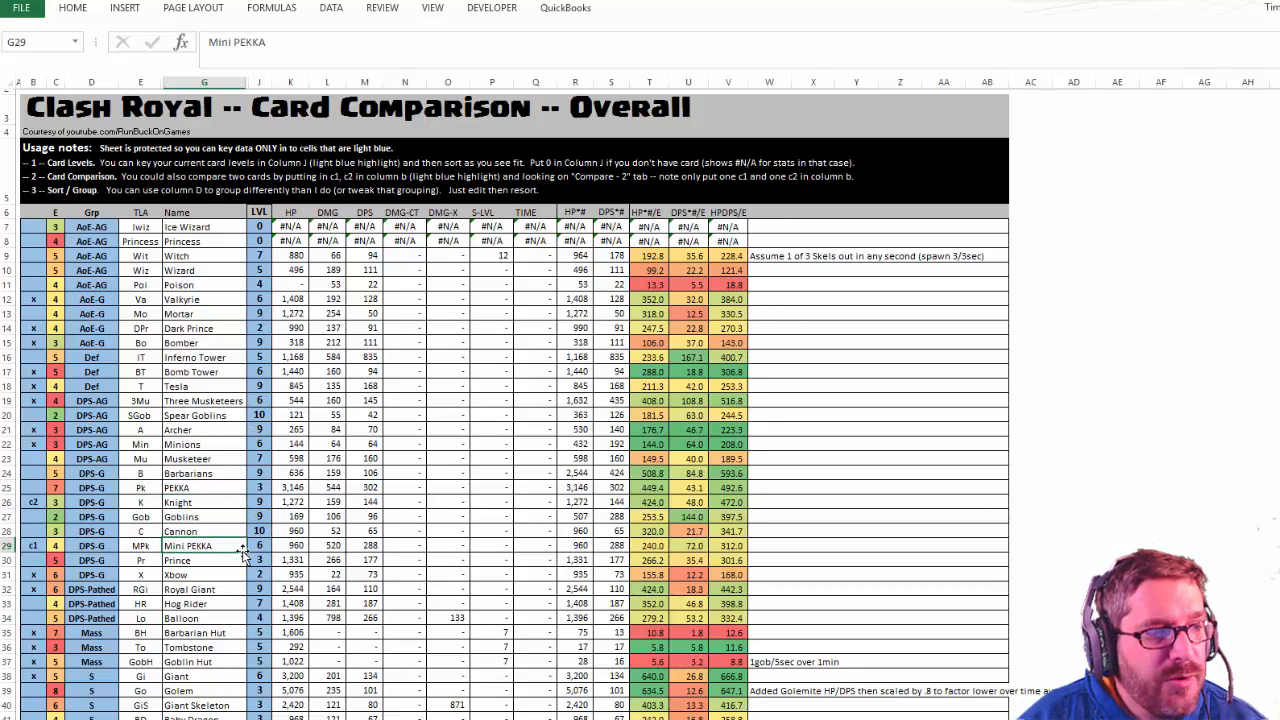
{"action": "left_click", "coordinate": [204, 531]}
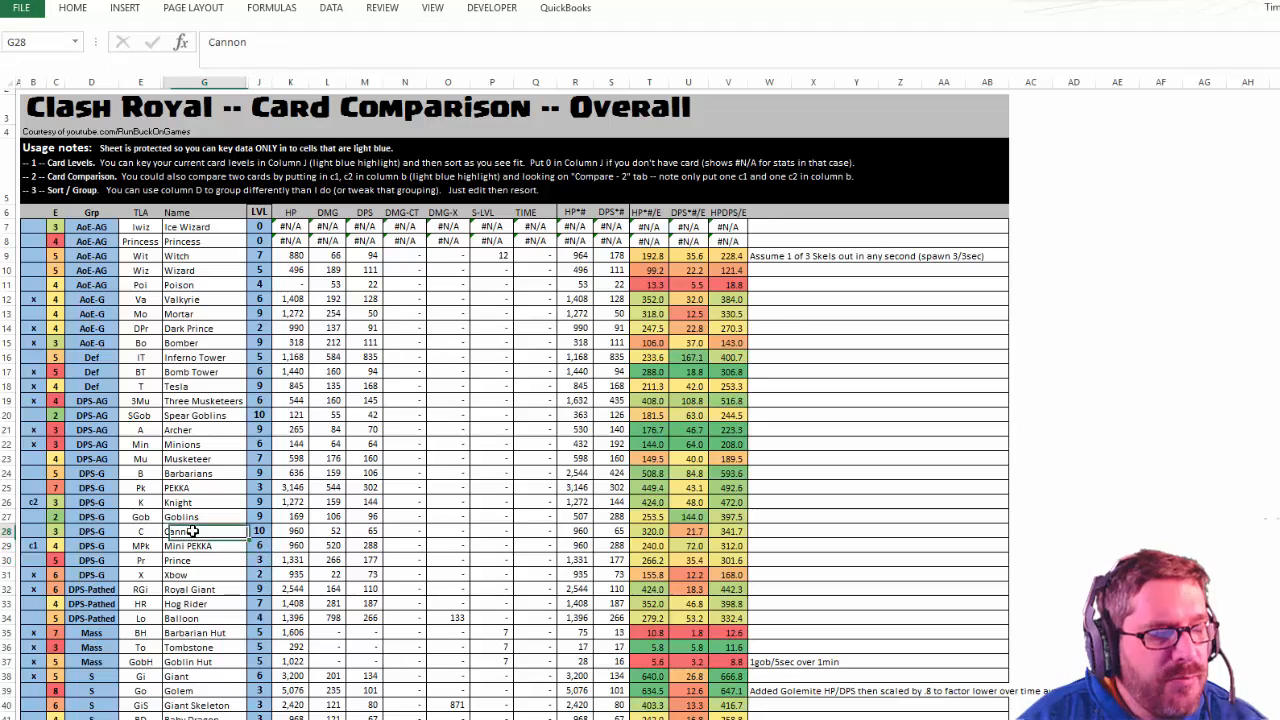
{"action": "left_click", "coordinate": [140, 531]}
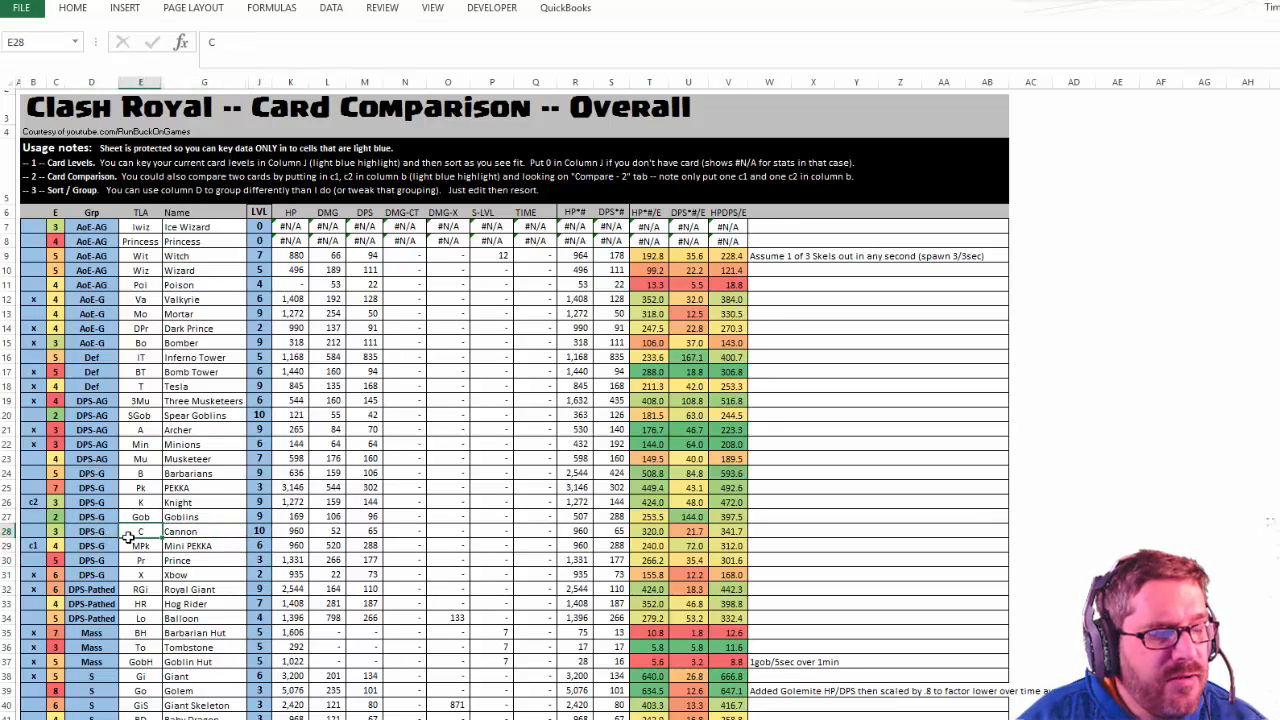
{"action": "left_click", "coordinate": [141, 517]}
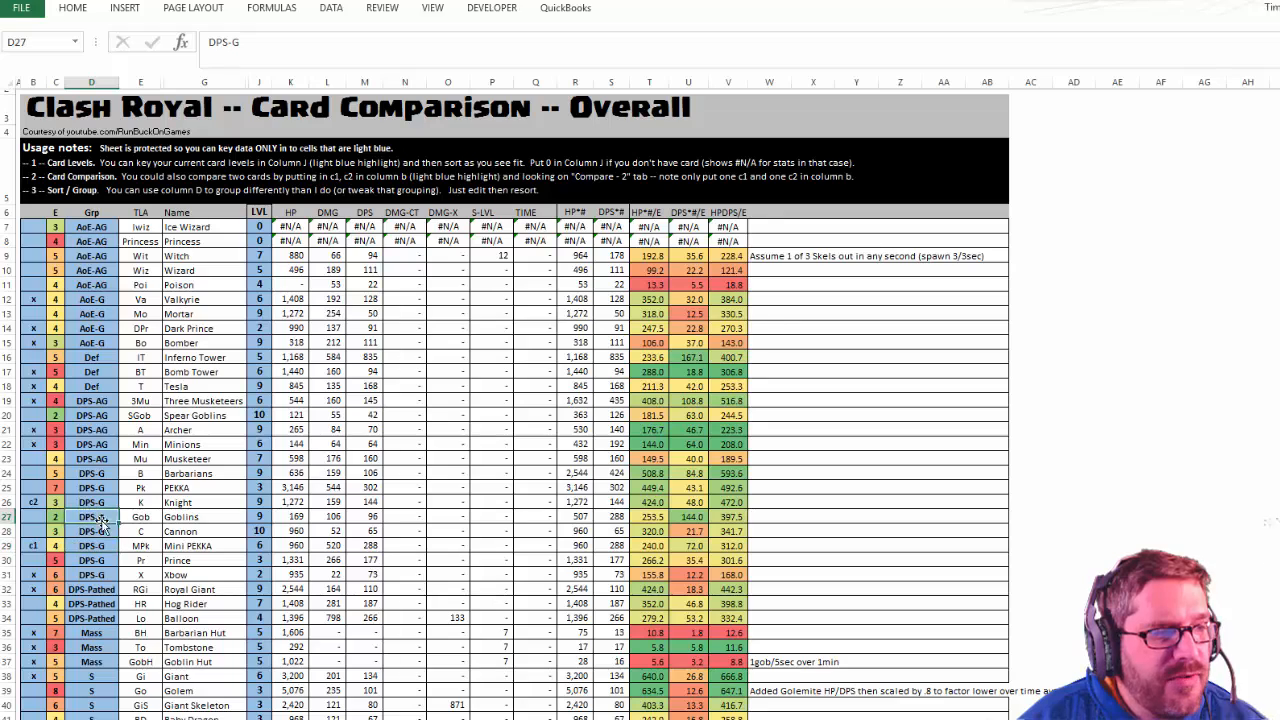
{"action": "mouse_move", "coordinate": [72, 516]}
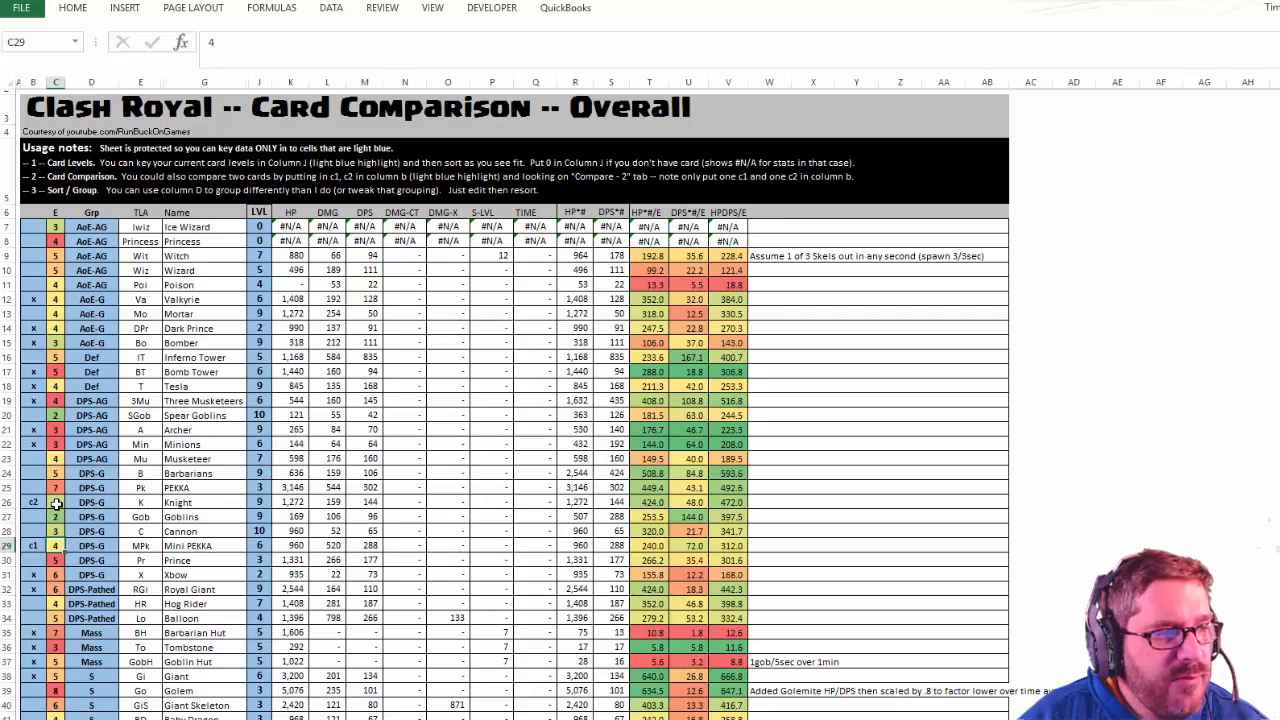
{"action": "left_click", "coordinate": [55, 502]}
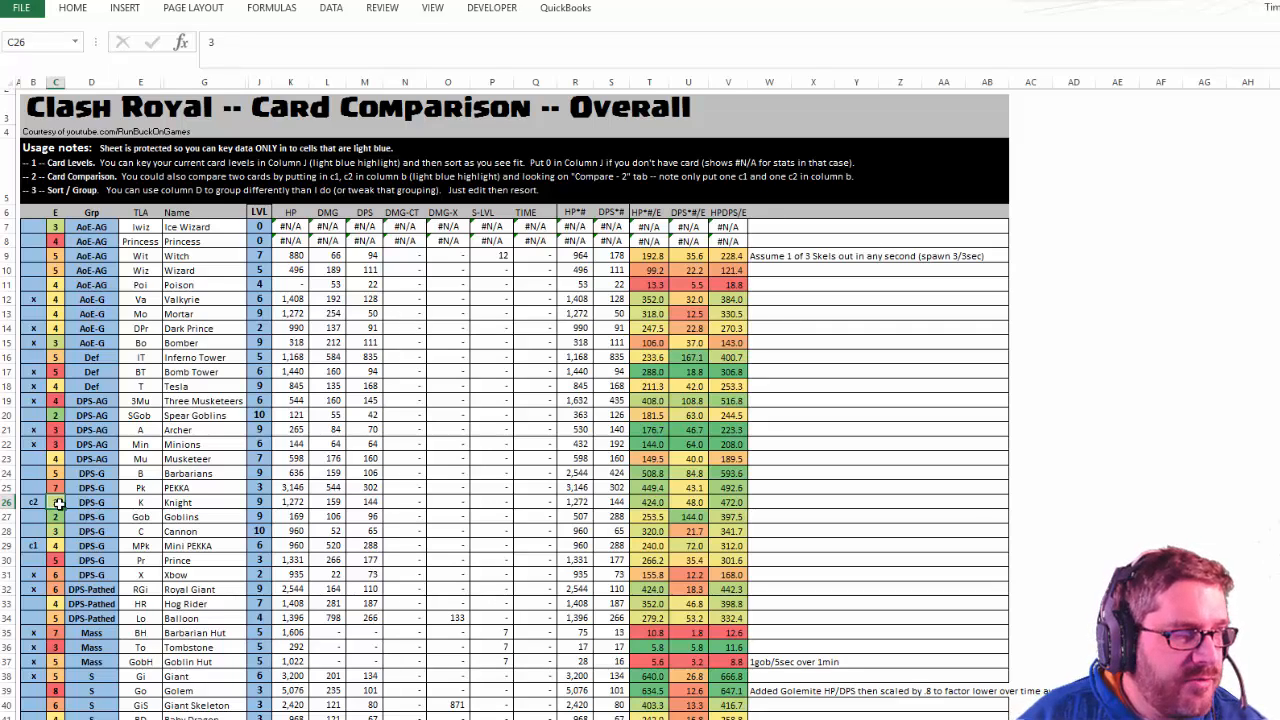
{"action": "left_click", "coordinate": [728, 502]}
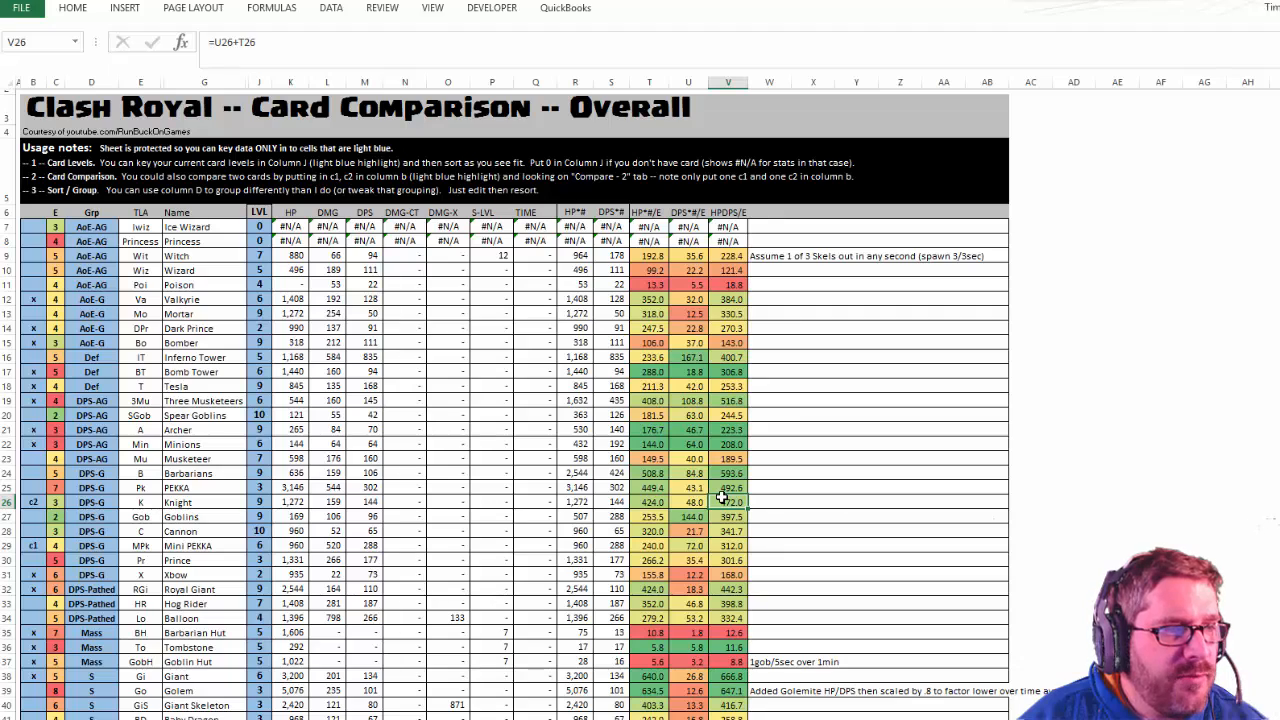
{"action": "mouse_move", "coordinate": [190, 527]}
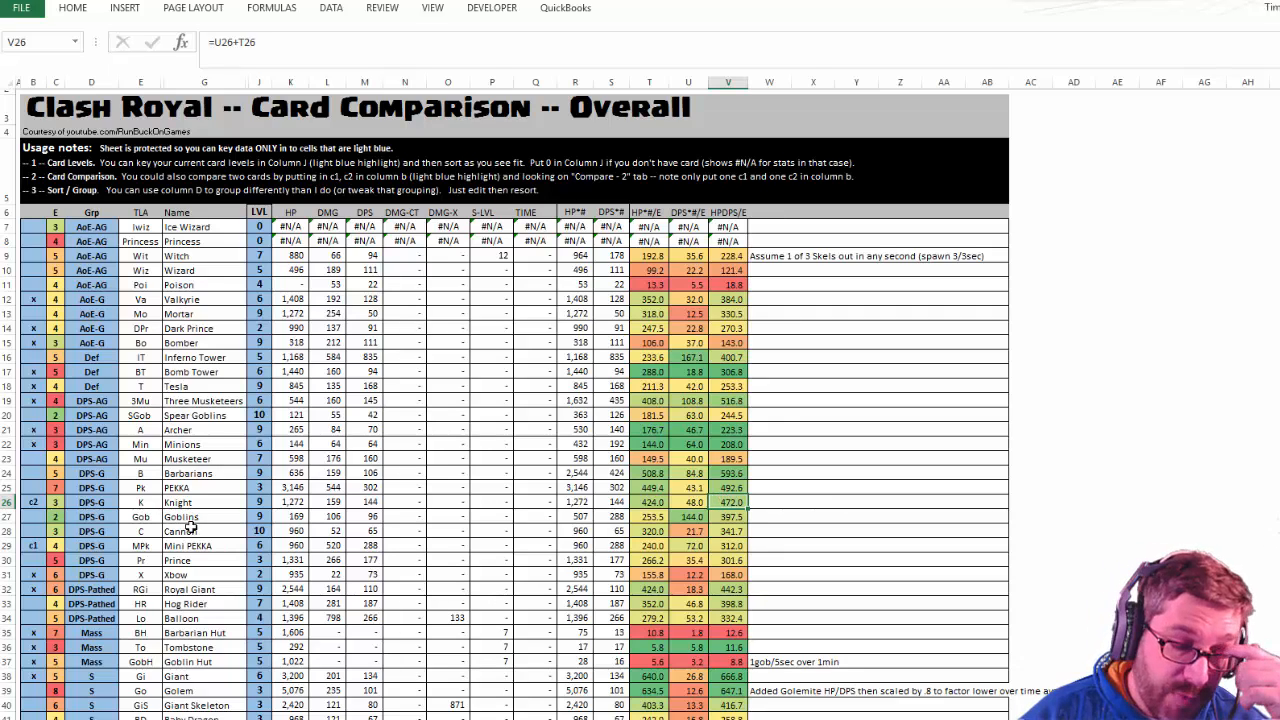
{"action": "left_click", "coordinate": [33, 487]}
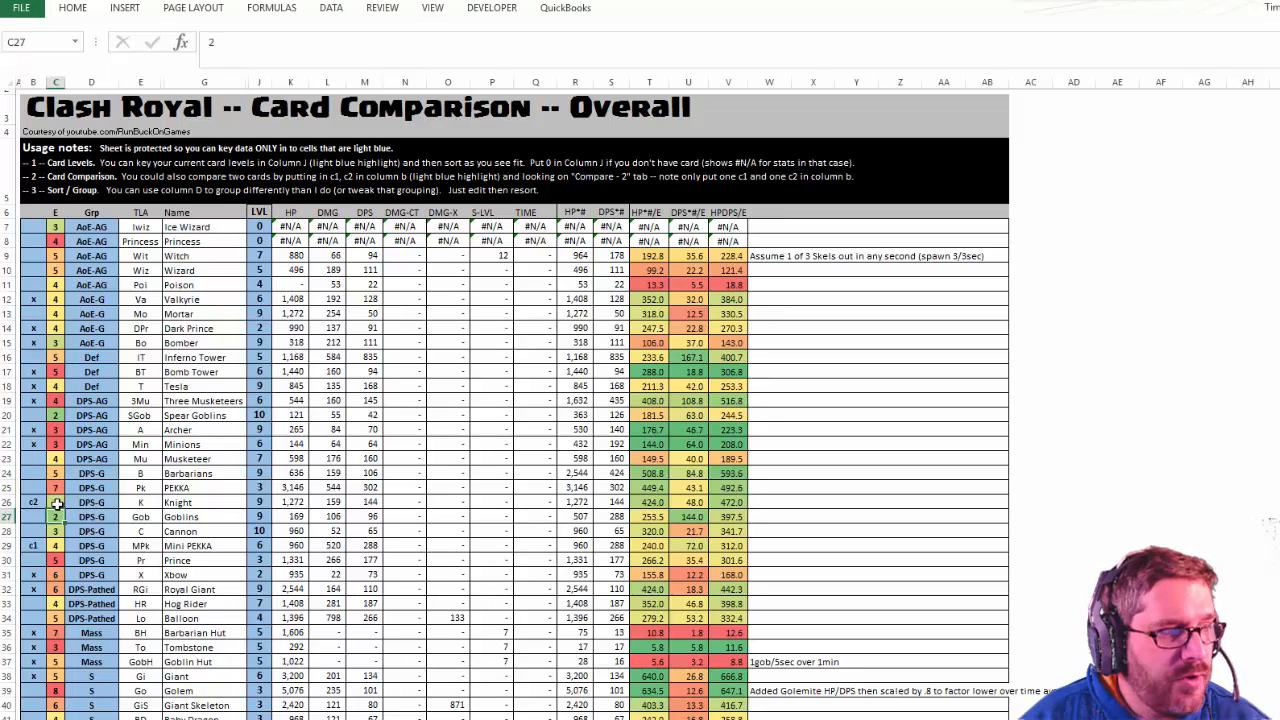
{"action": "left_click", "coordinate": [56, 501]}
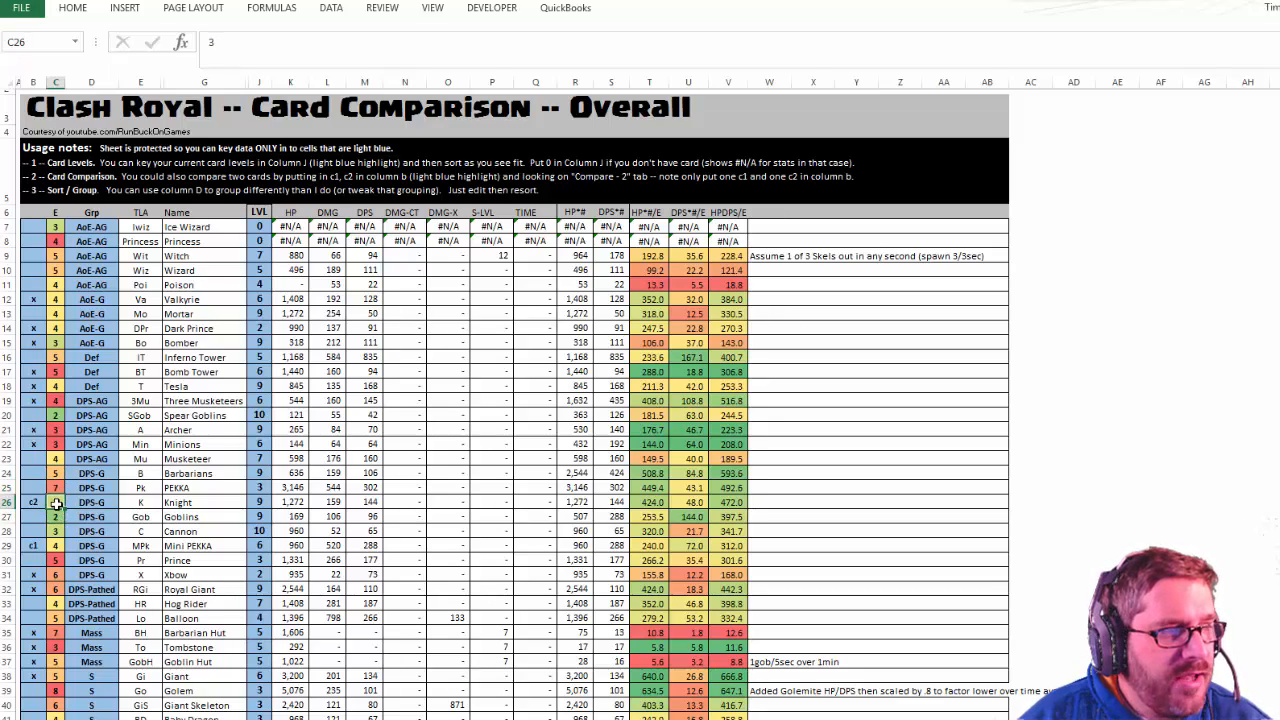
{"action": "left_click", "coordinate": [33, 502]}
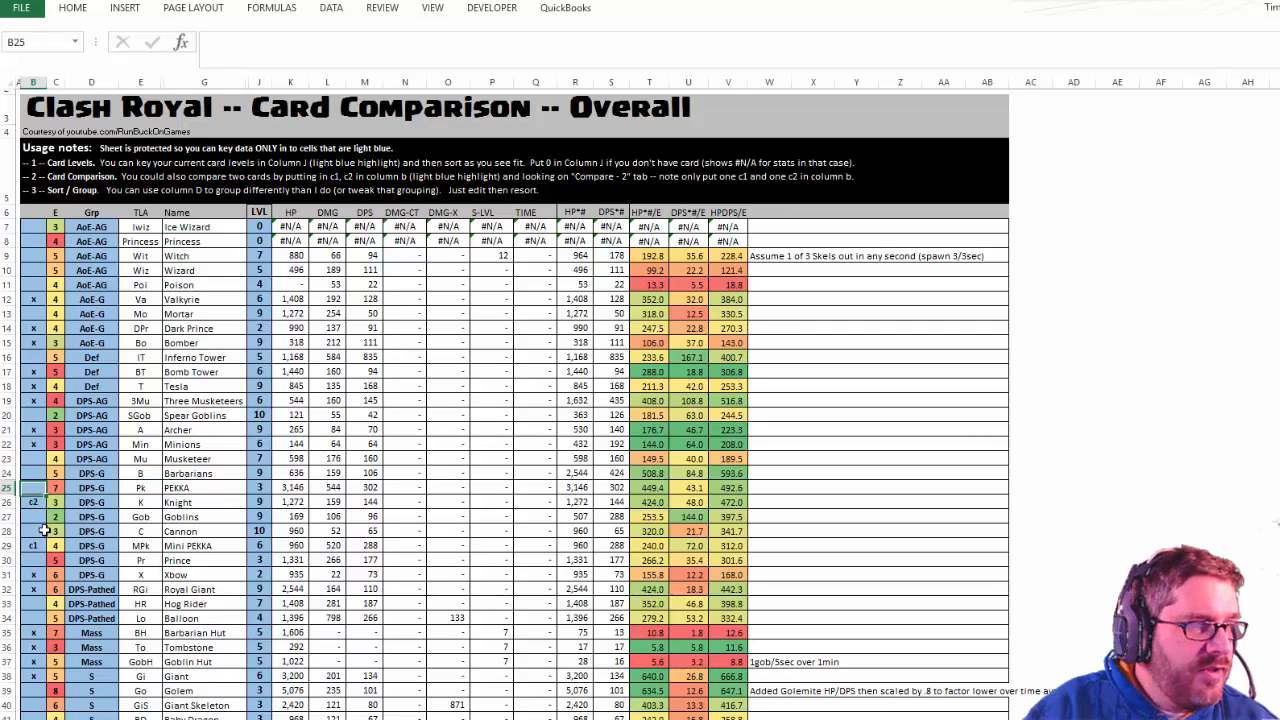
{"action": "left_click", "coordinate": [32, 502]}
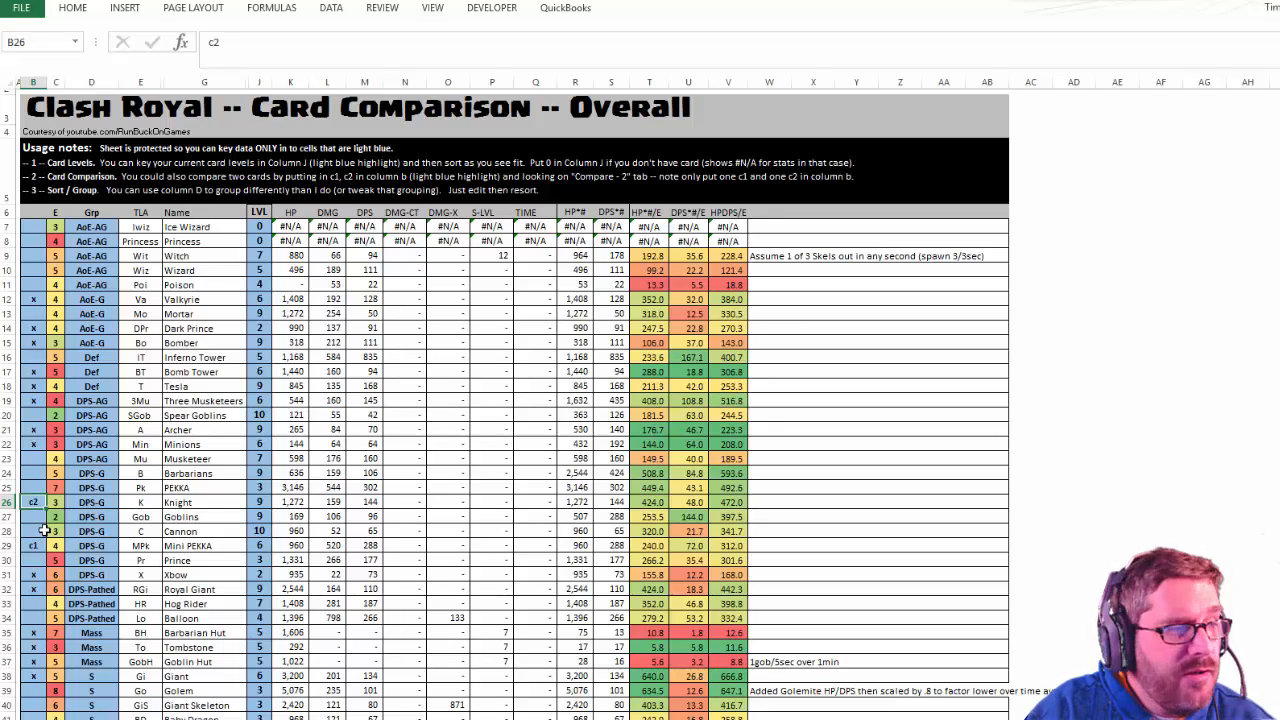
{"action": "left_click", "coordinate": [56, 502]}
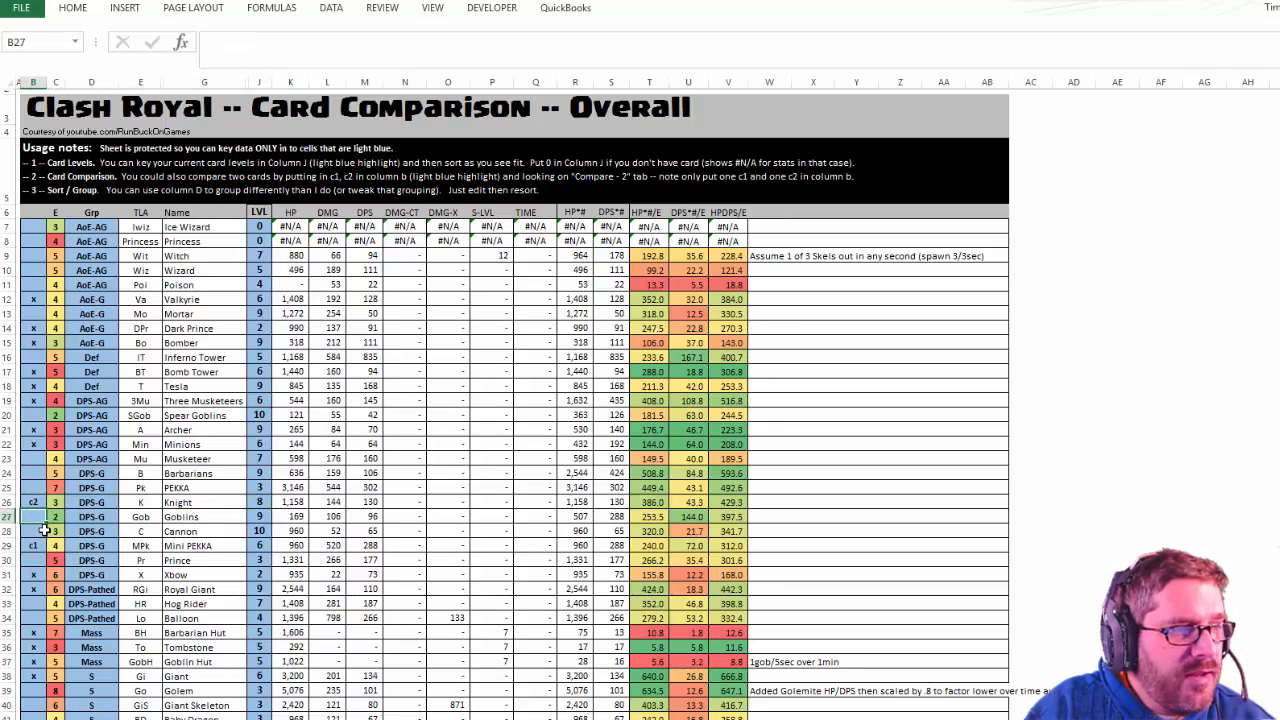
{"action": "left_click", "coordinate": [259, 502]}
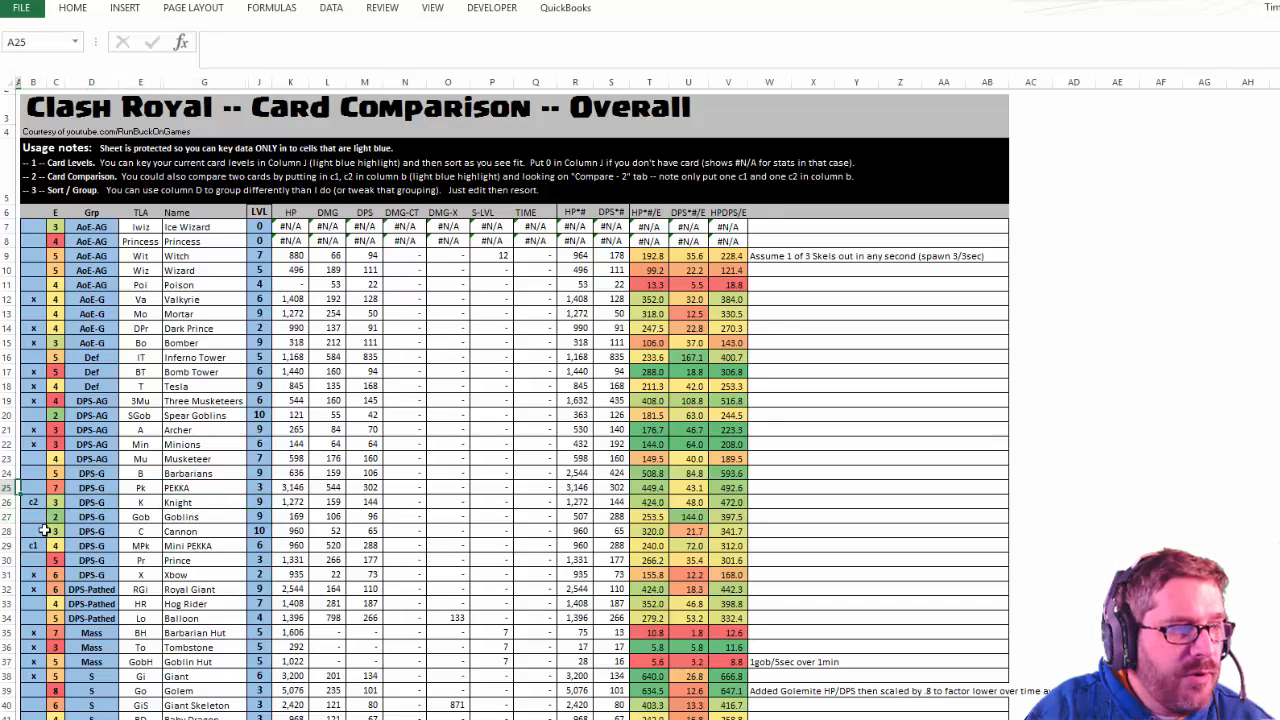
{"action": "left_click", "coordinate": [33, 502]}
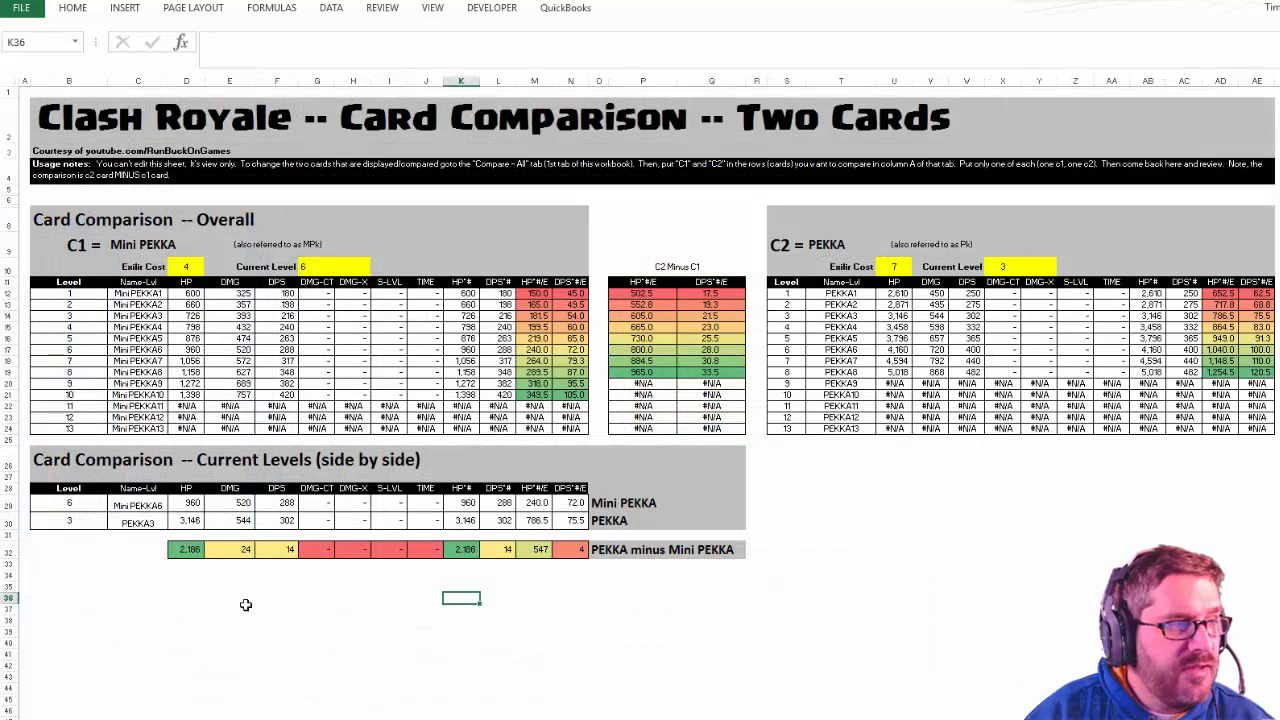
{"action": "mouse_move", "coordinate": [948, 321]}
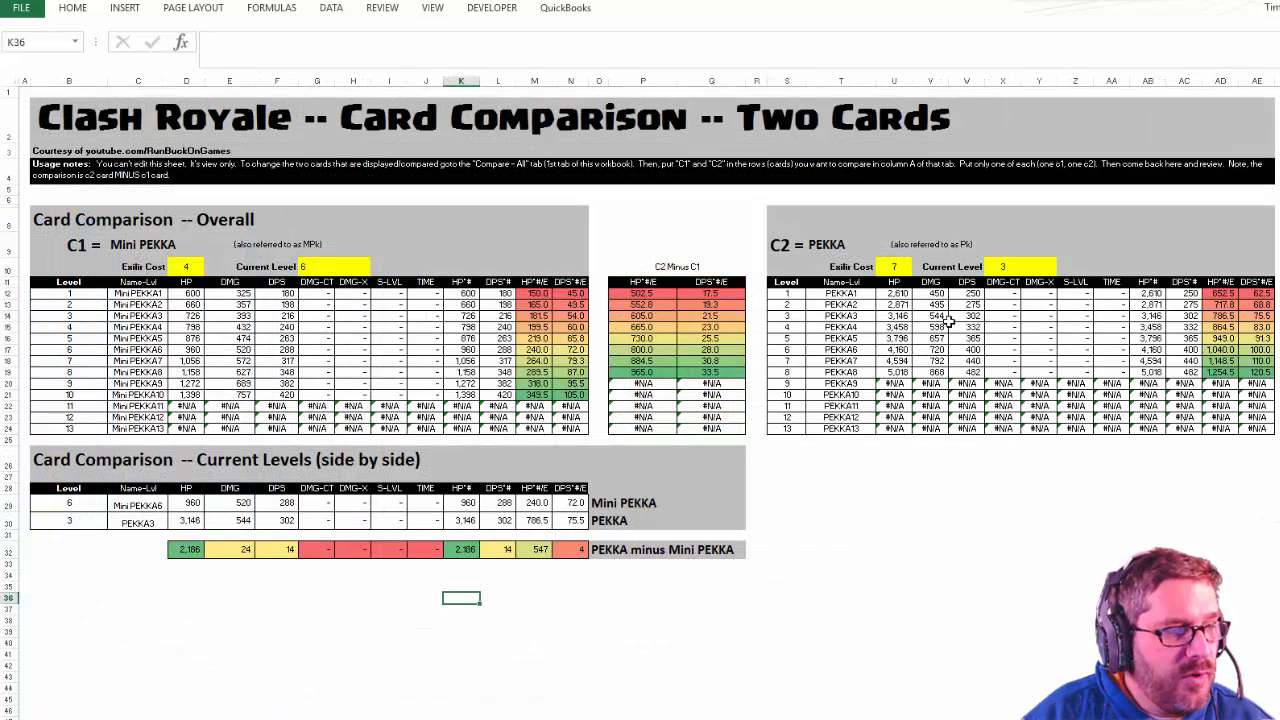
{"action": "left_click", "coordinate": [787, 218]}
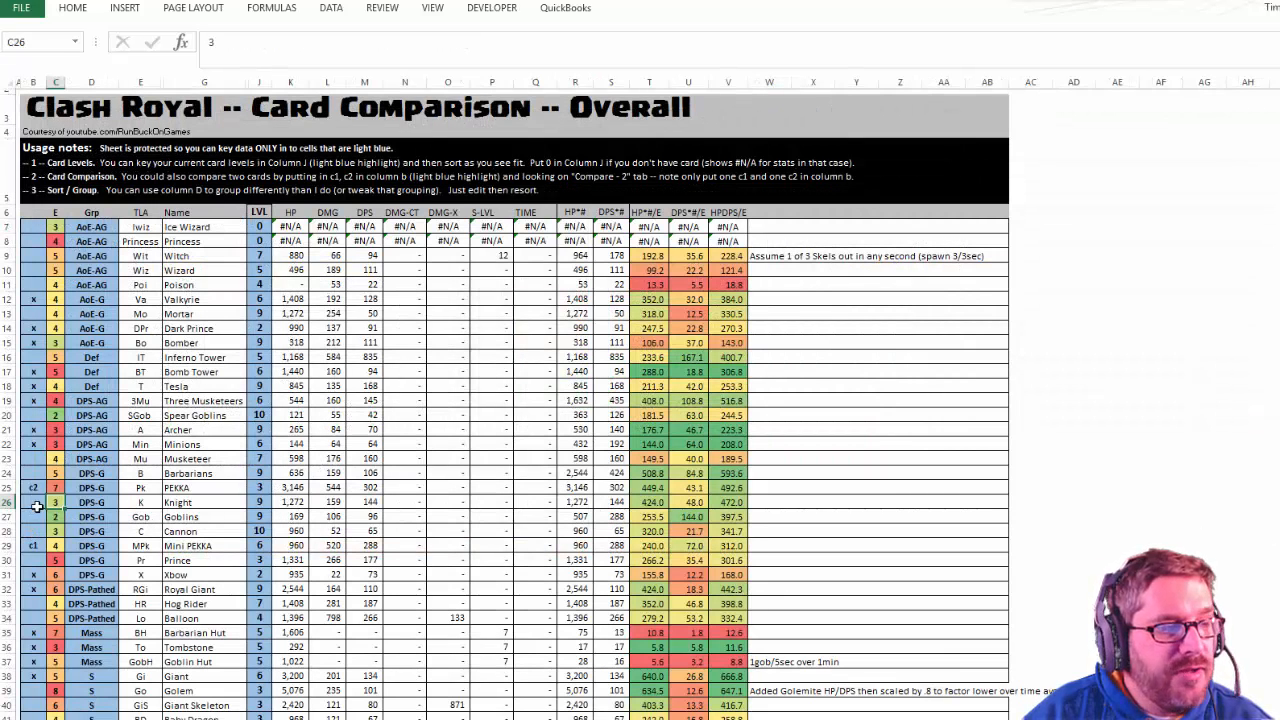
{"action": "left_click", "coordinate": [33, 487]}
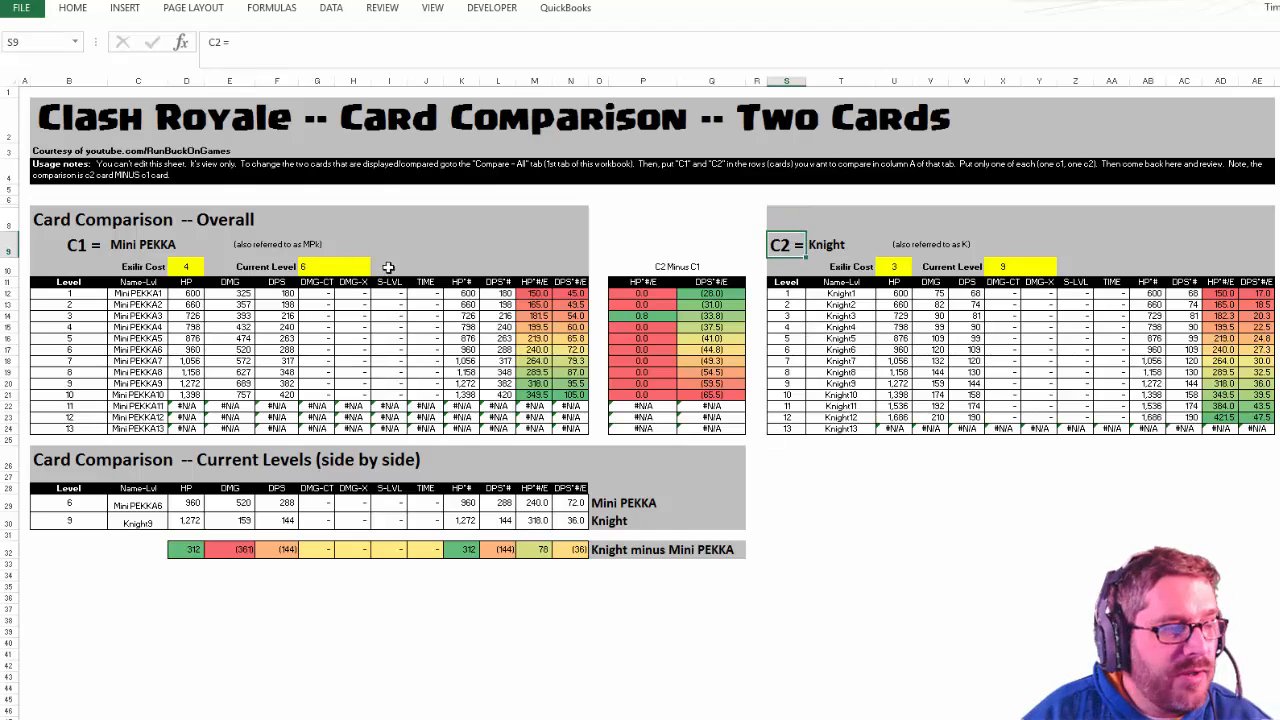
{"action": "mouse_move", "coordinate": [131, 283]}
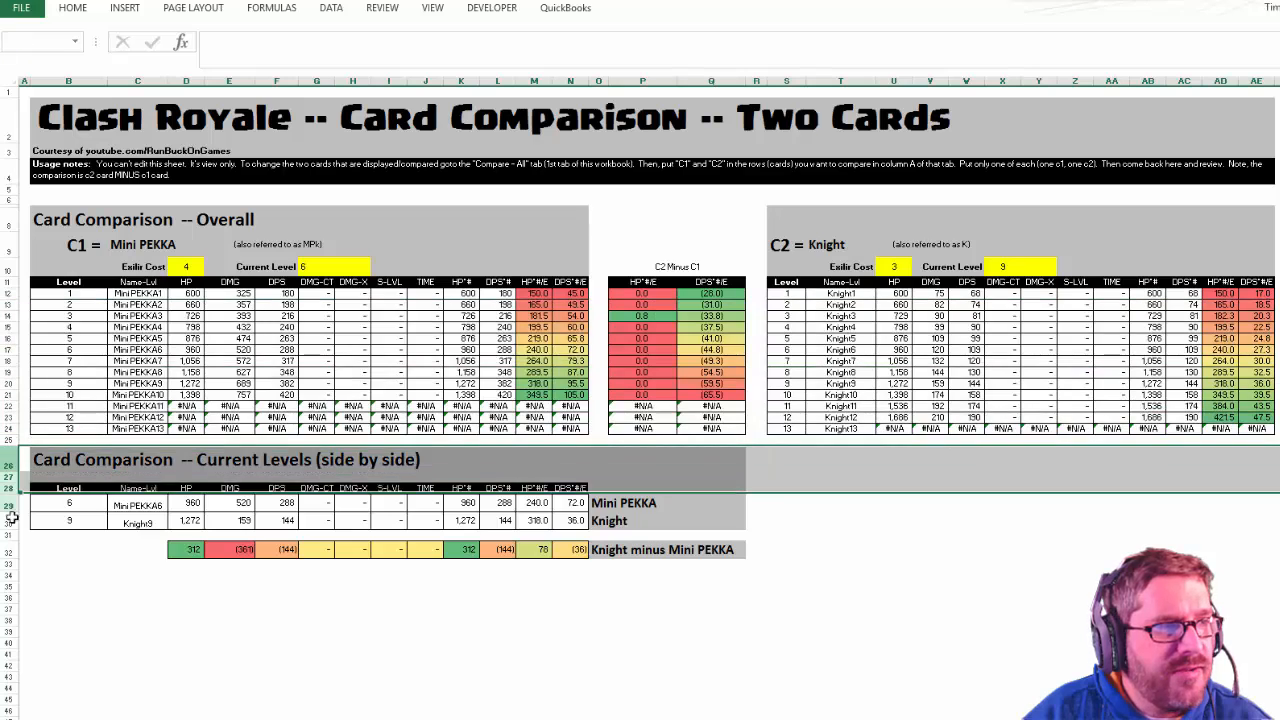
{"action": "left_click", "coordinate": [22, 467]}
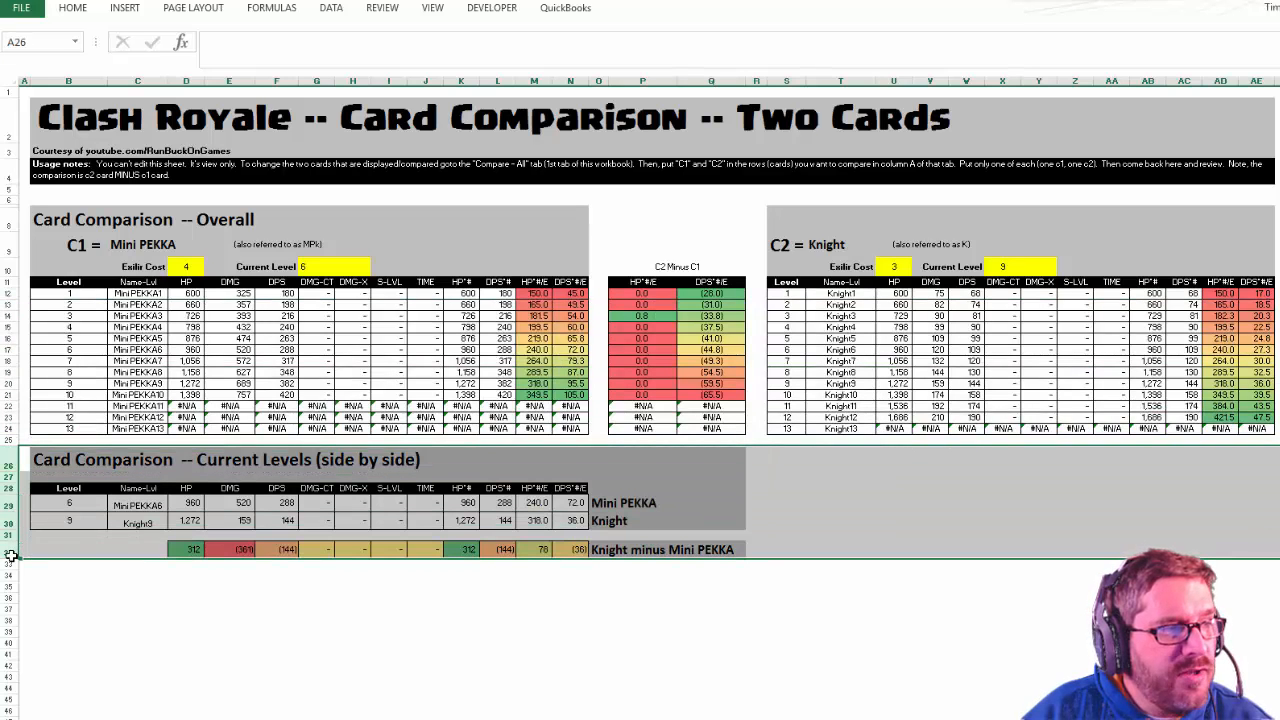
{"action": "left_click", "coordinate": [137, 459]}
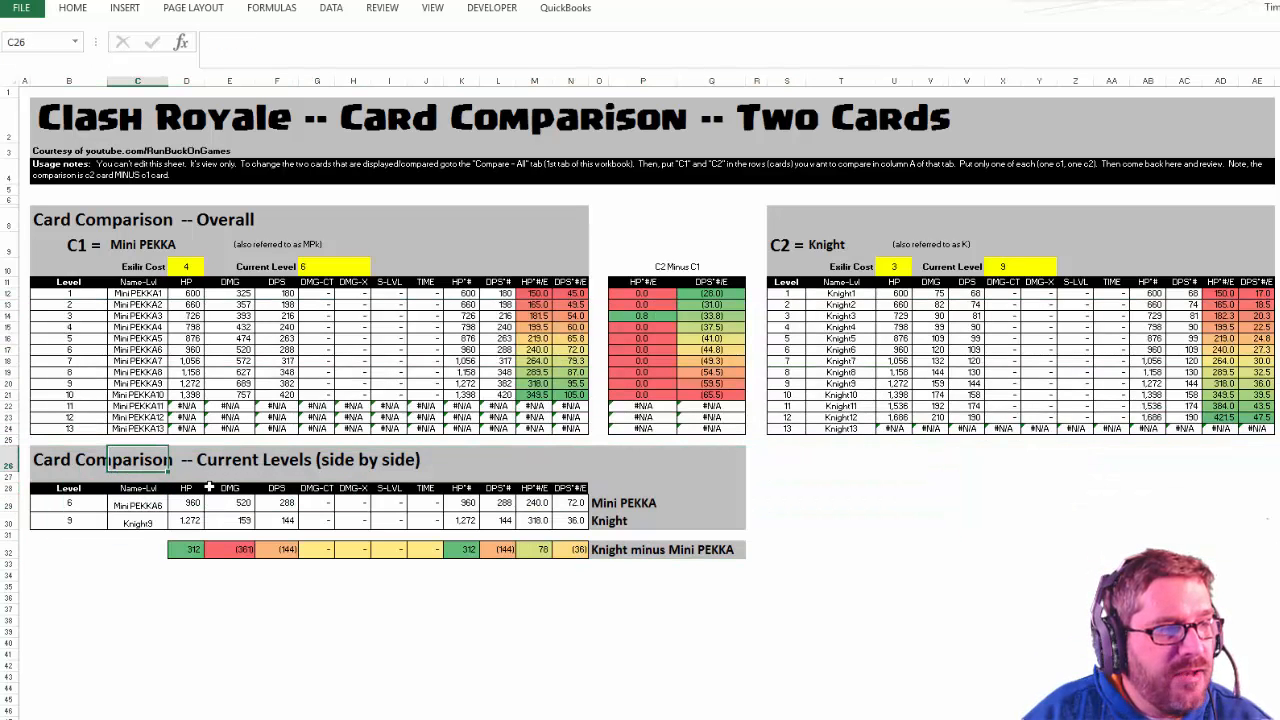
{"action": "left_click", "coordinate": [137, 505]}
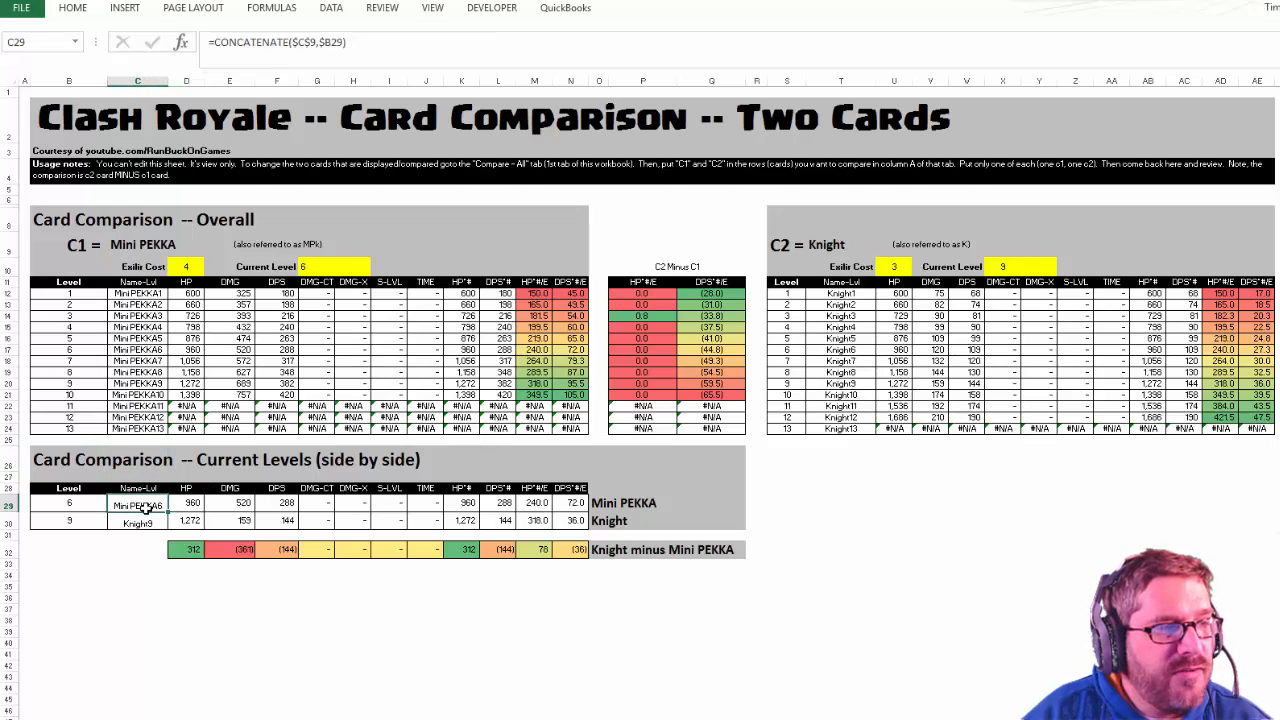
{"action": "left_click", "coordinate": [137, 520]}
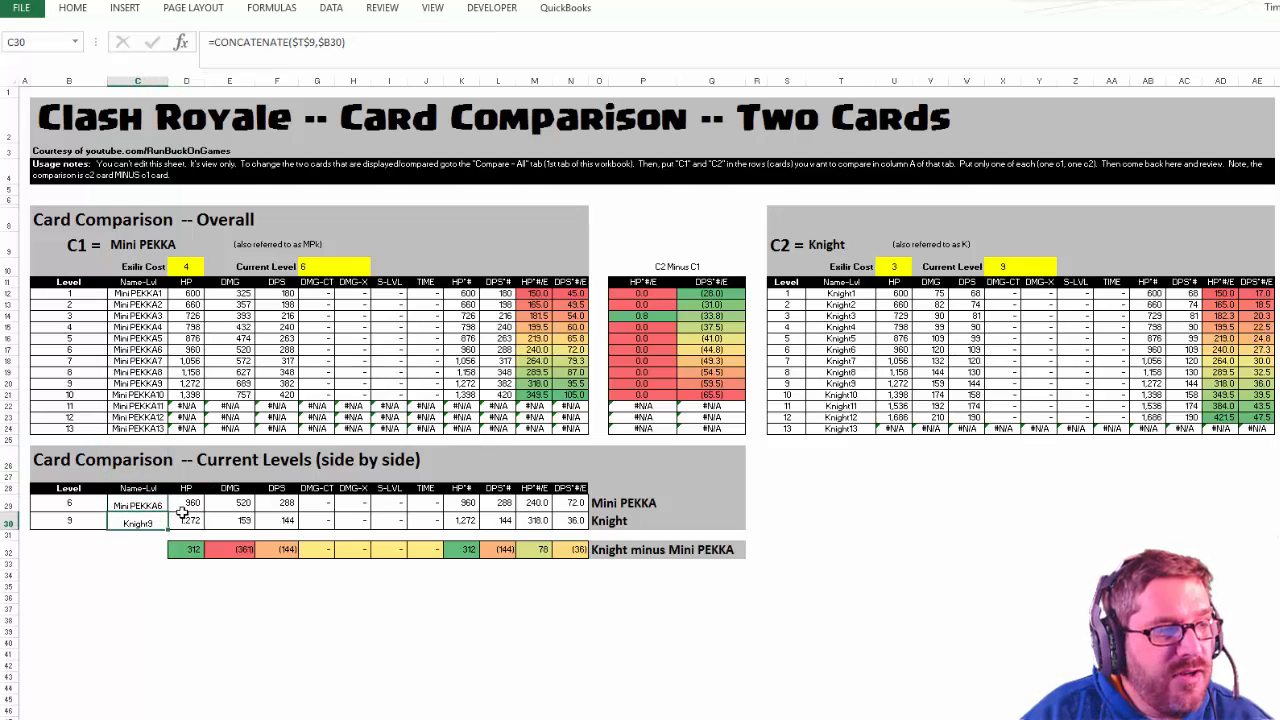
{"action": "left_click", "coordinate": [186, 502]}
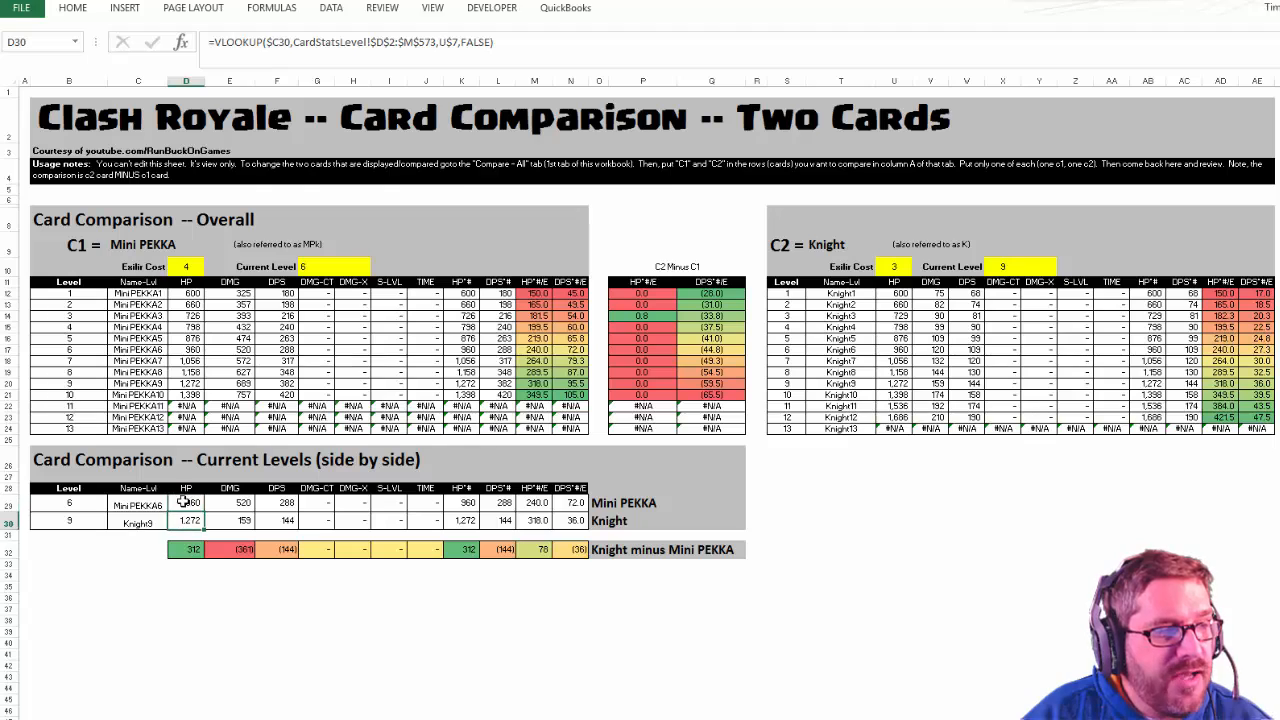
{"action": "left_click", "coordinate": [187, 549]}
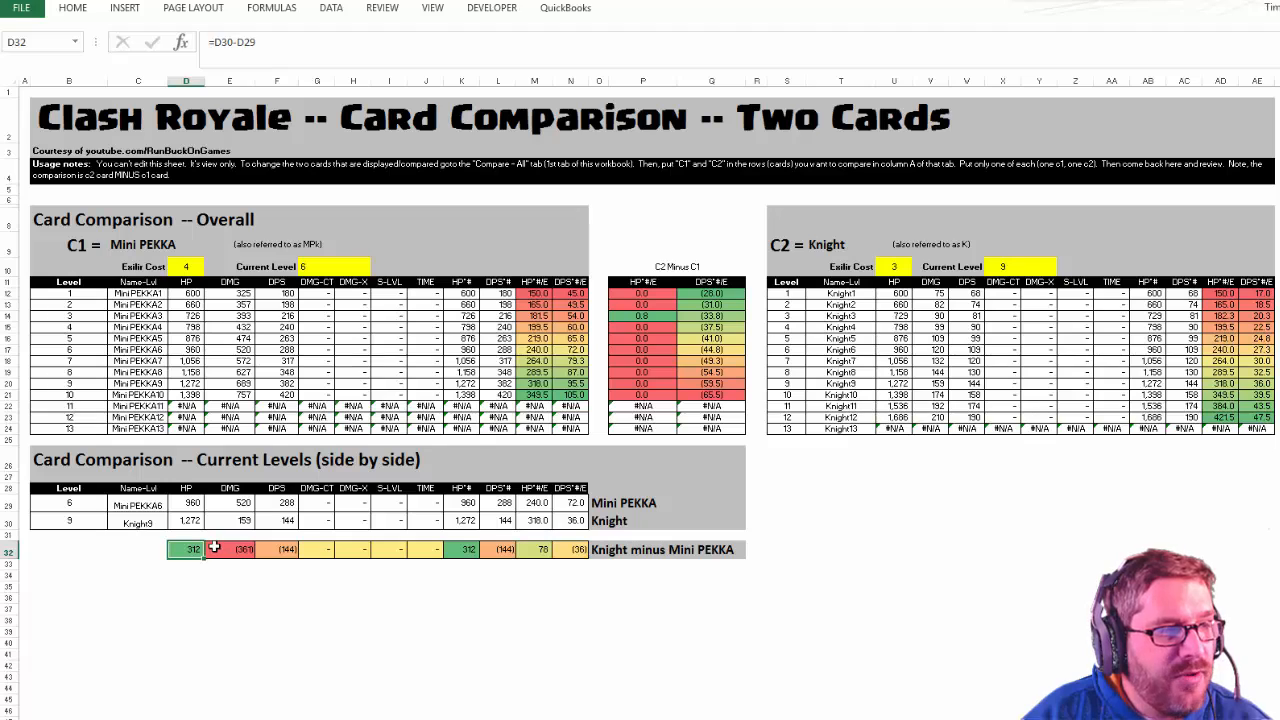
{"action": "left_click", "coordinate": [229, 502]}
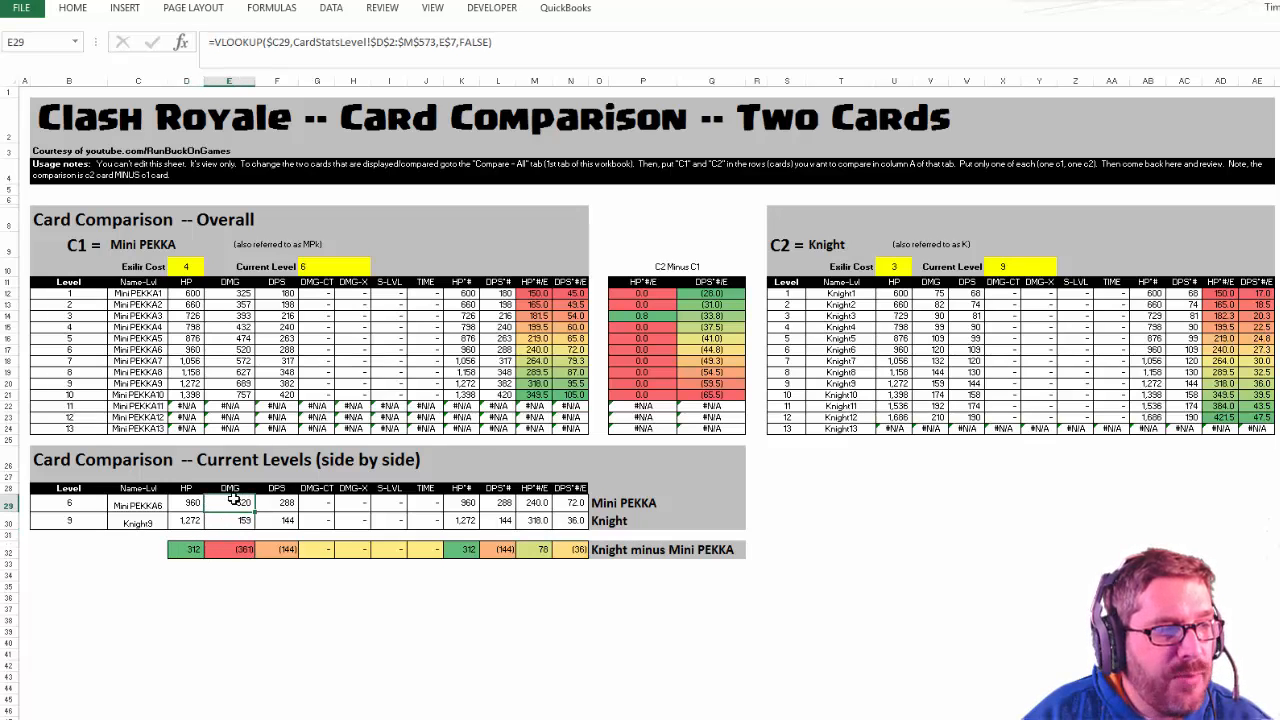
{"action": "left_click", "coordinate": [229, 521]}
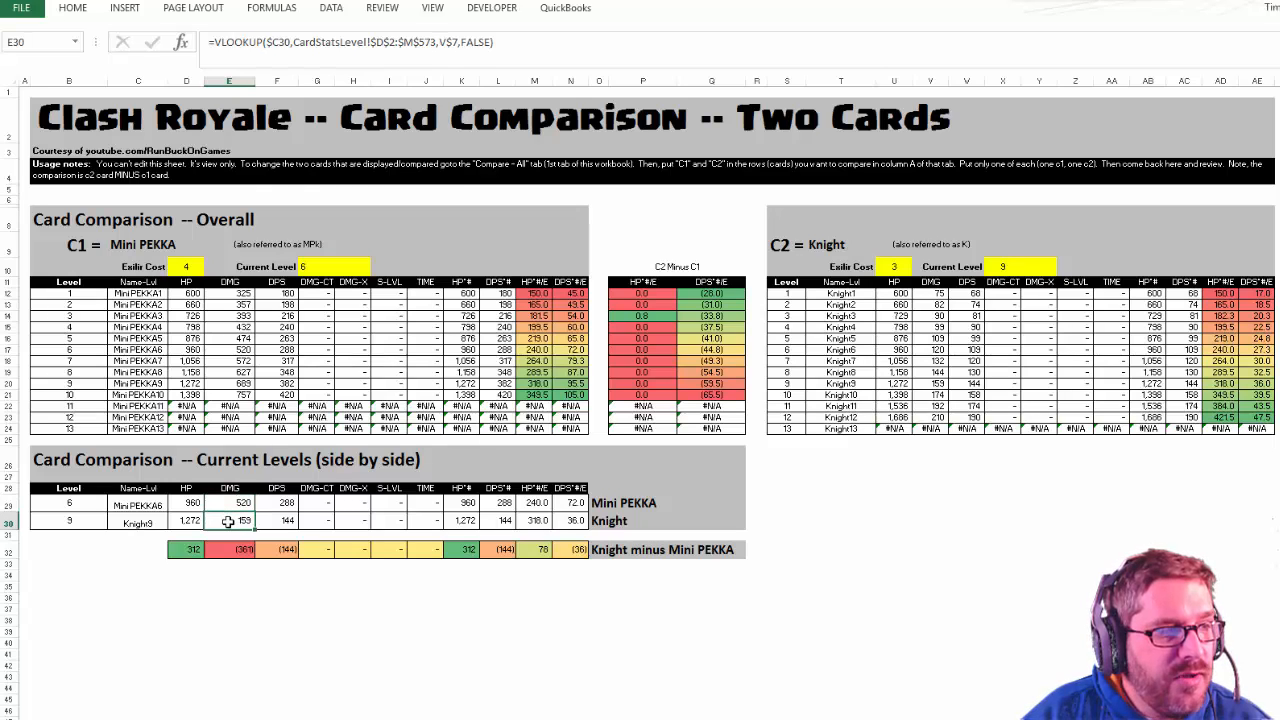
{"action": "left_click", "coordinate": [186, 521]}
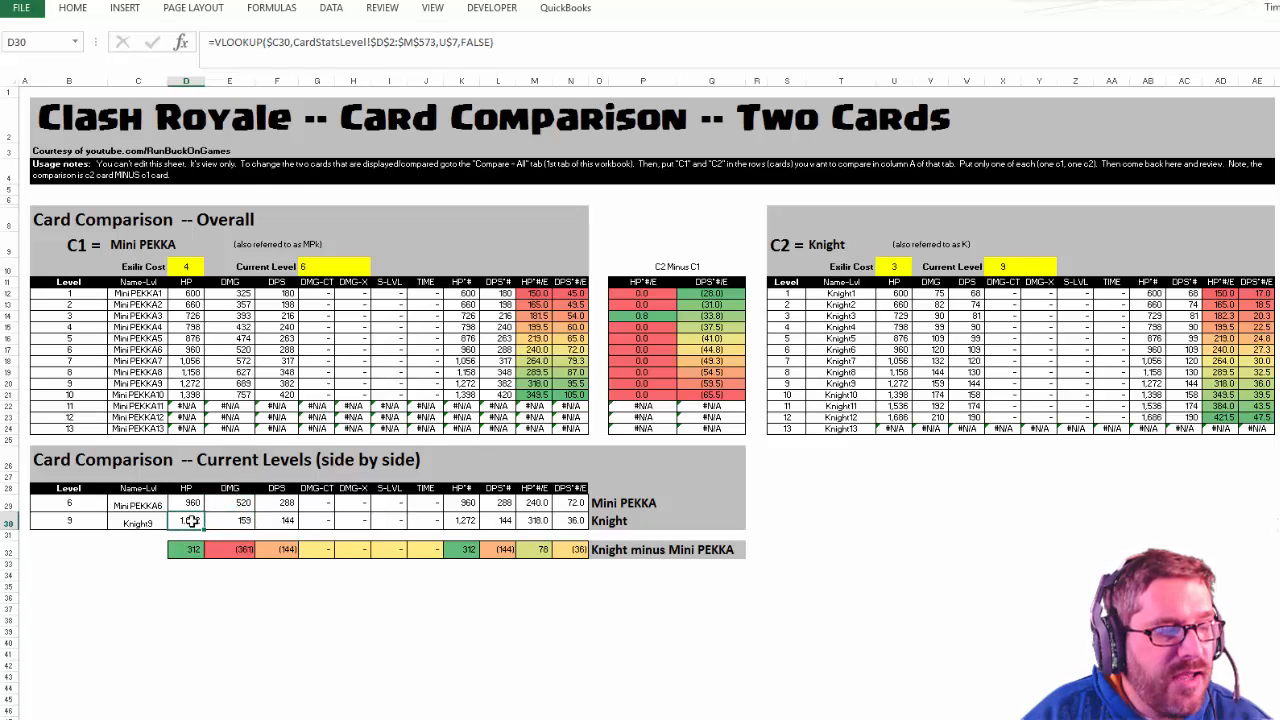
{"action": "left_click", "coordinate": [229, 503]}
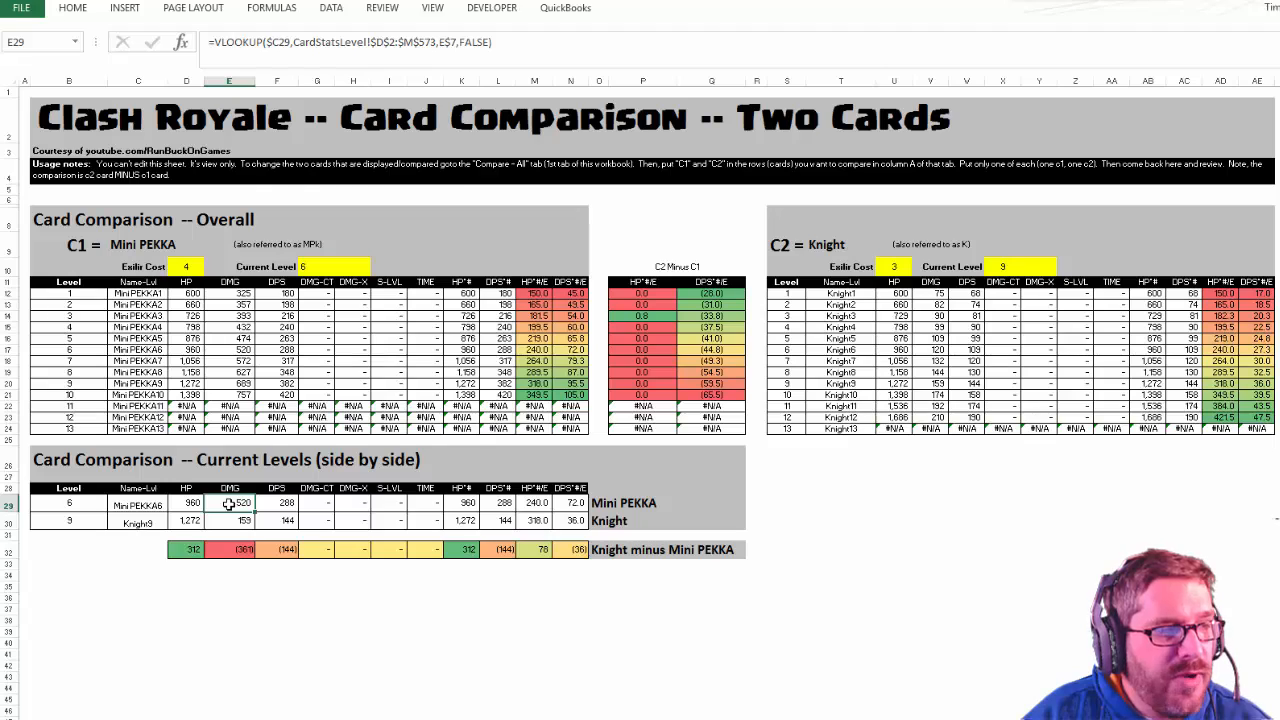
{"action": "left_click", "coordinate": [277, 503]}
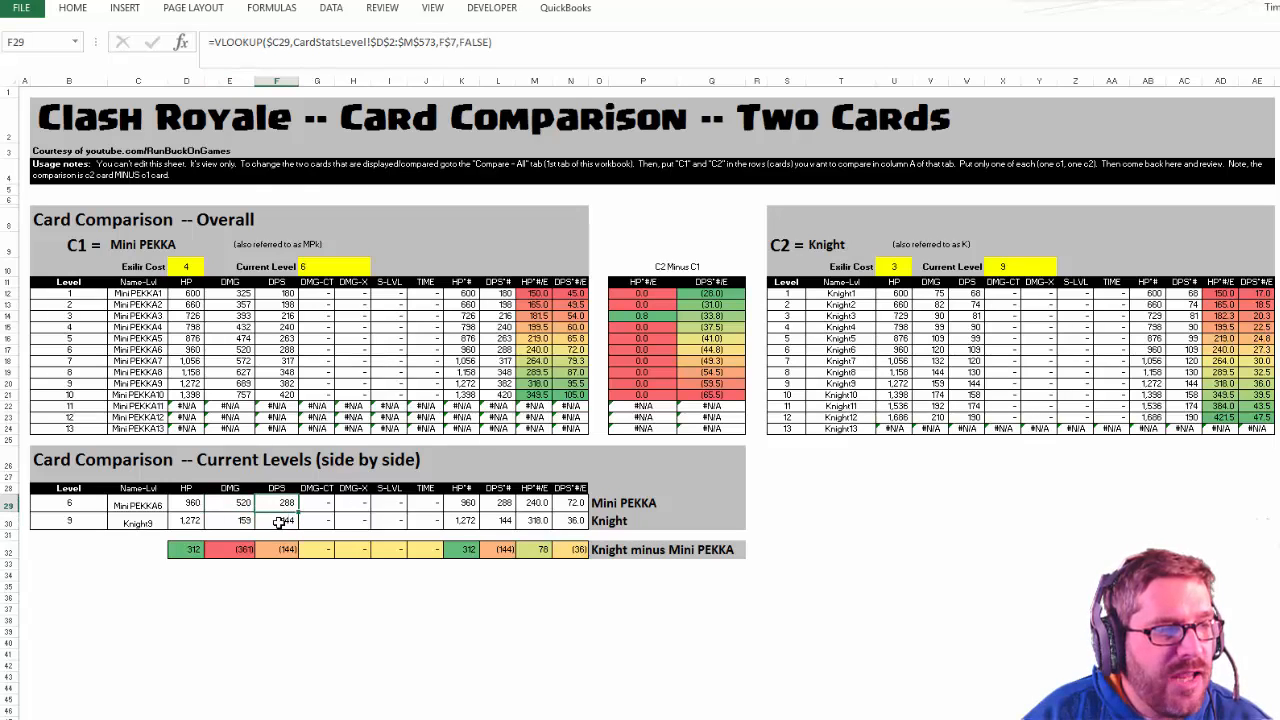
{"action": "left_click", "coordinate": [277, 520]}
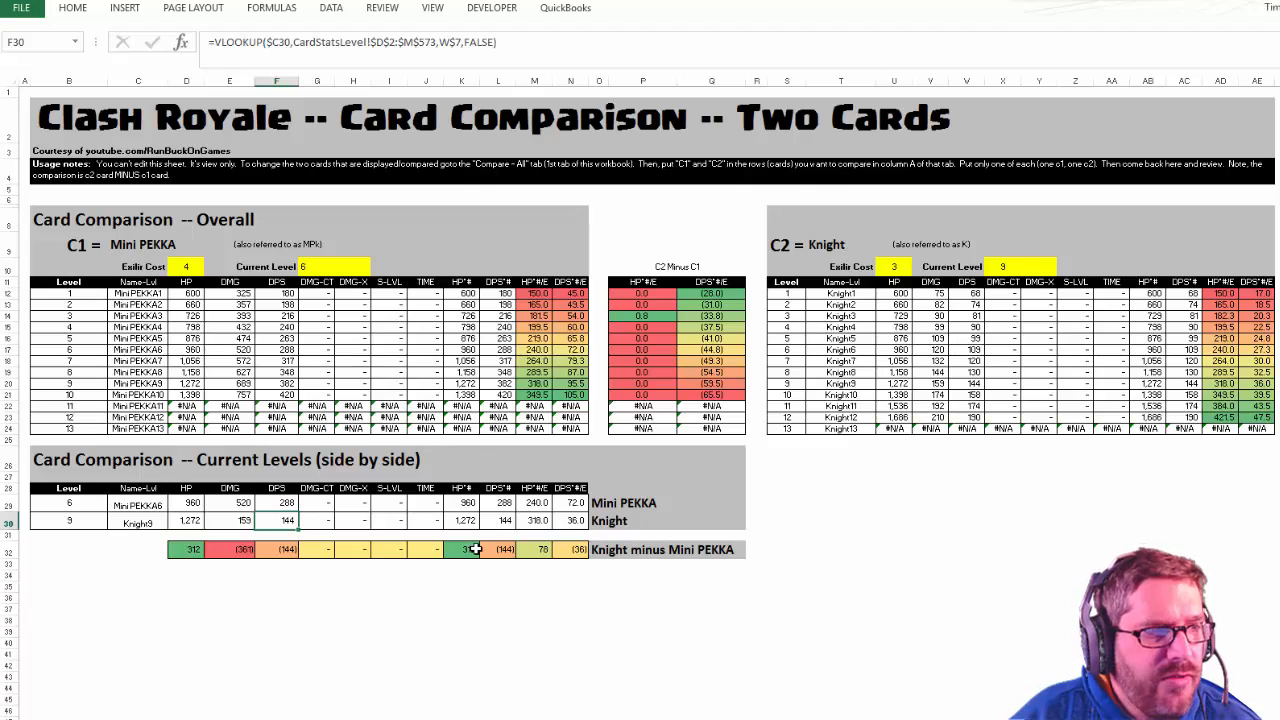
{"action": "left_click", "coordinate": [497, 549]}
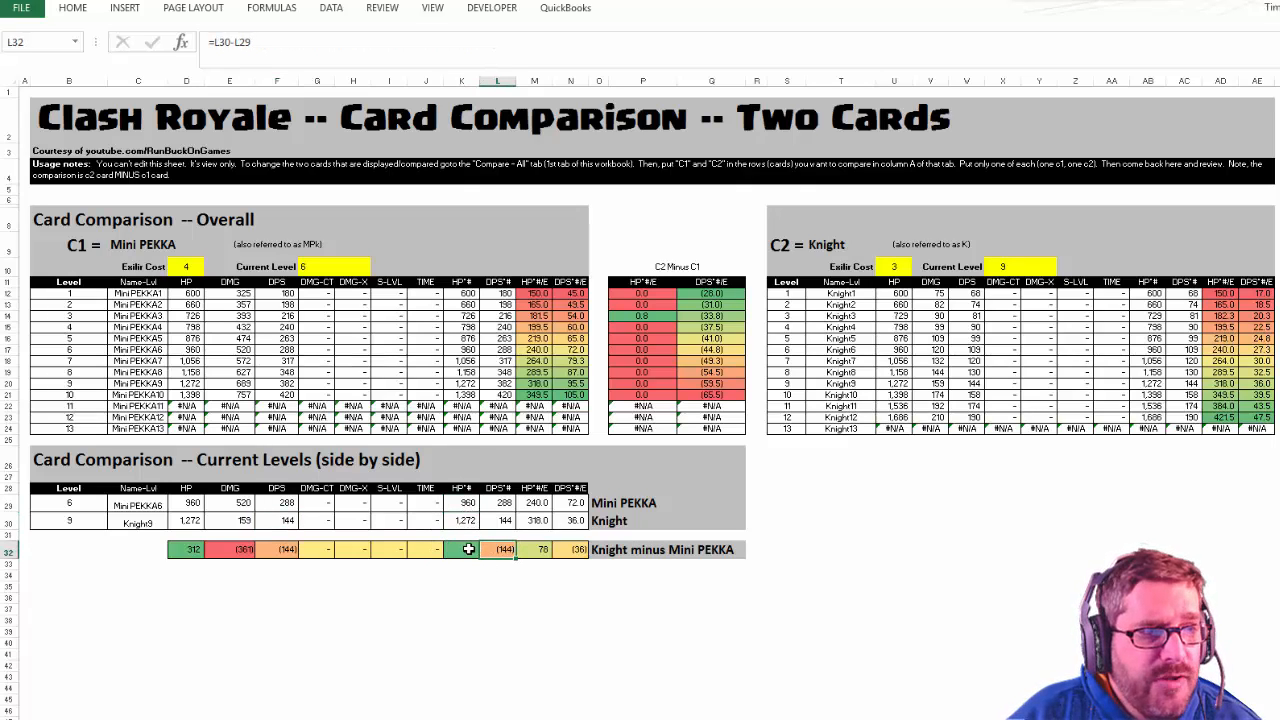
{"action": "left_click", "coordinate": [466, 549]}
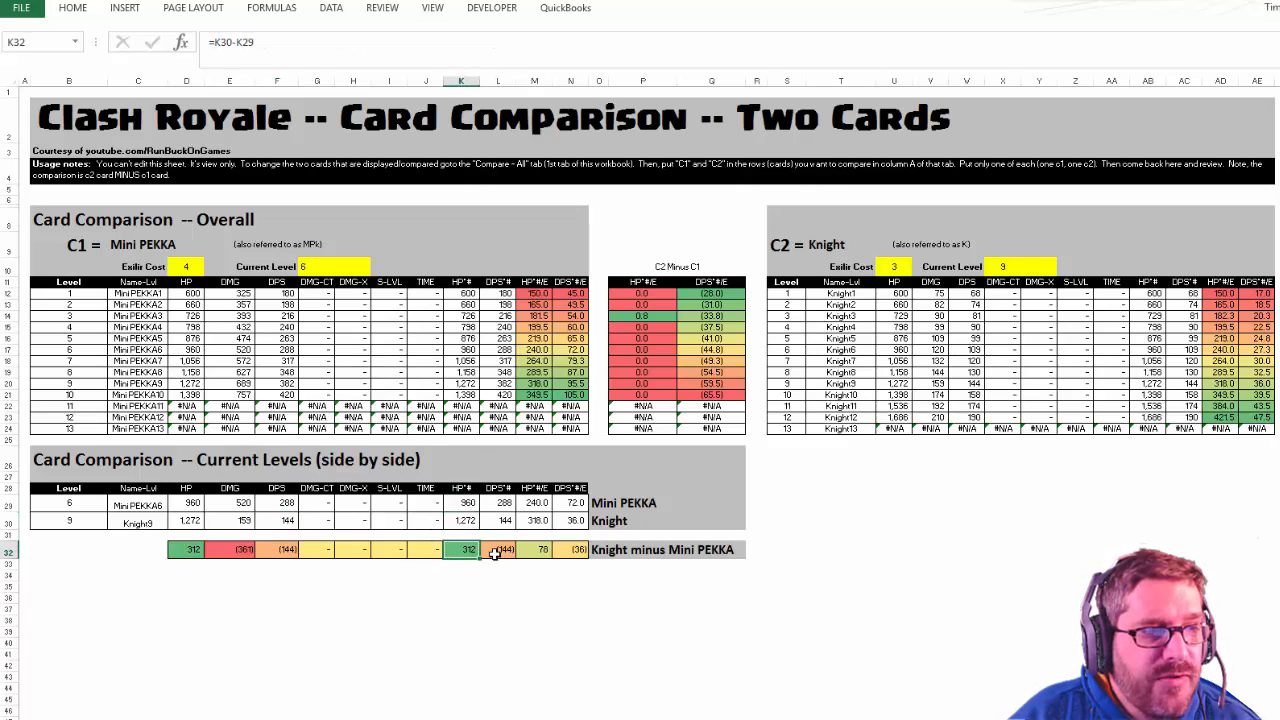
{"action": "left_click", "coordinate": [497, 549]}
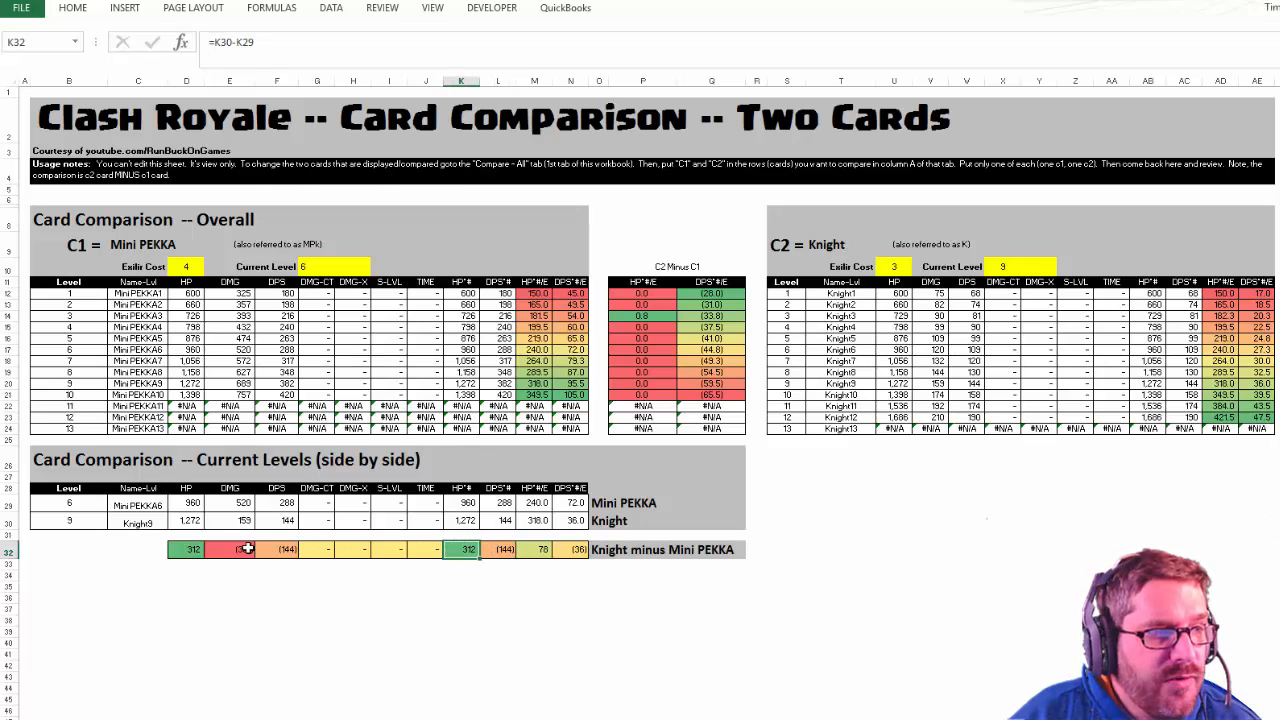
{"action": "left_click", "coordinate": [461, 519]}
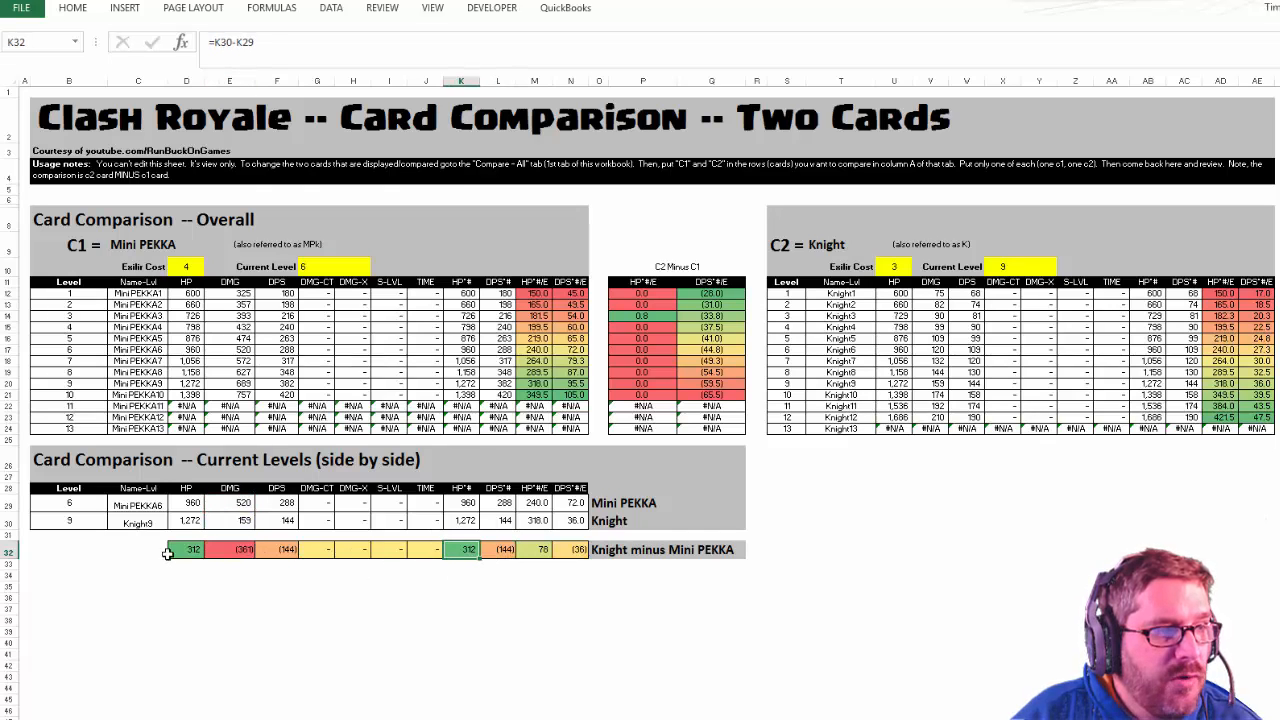
{"action": "left_click", "coordinate": [277, 549]}
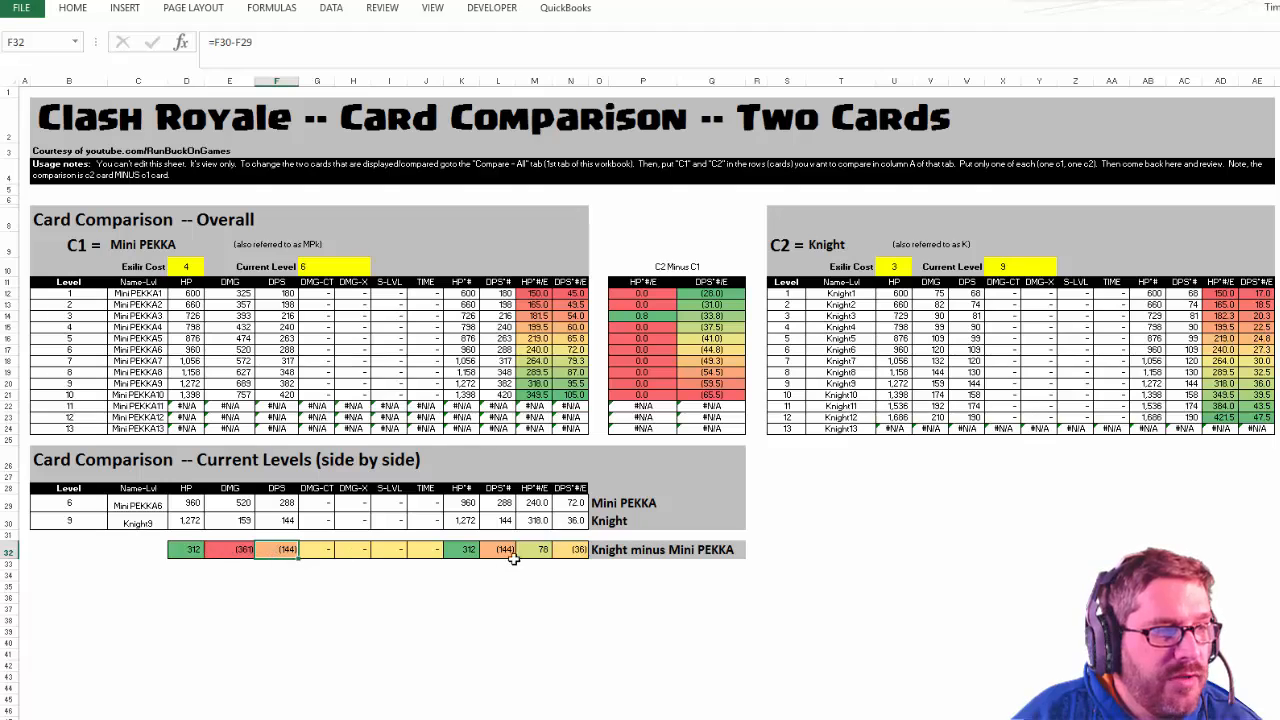
{"action": "left_click", "coordinate": [535, 488]}
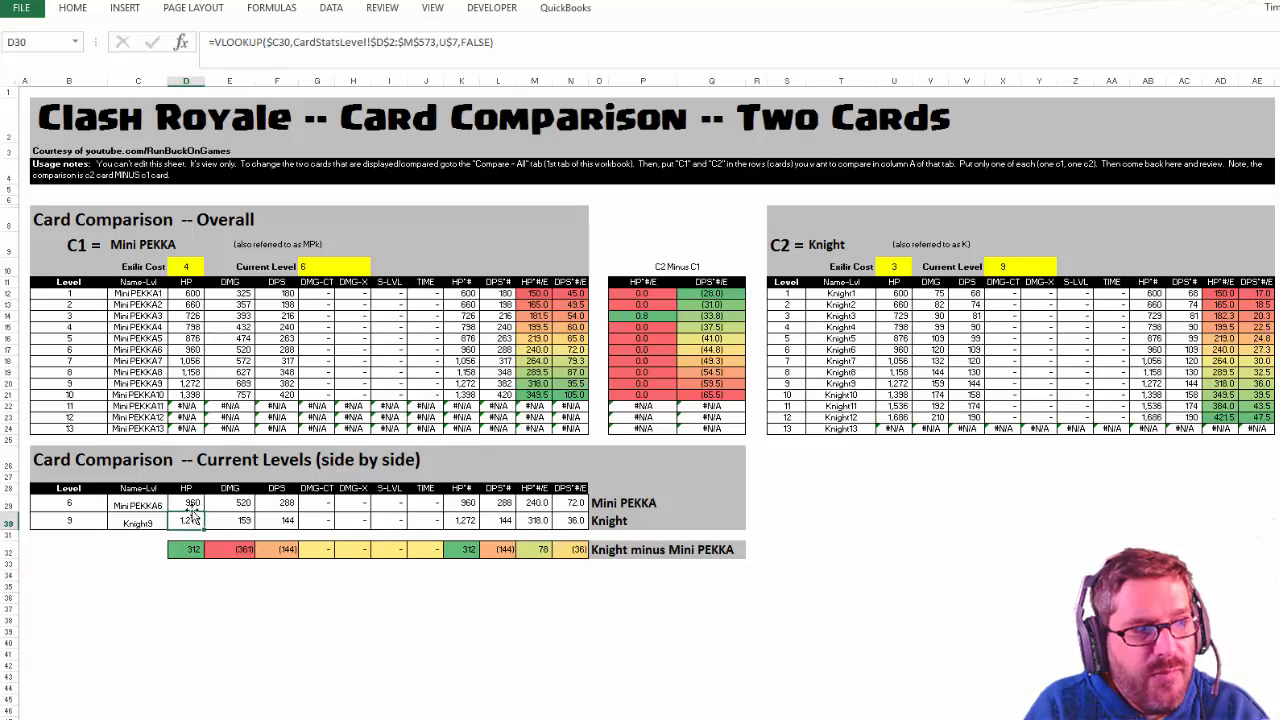
{"action": "left_click", "coordinate": [186, 505]}
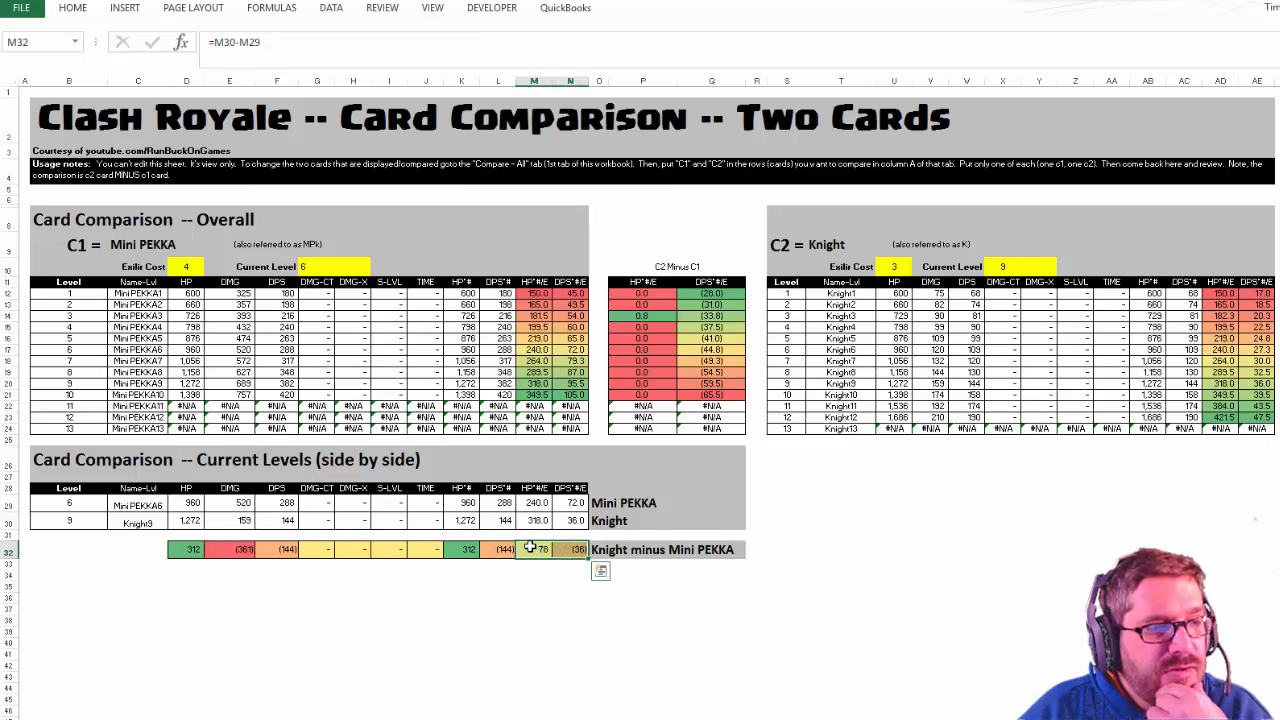
{"action": "left_click", "coordinate": [570, 549]}
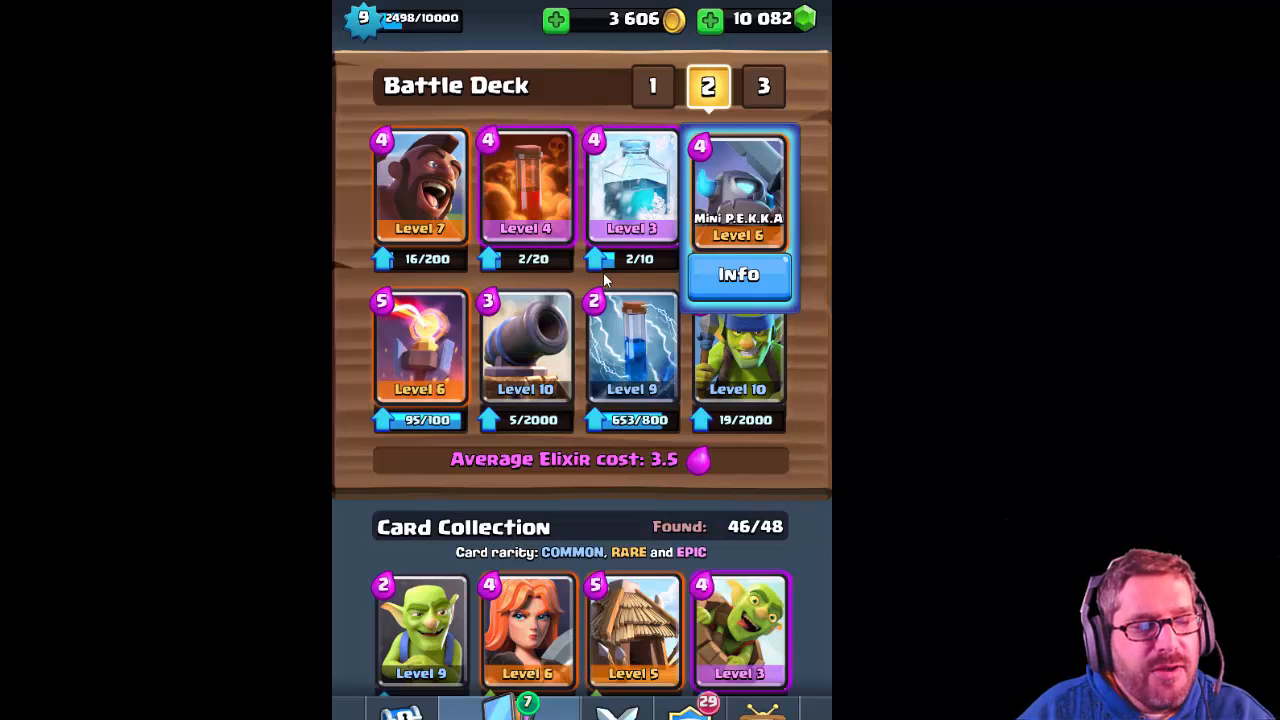
{"action": "mouse_move", "coordinate": [740, 205]}
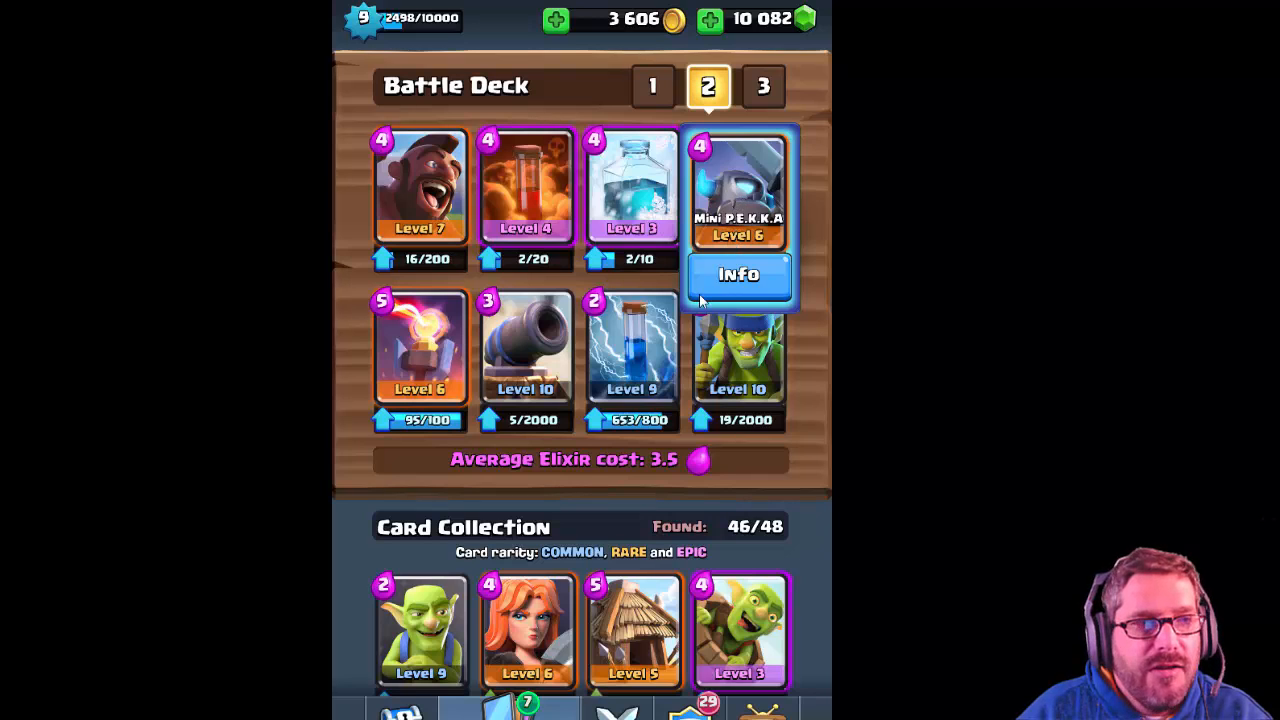
{"action": "mouse_move", "coordinate": [420, 187]}
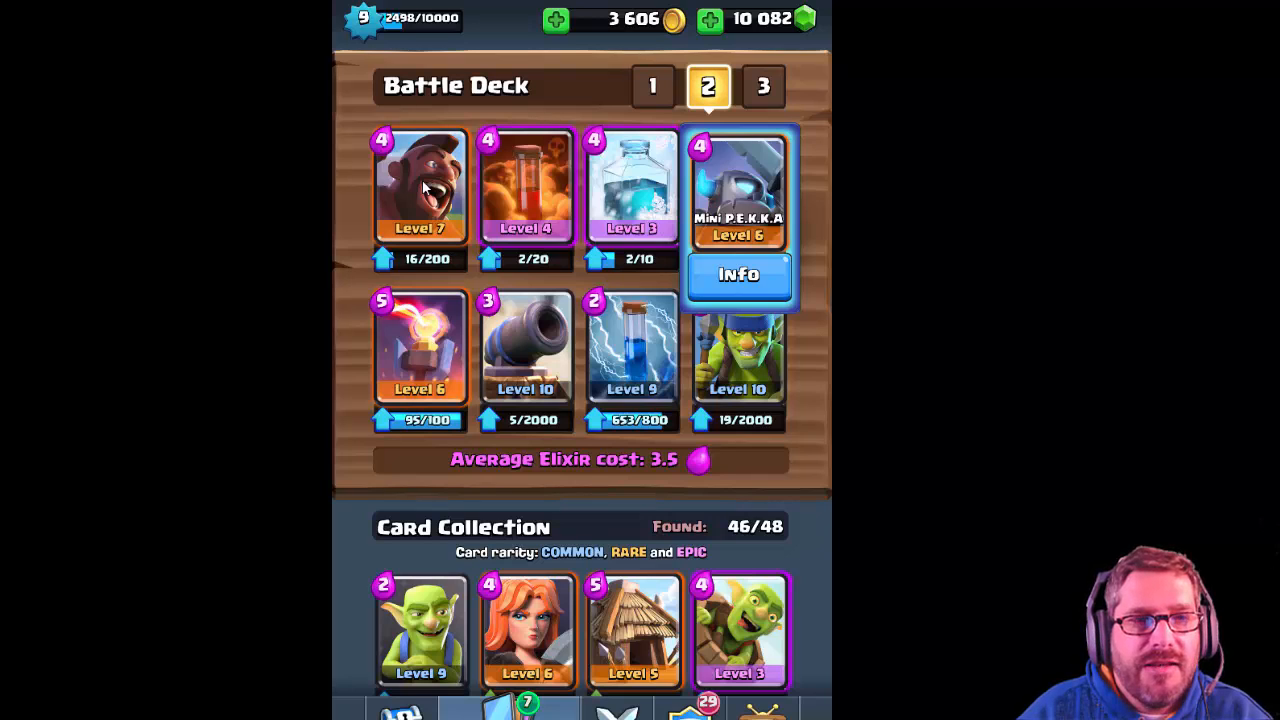
{"action": "mouse_move", "coordinate": [533, 251]}
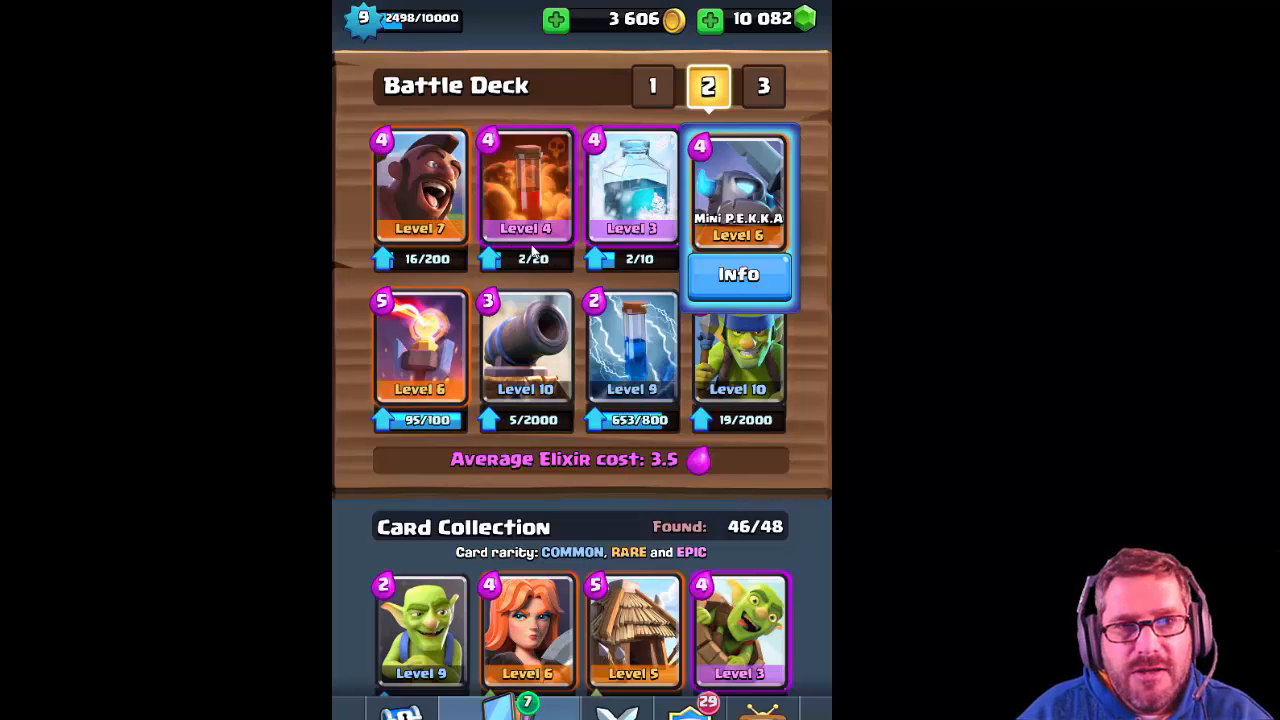
{"action": "mouse_move", "coordinate": [728, 247]}
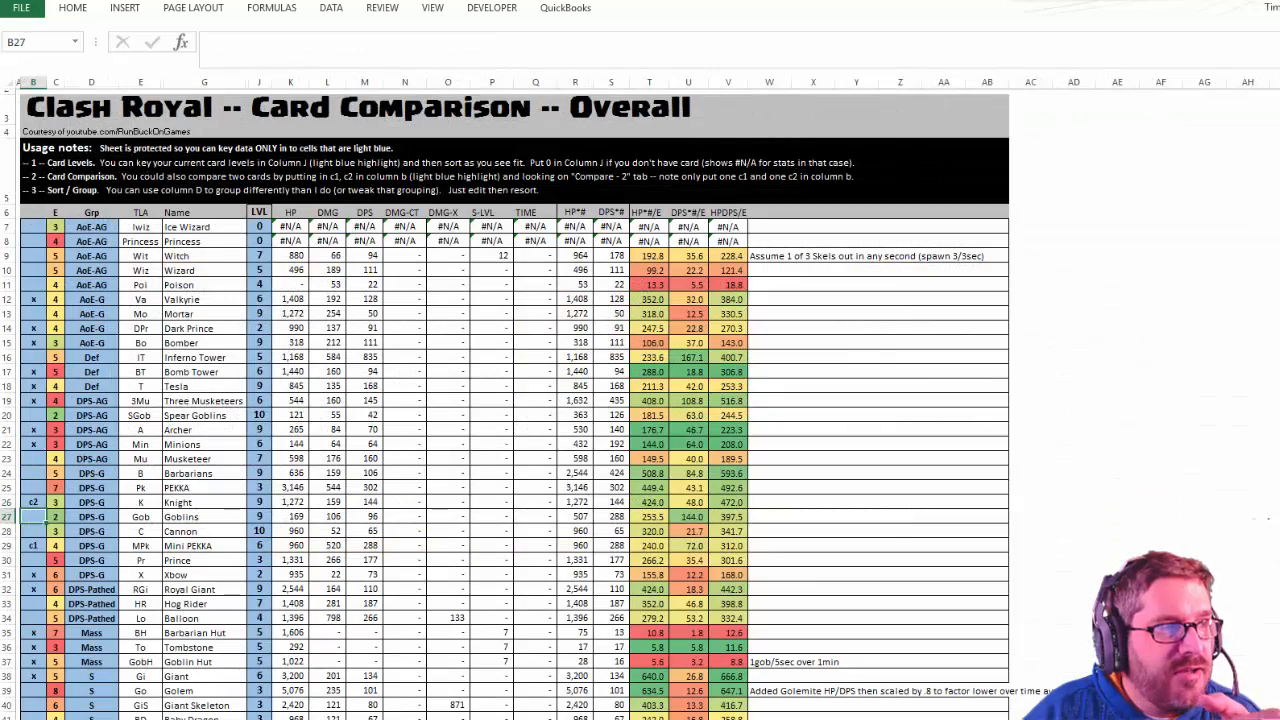
{"action": "mouse_move", "coordinate": [369, 451]}
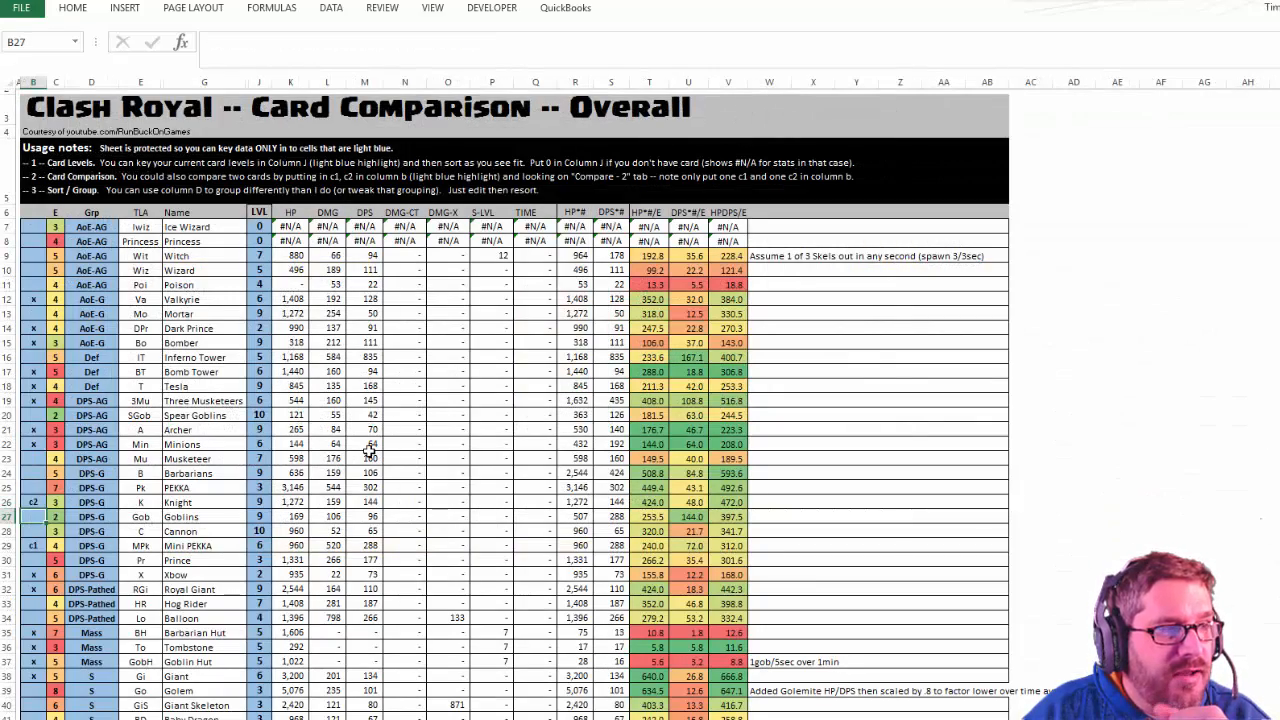